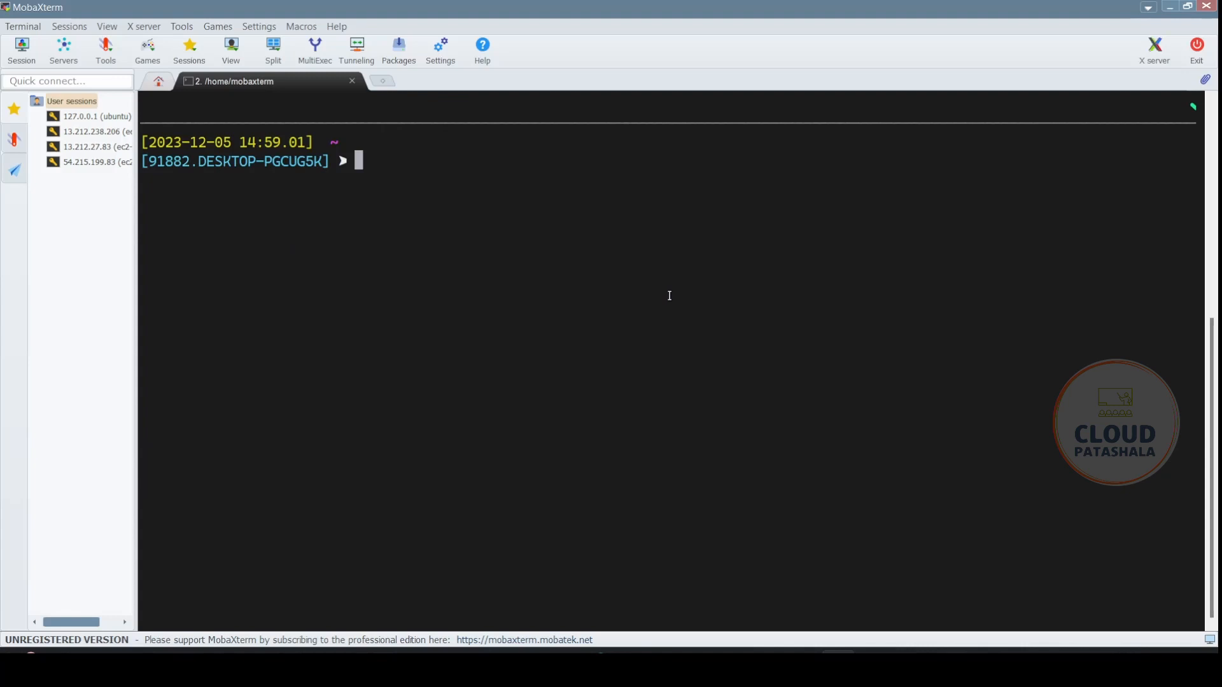
Step: Run 'aws --version' to check the installed AWS CLI version
text(aws --version)
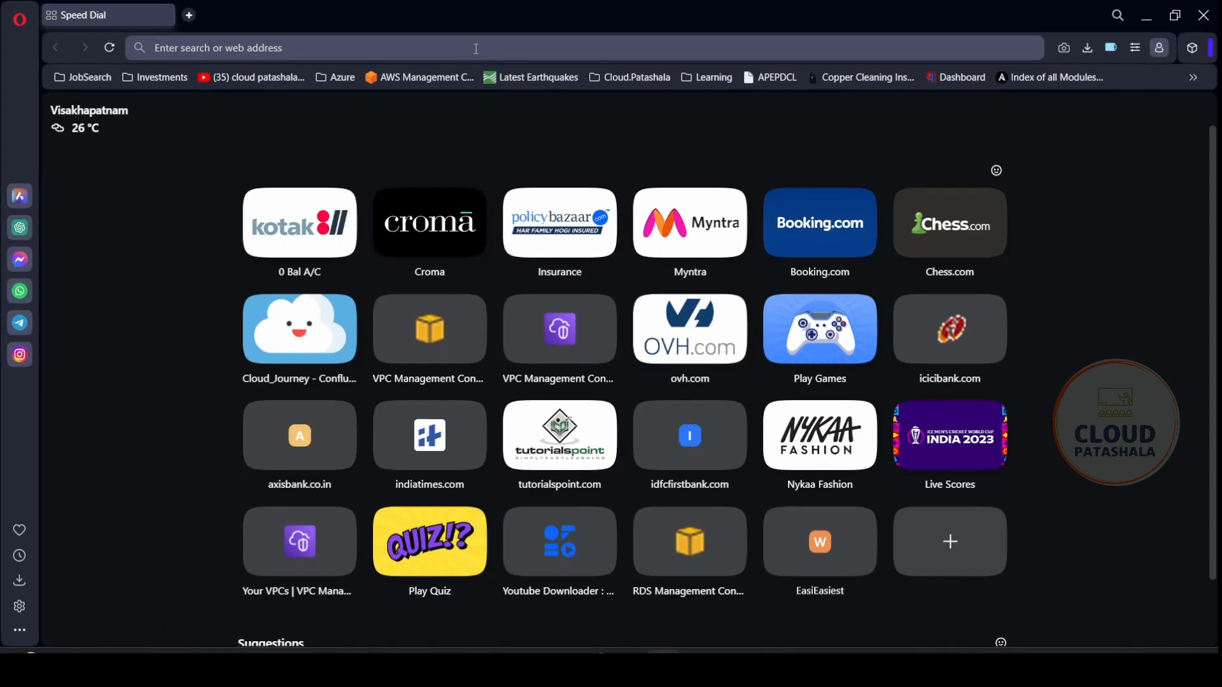
Step: Search Google for AWS CLI and land on the s3 page of the AWS CLI Command Reference
text(aws cli on windows)
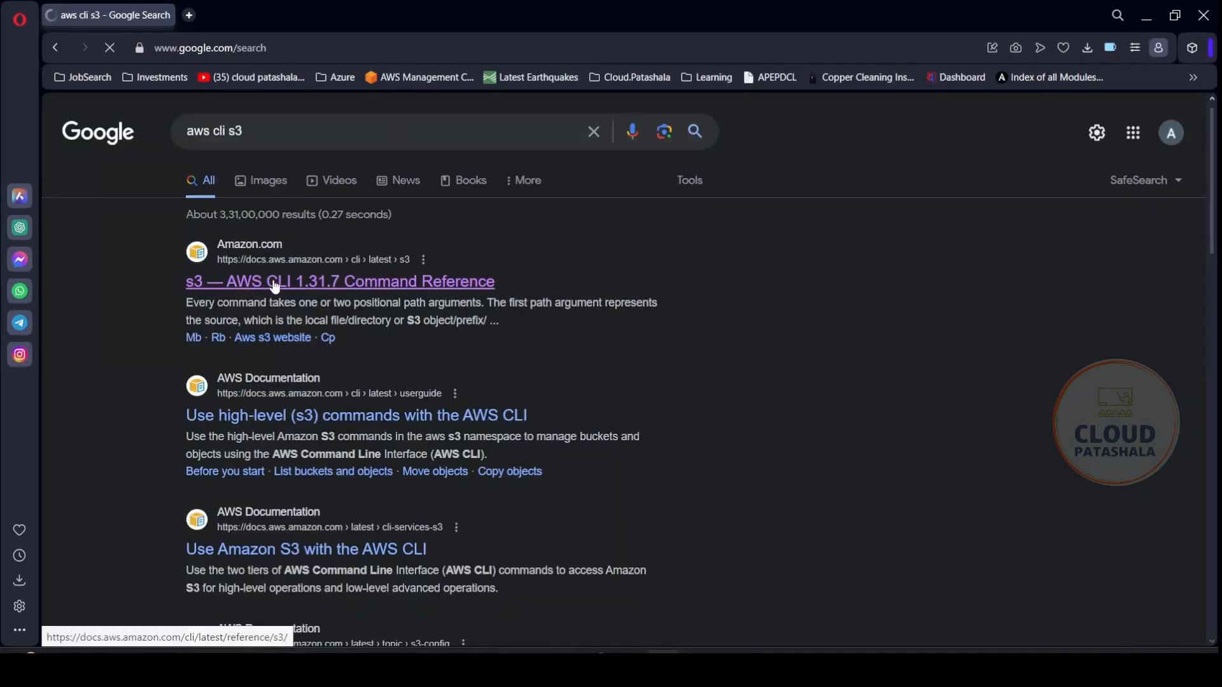
click(340, 281)
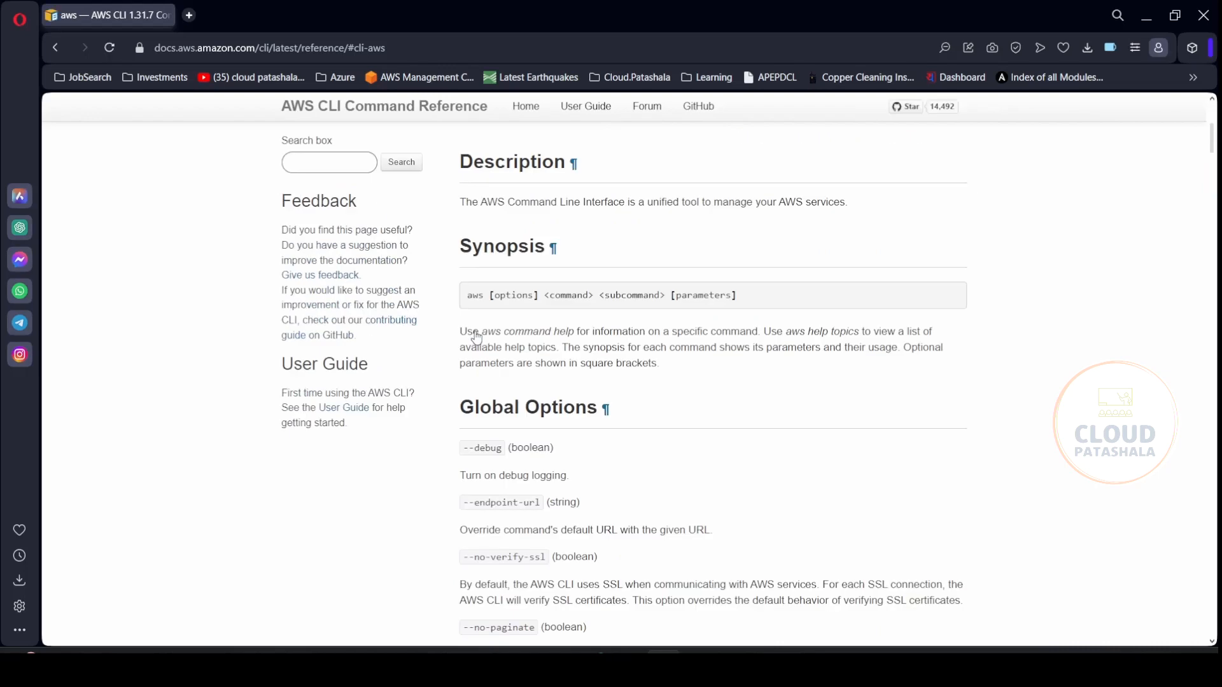
mouse_move(615, 335)
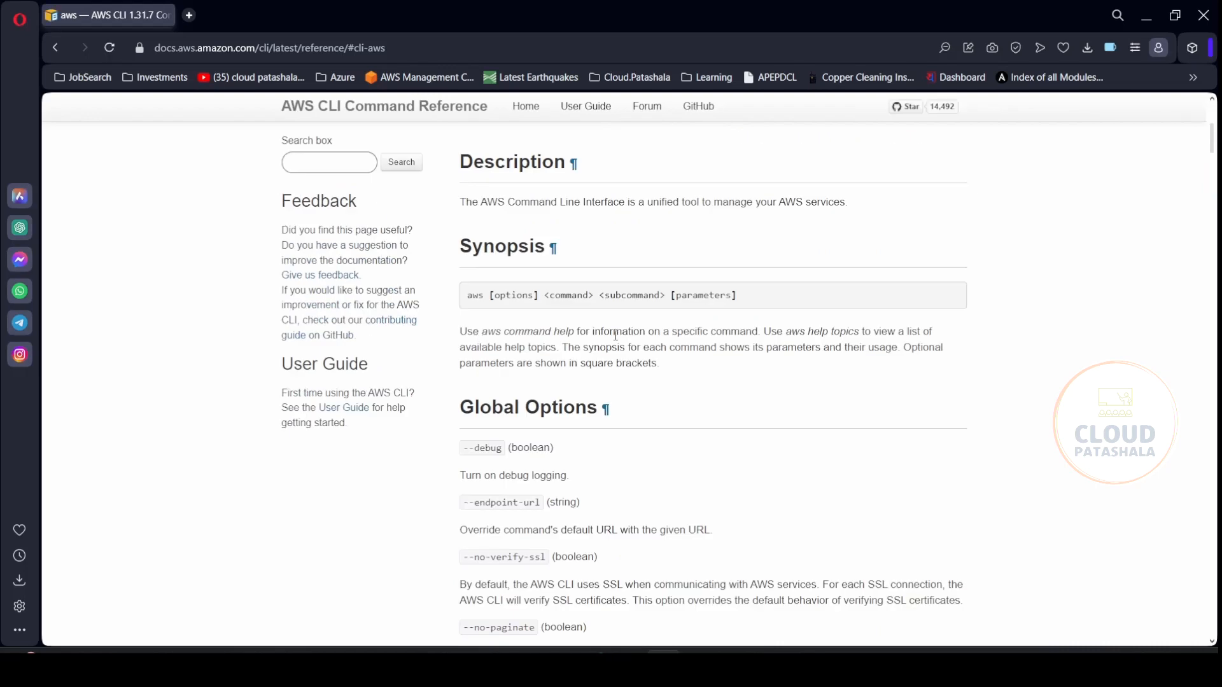
scroll(down, 3)
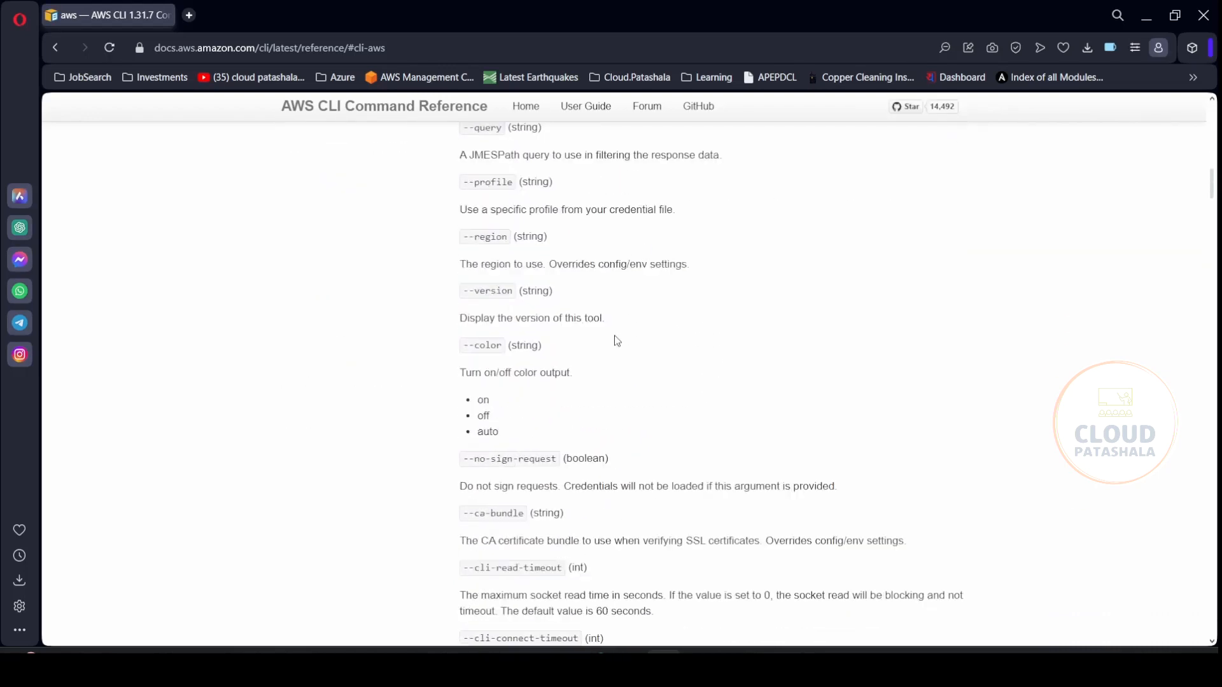
scroll(down, 3)
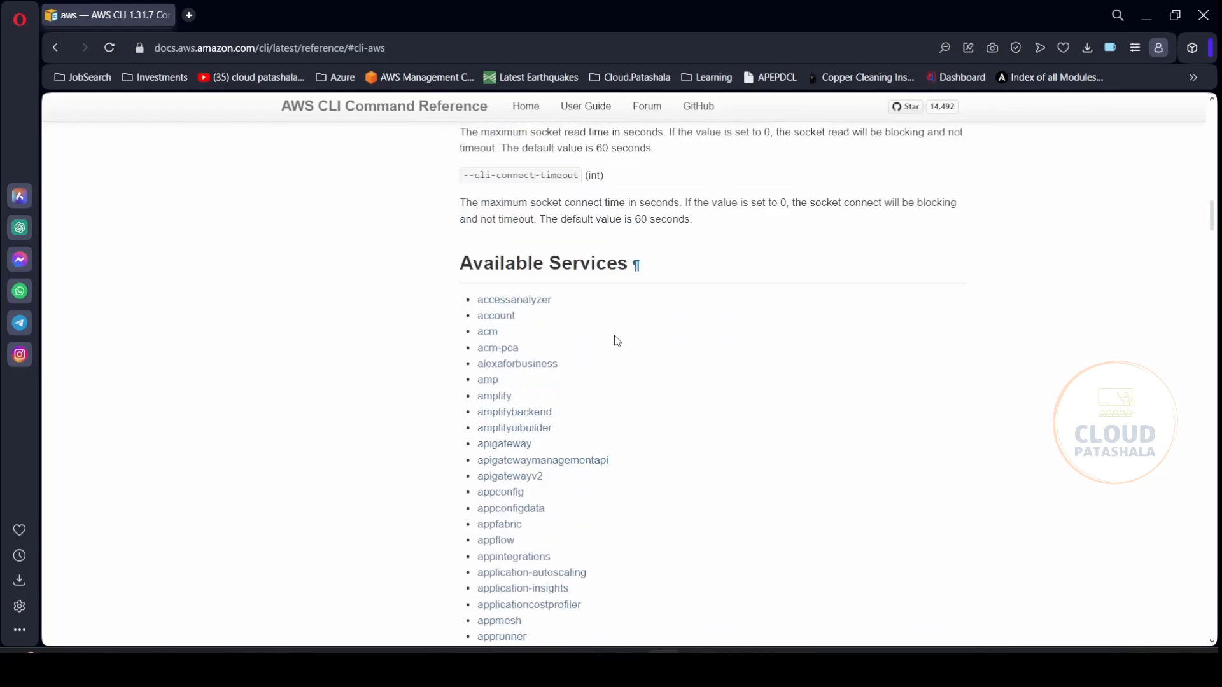
click(55, 47)
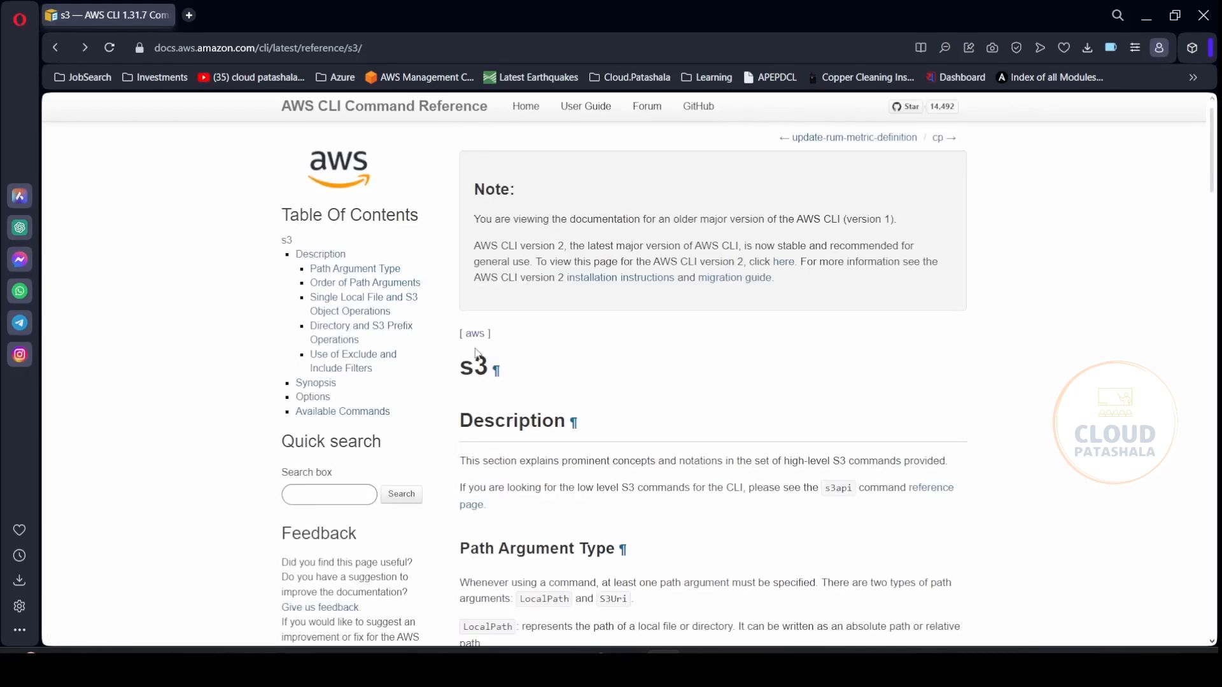
Step: From the top-level aws reference, locate s3 under Available Services and view its page
click(474, 333)
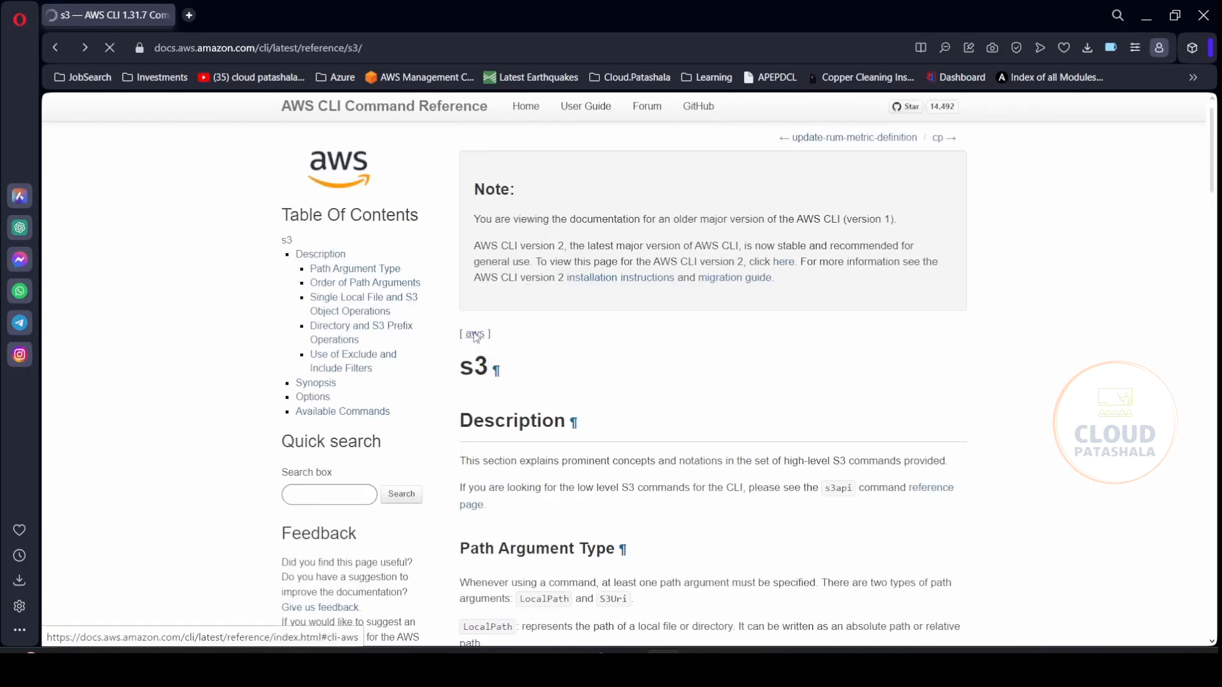
click(473, 334)
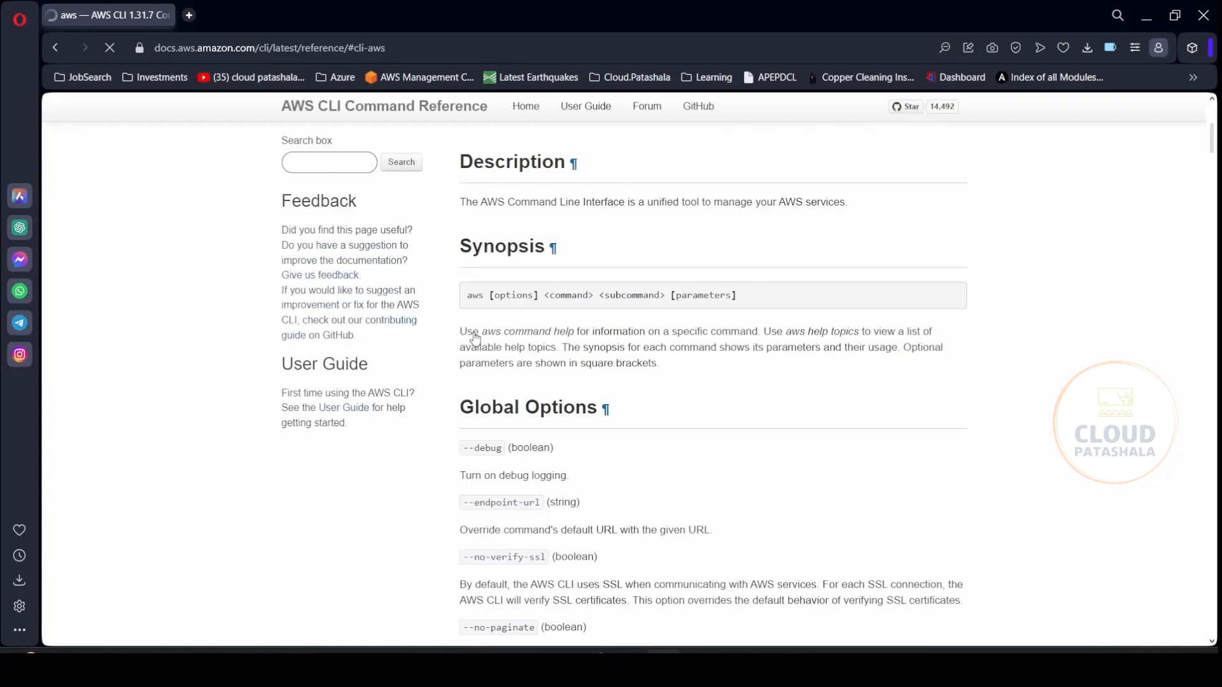
scroll(down, 3)
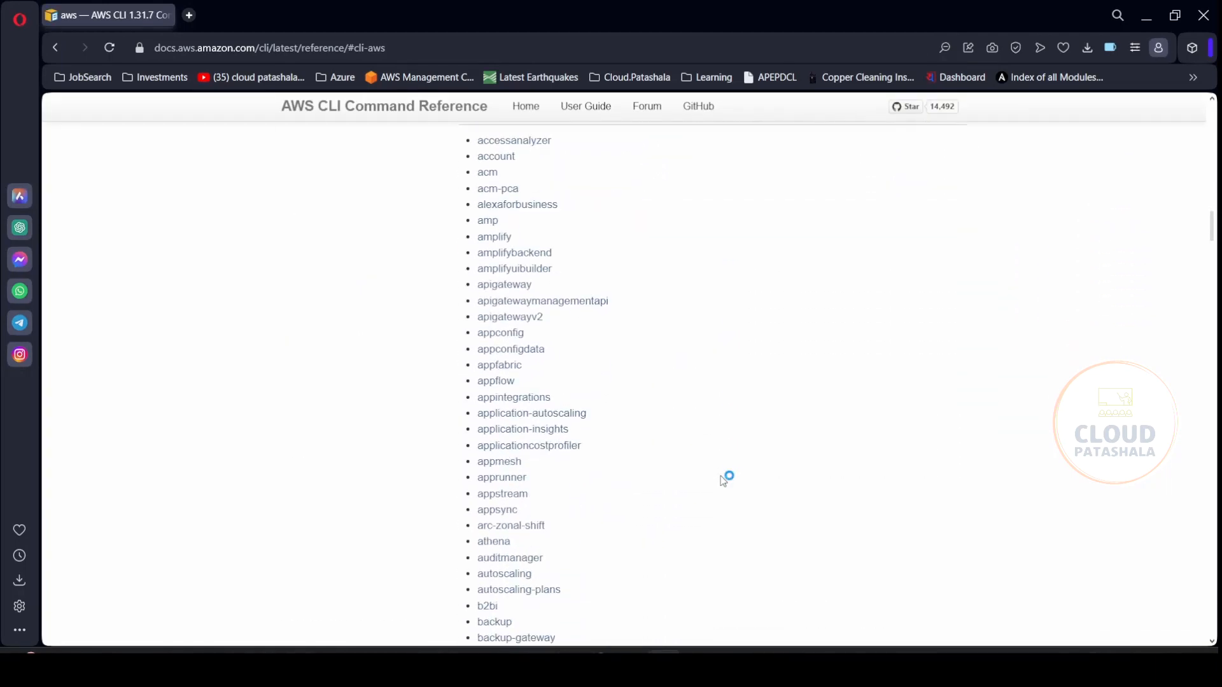
scroll(down, 3)
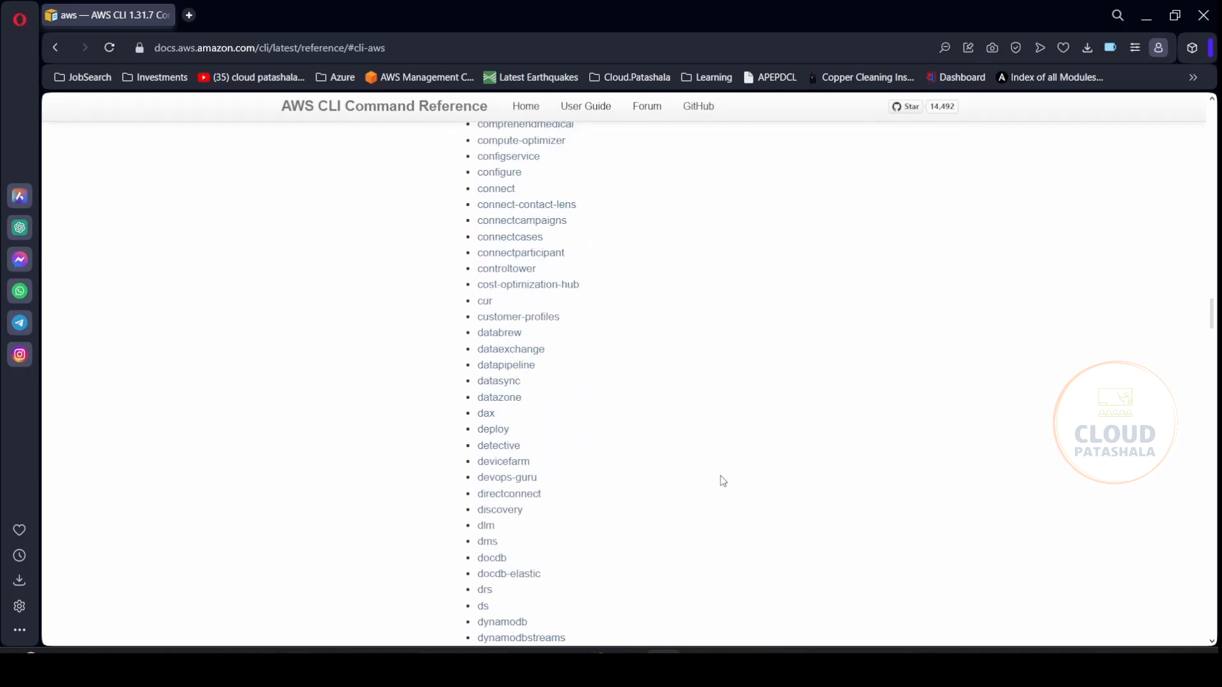
scroll(down, 3)
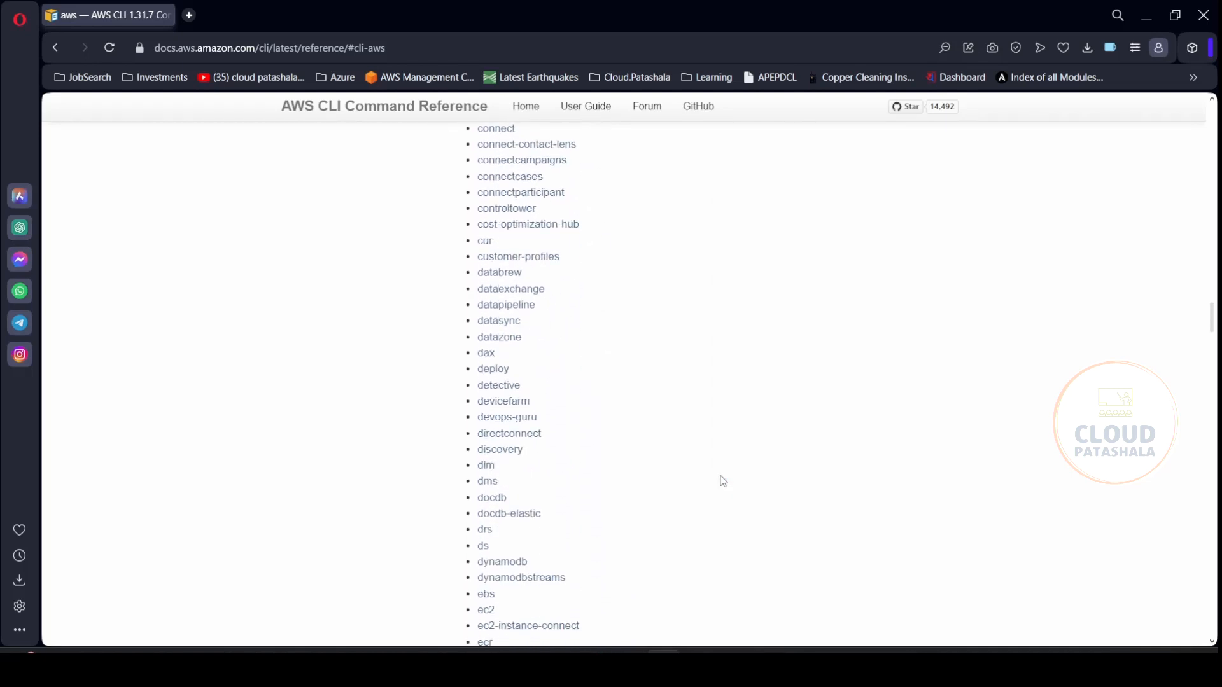
scroll(down, 3)
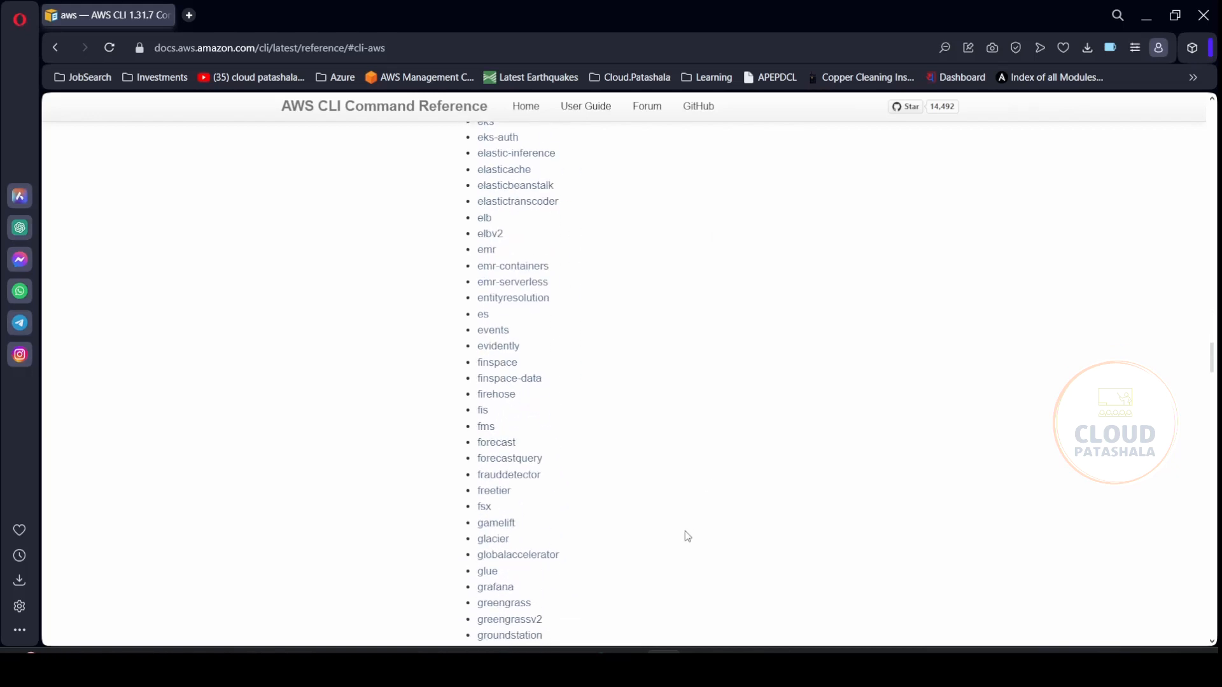
scroll(down, 3)
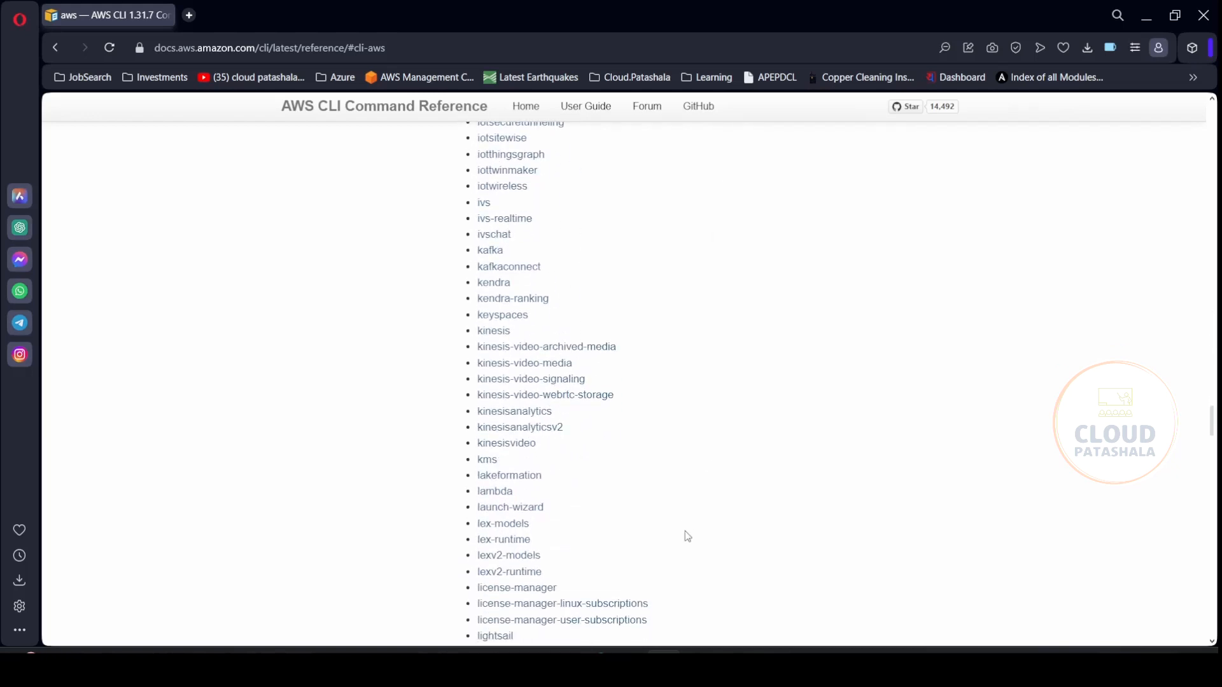
scroll(down, 3)
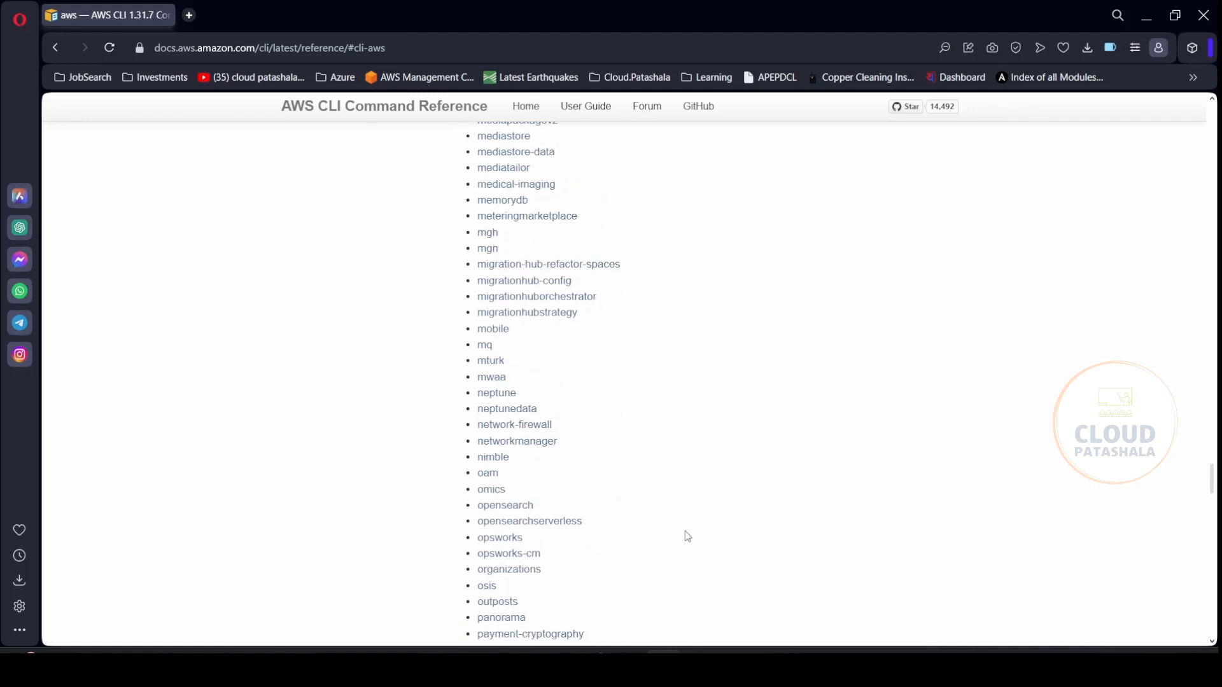
scroll(down, 3)
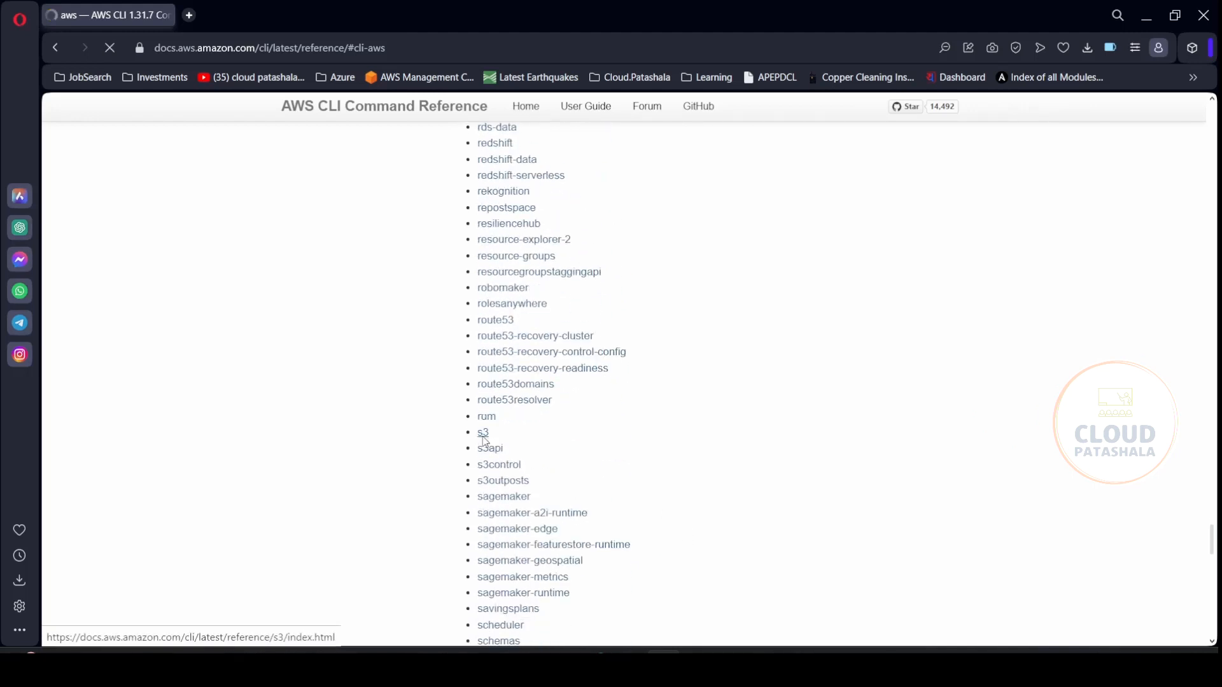
click(482, 433)
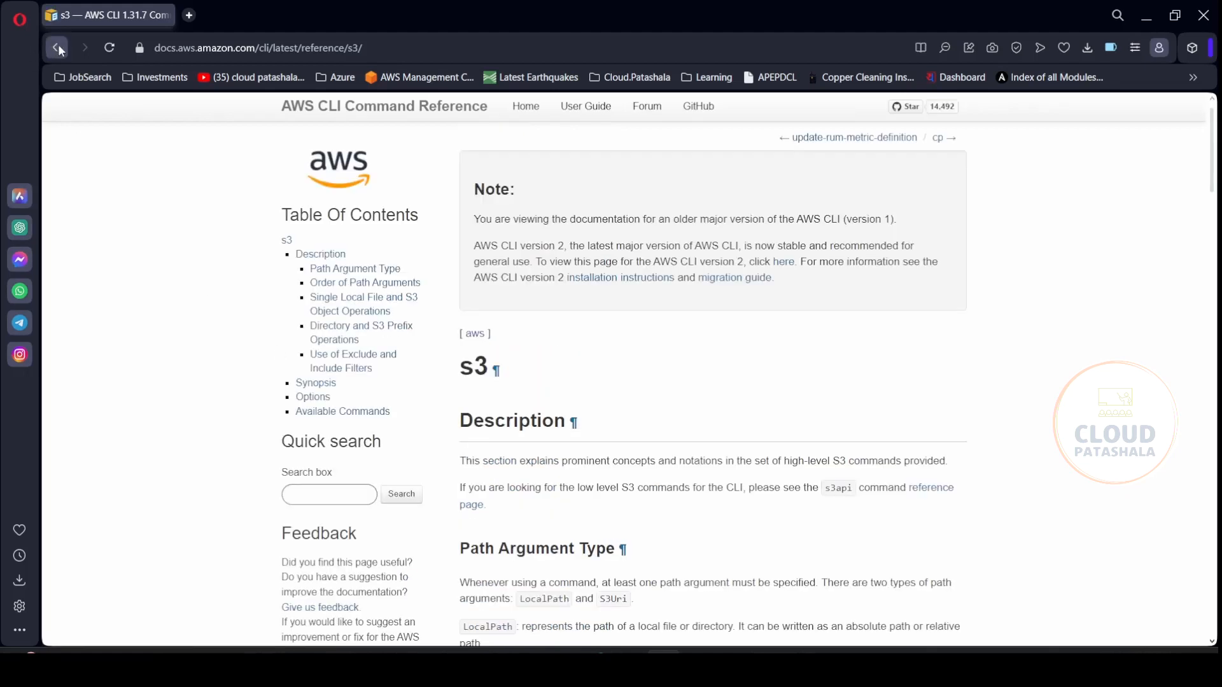
Step: Keep the s3api and s3control references in new tabs and return to the s3 reference page
click(58, 48)
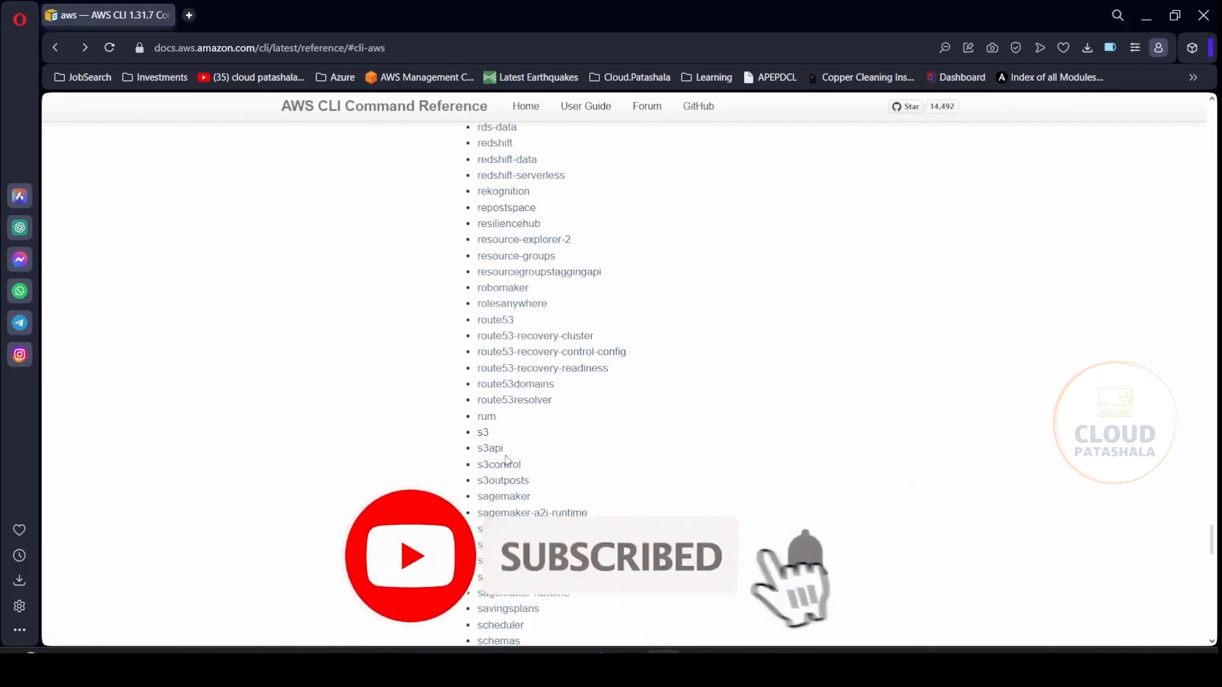
click(497, 465)
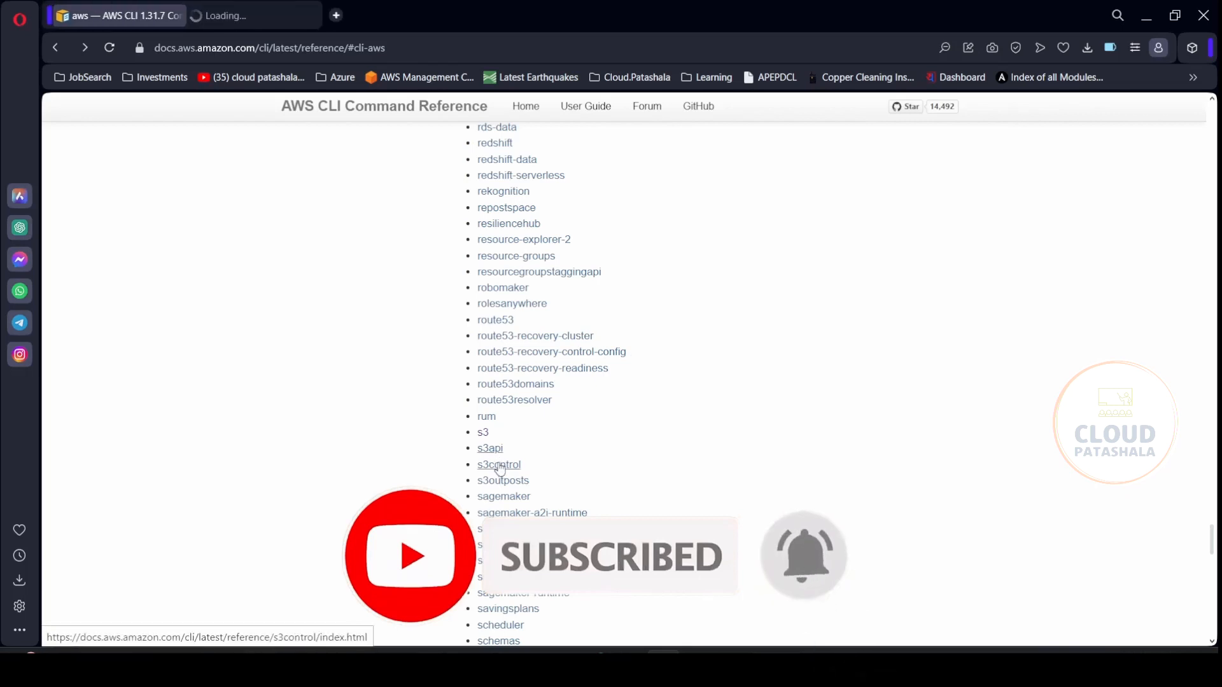
click(497, 464)
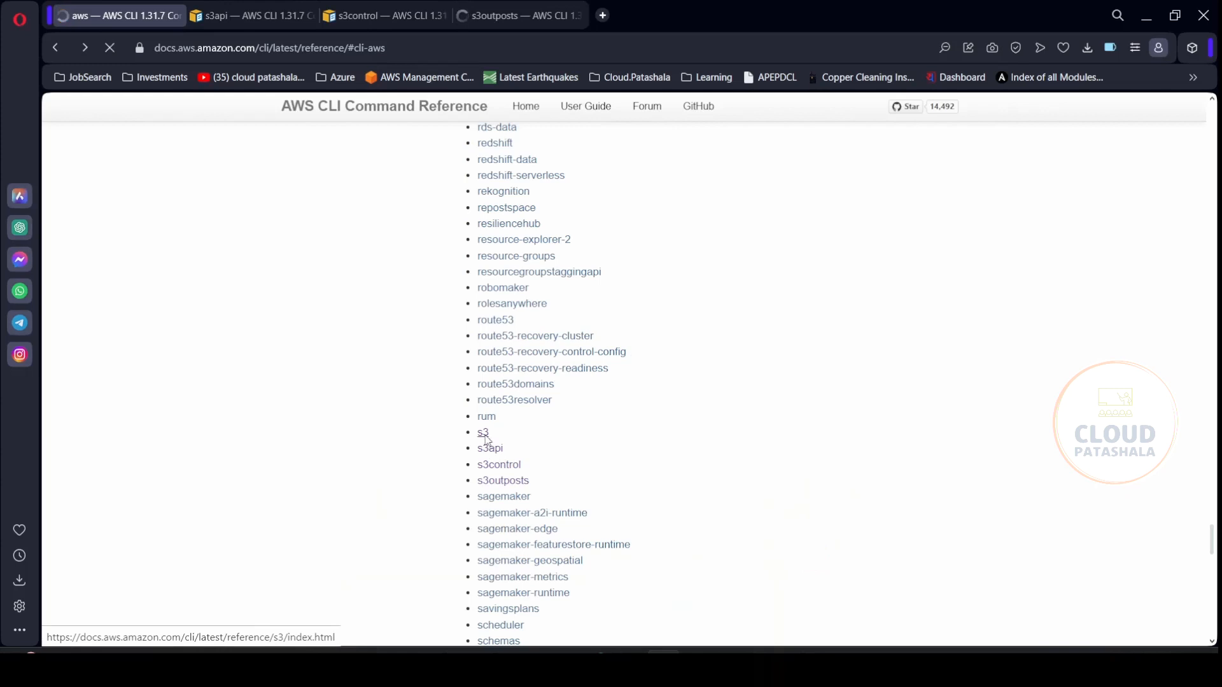
click(482, 432)
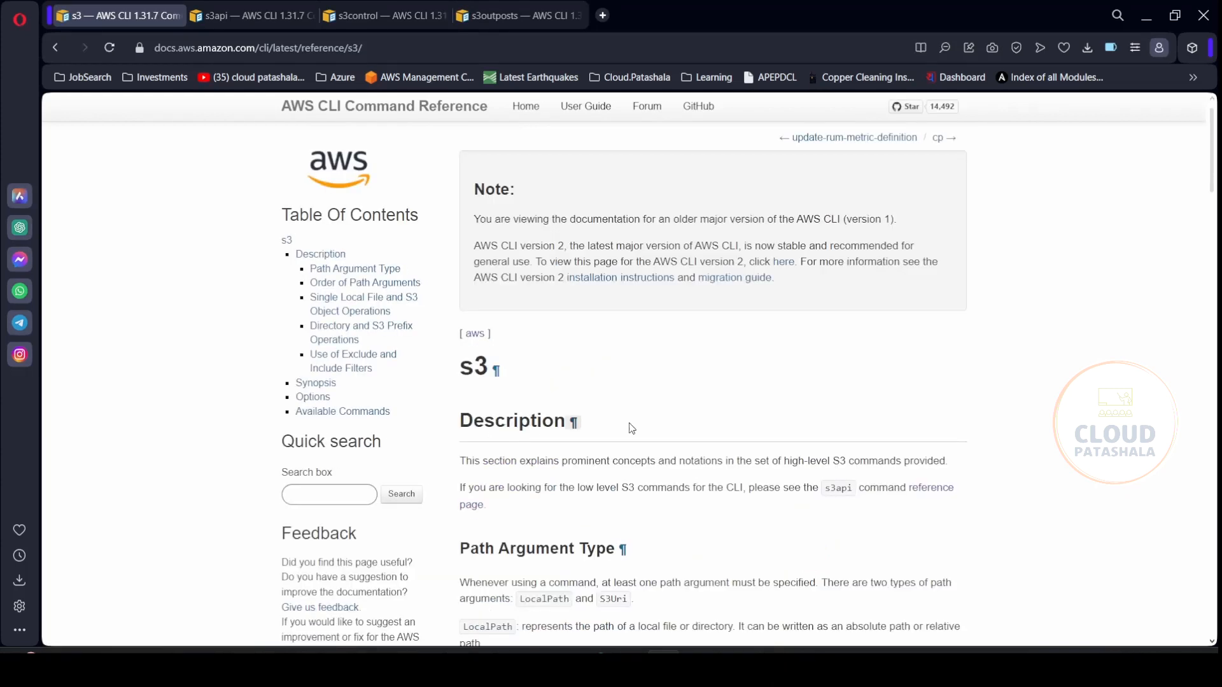
scroll(down, 3)
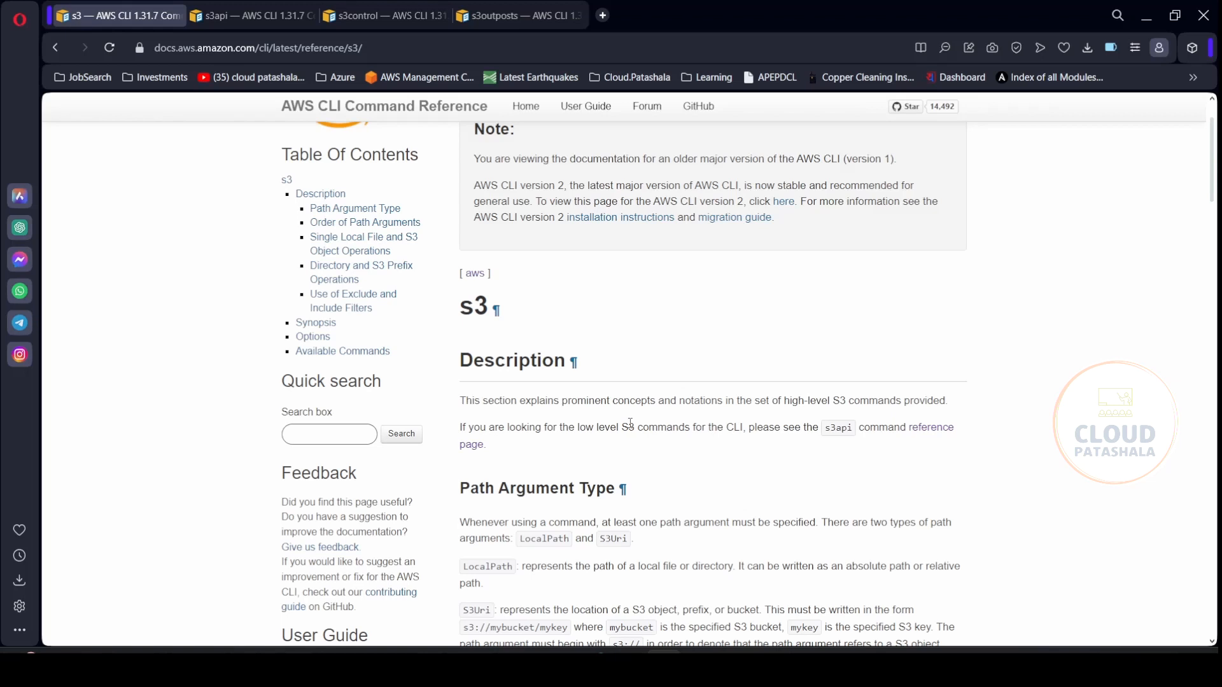
scroll(down, 3)
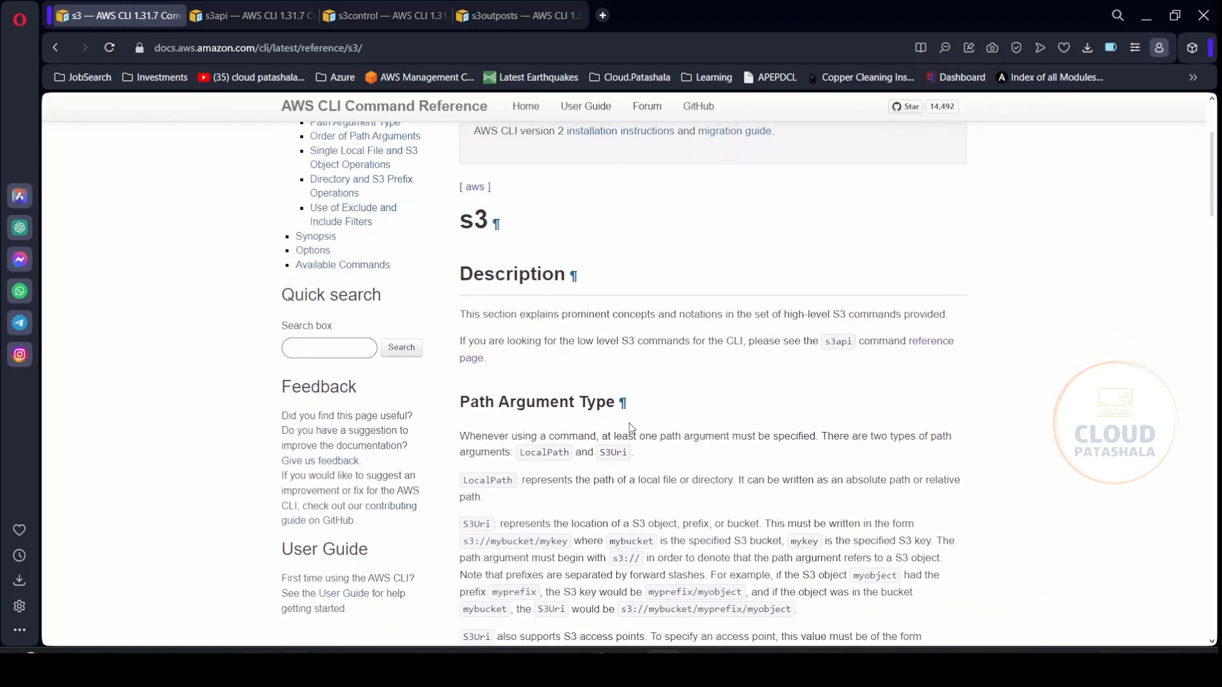
scroll(down, 3)
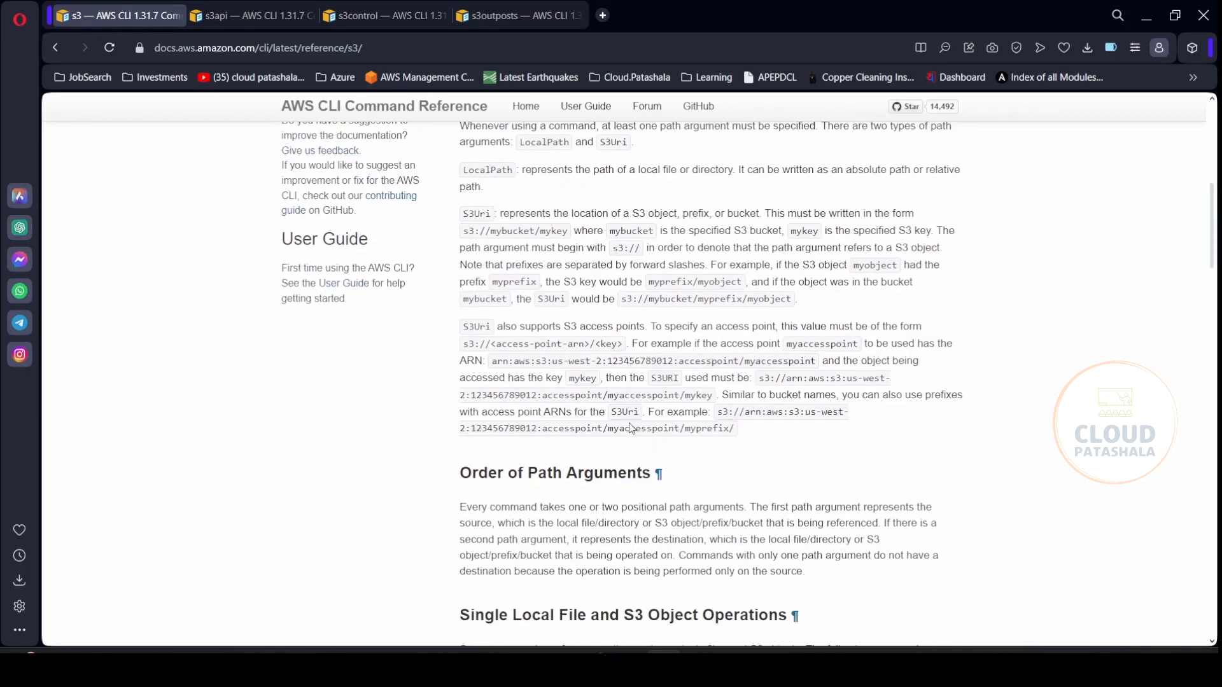
scroll(down, 3)
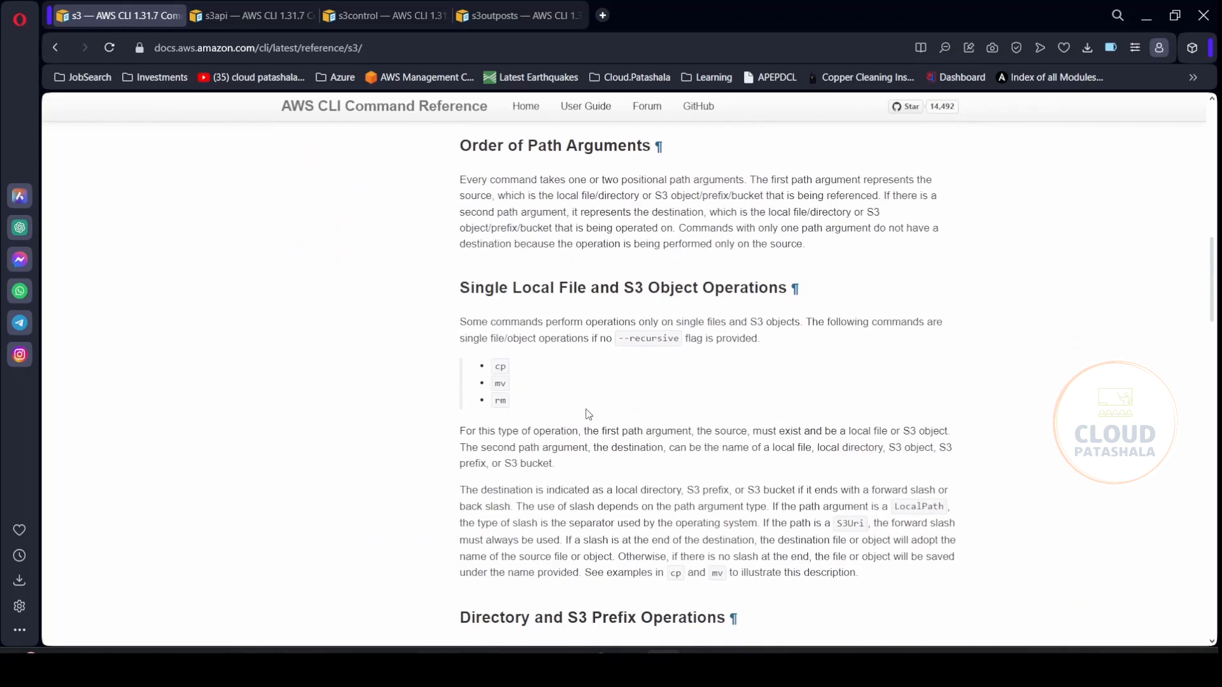
scroll(down, 3)
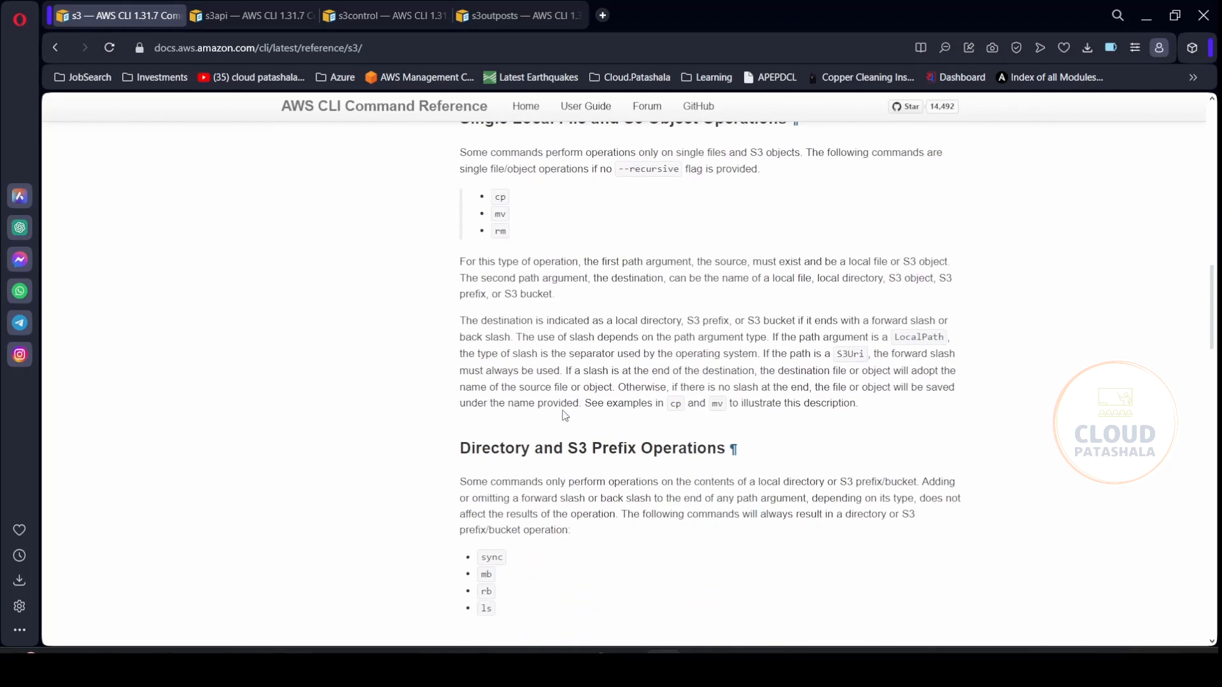
scroll(up, 3)
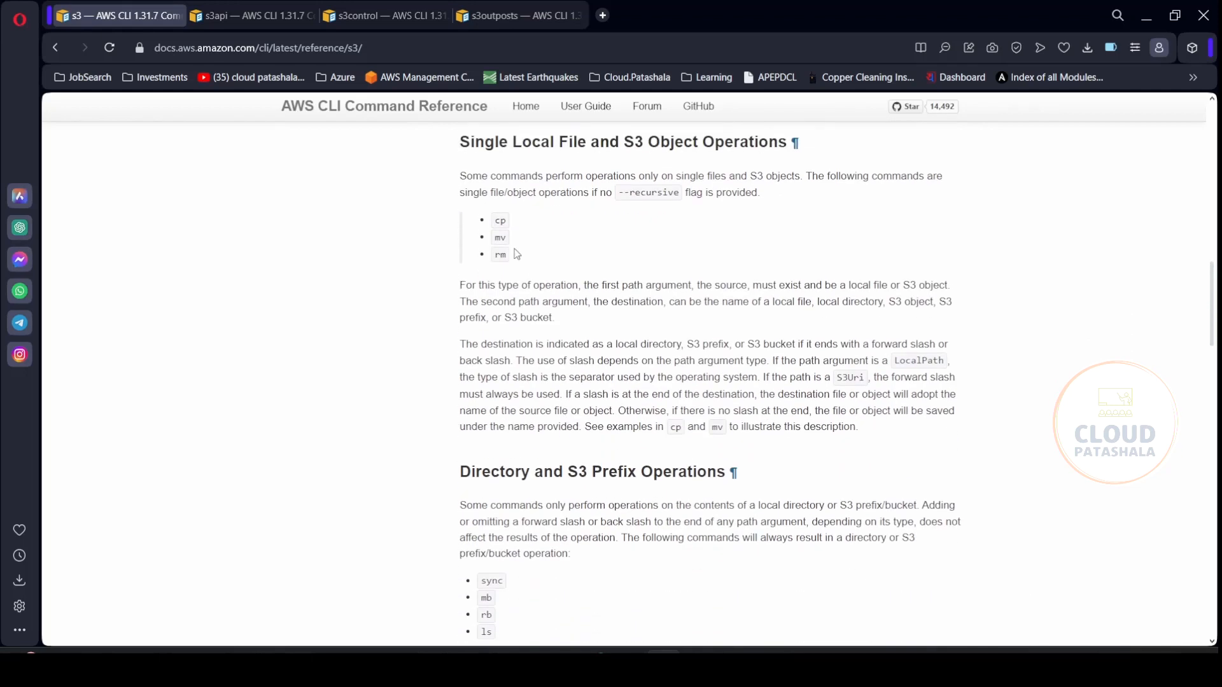
scroll(down, 3)
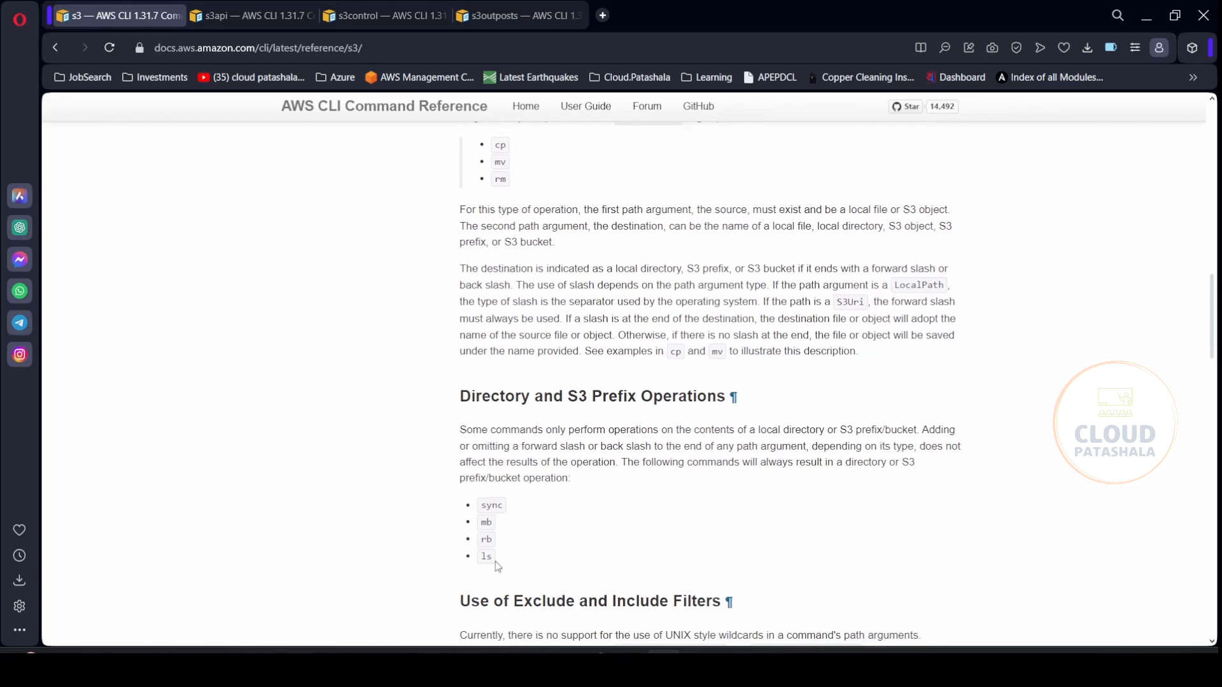
double_click(484, 555)
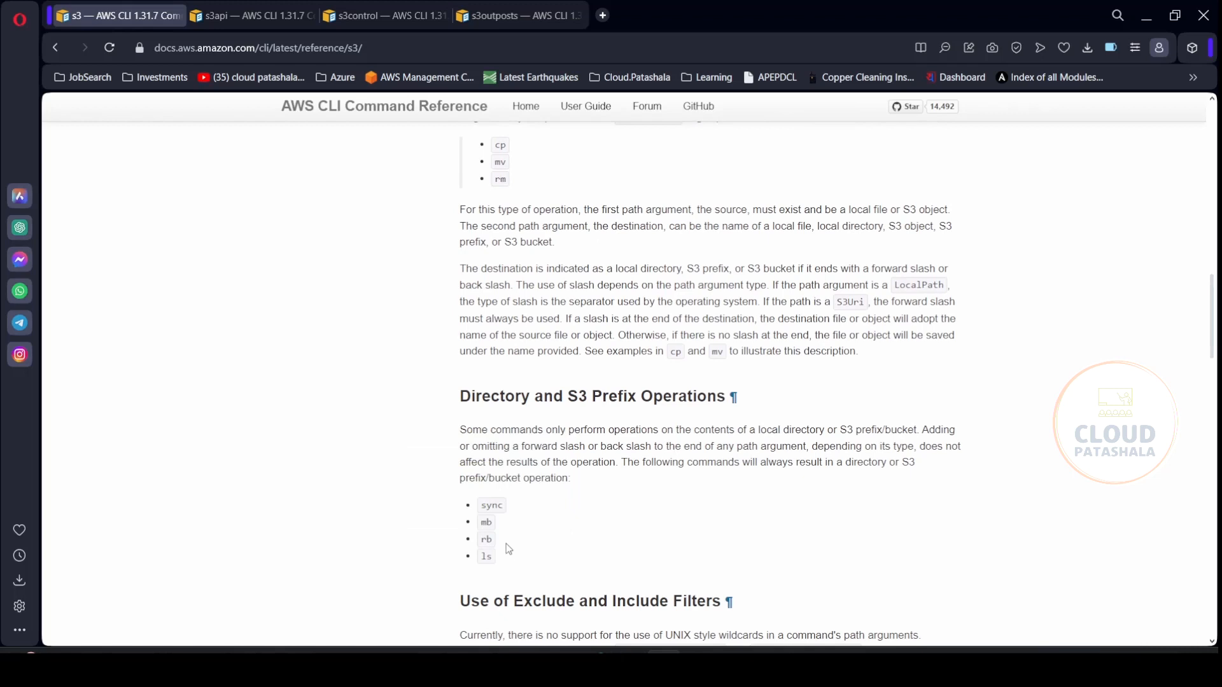
double_click(485, 539)
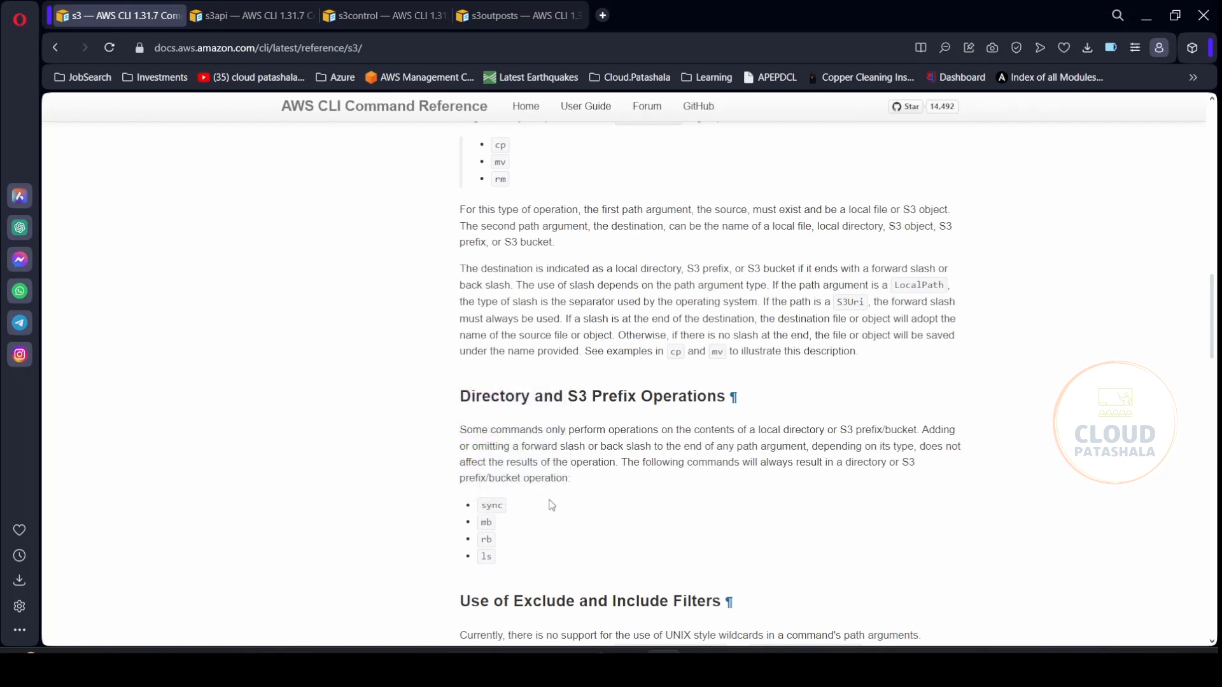
scroll(down, 3)
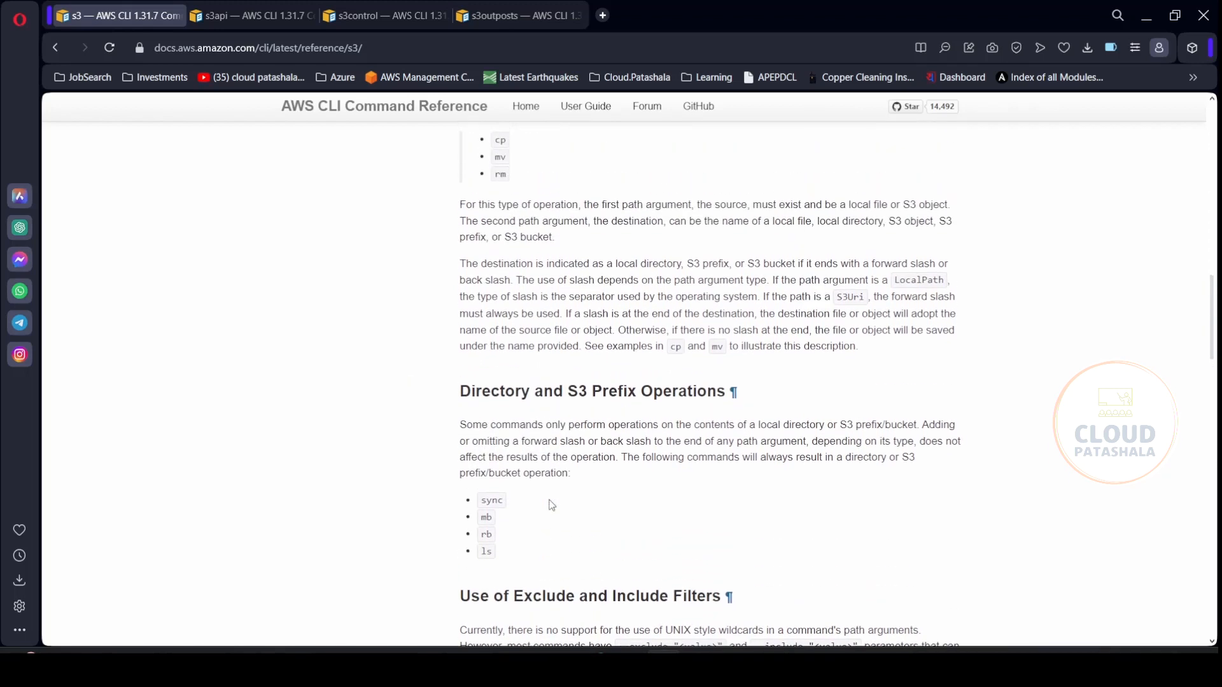
scroll(down, 3)
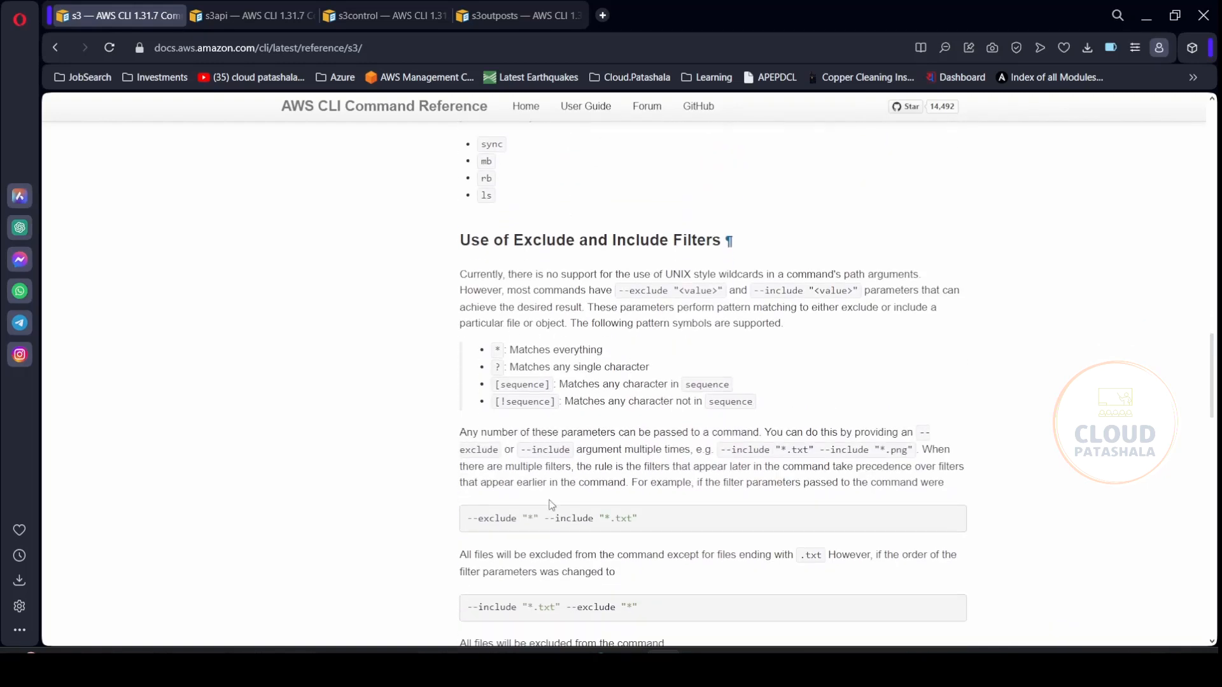
scroll(down, 3)
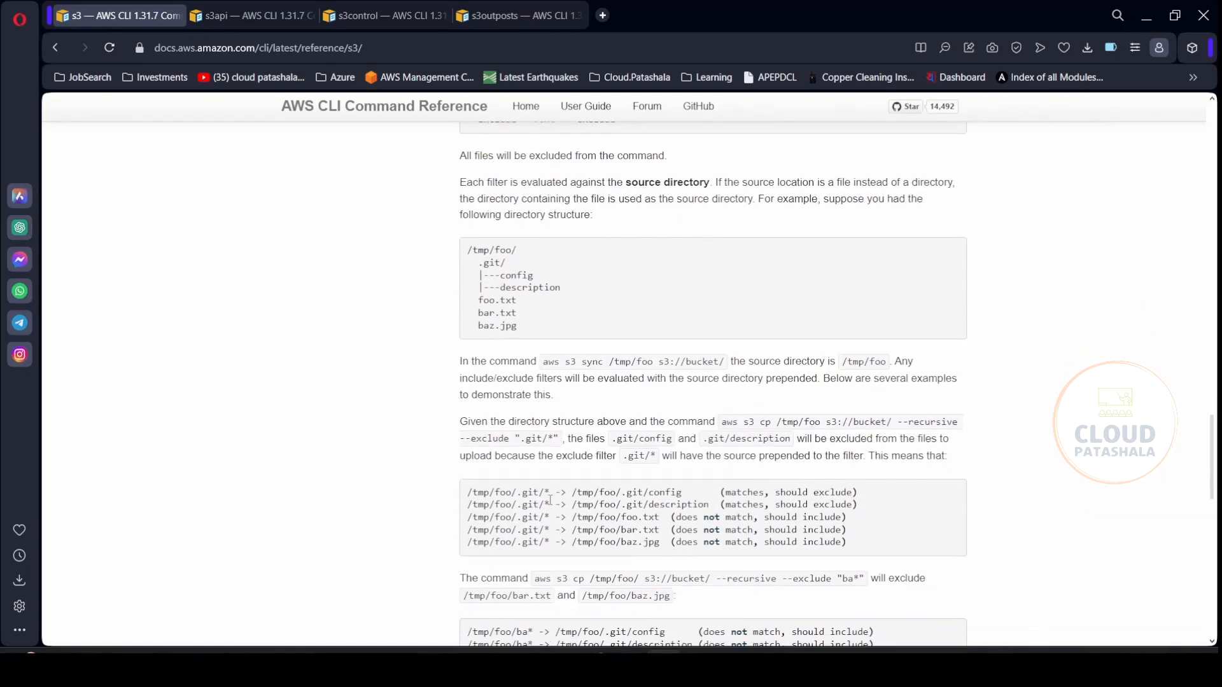
scroll(down, 3)
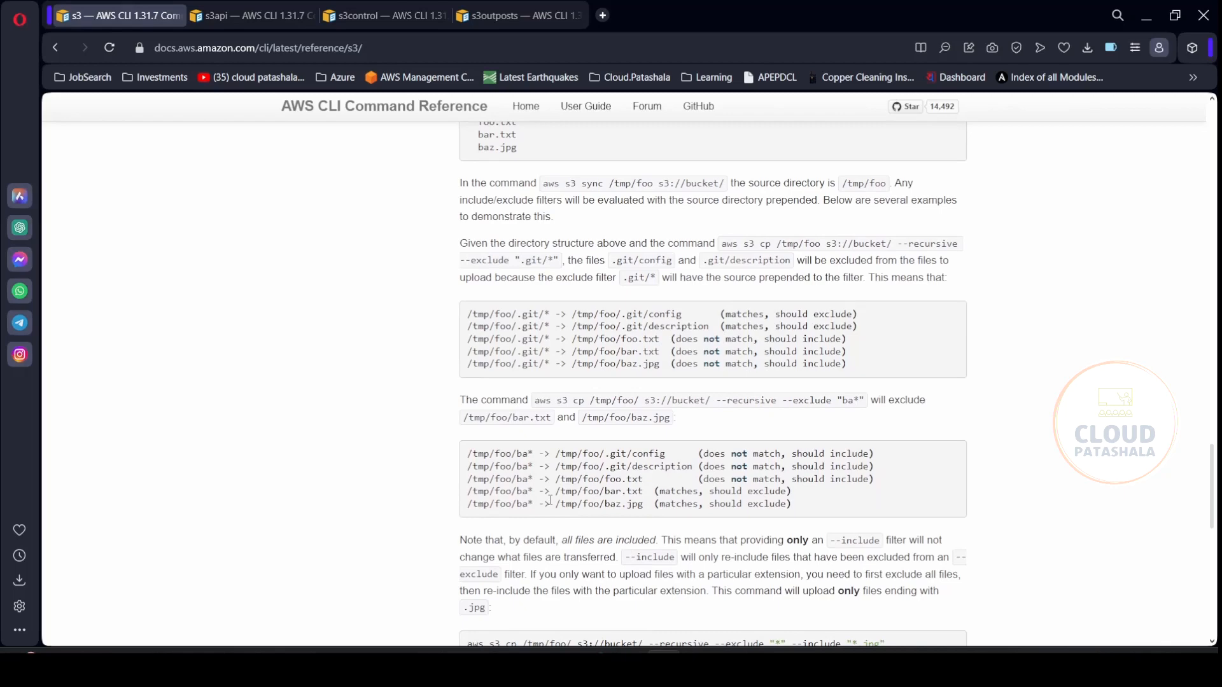
scroll(down, 3)
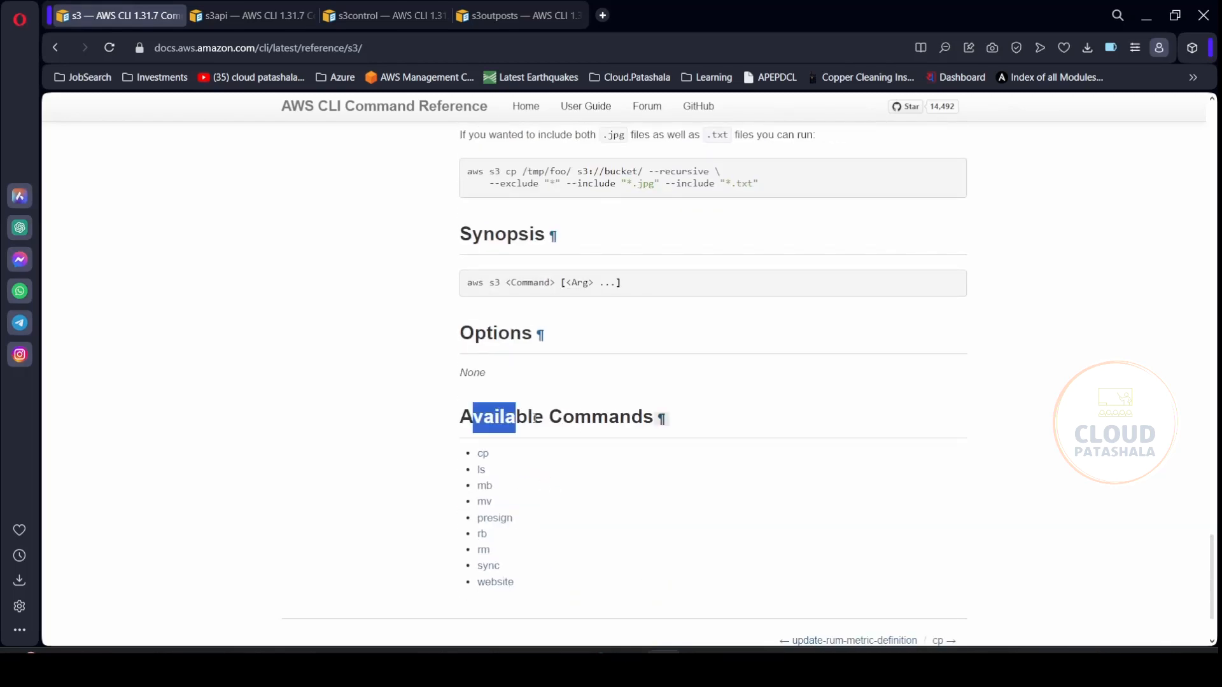
drag(506, 417, 514, 583)
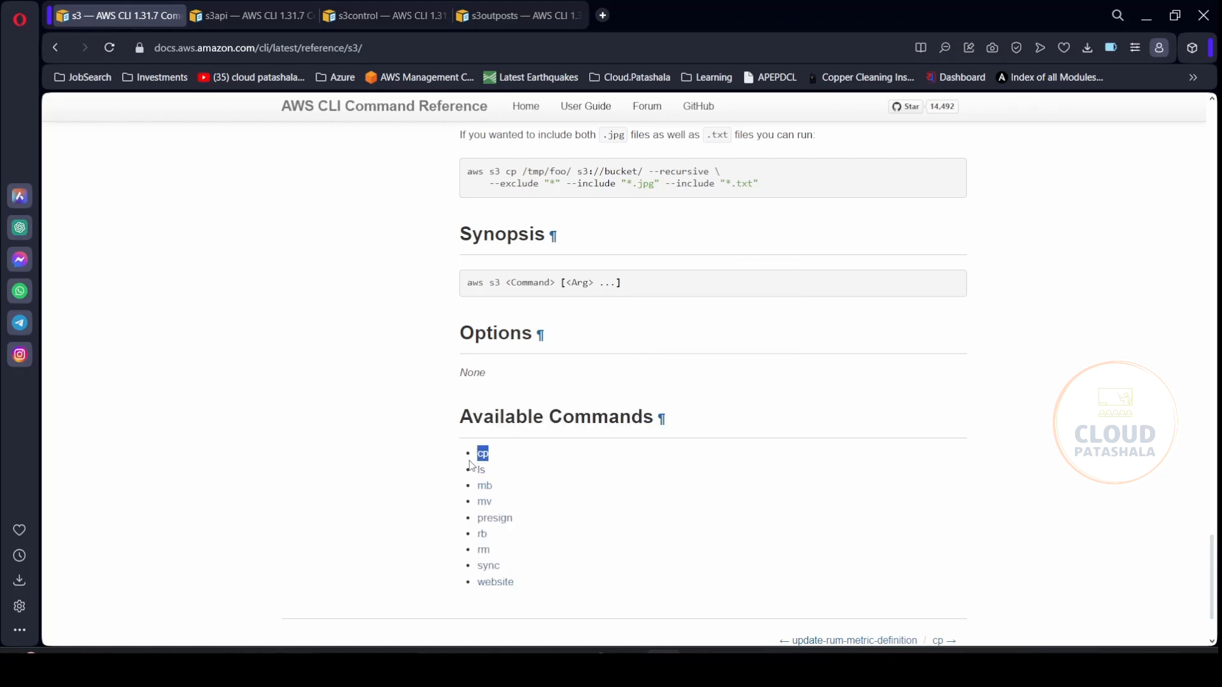
click(481, 454)
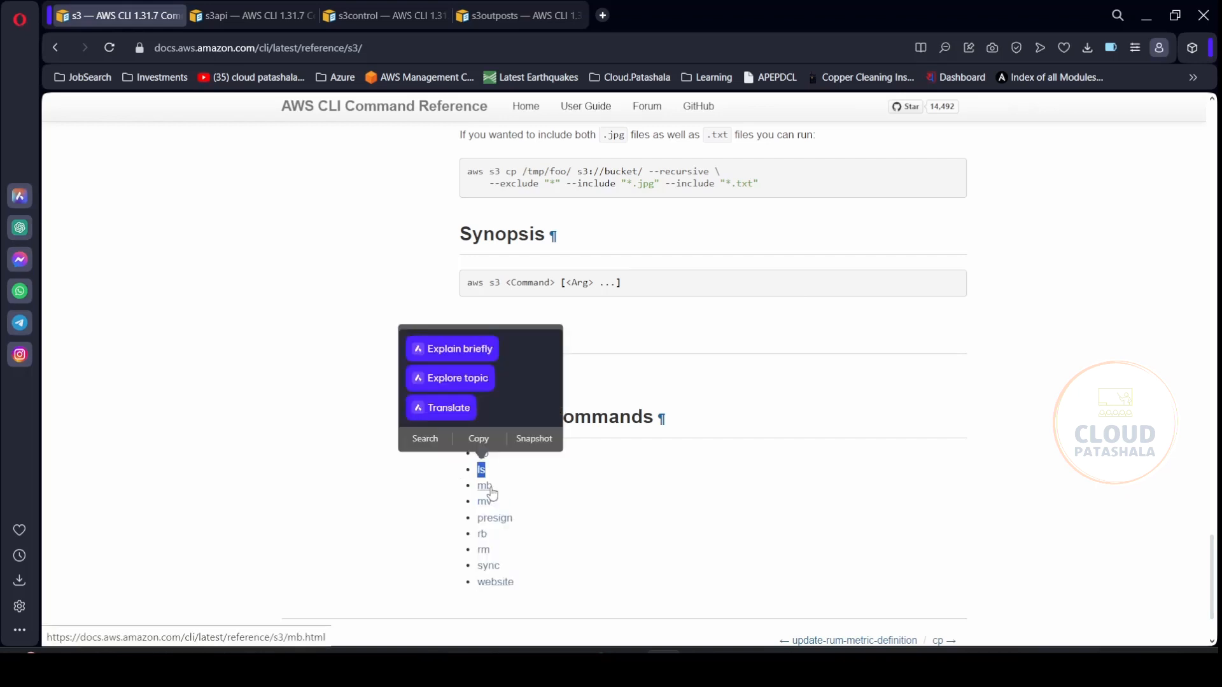
mouse_move(485, 506)
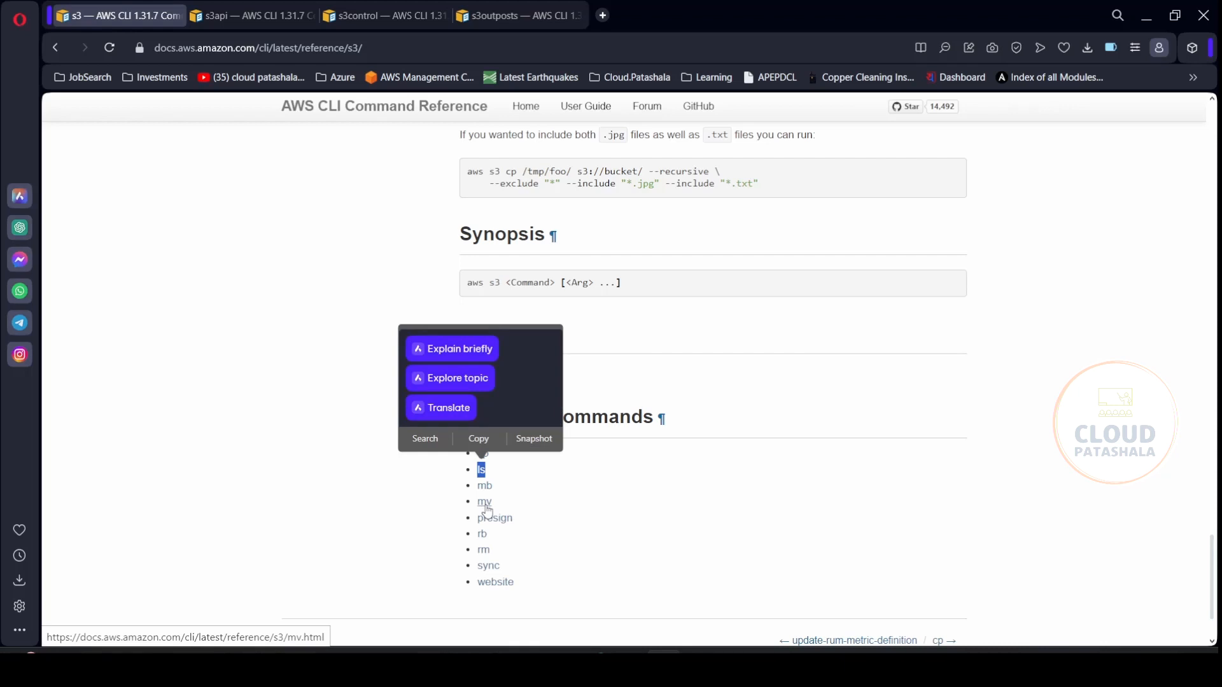
mouse_move(495, 518)
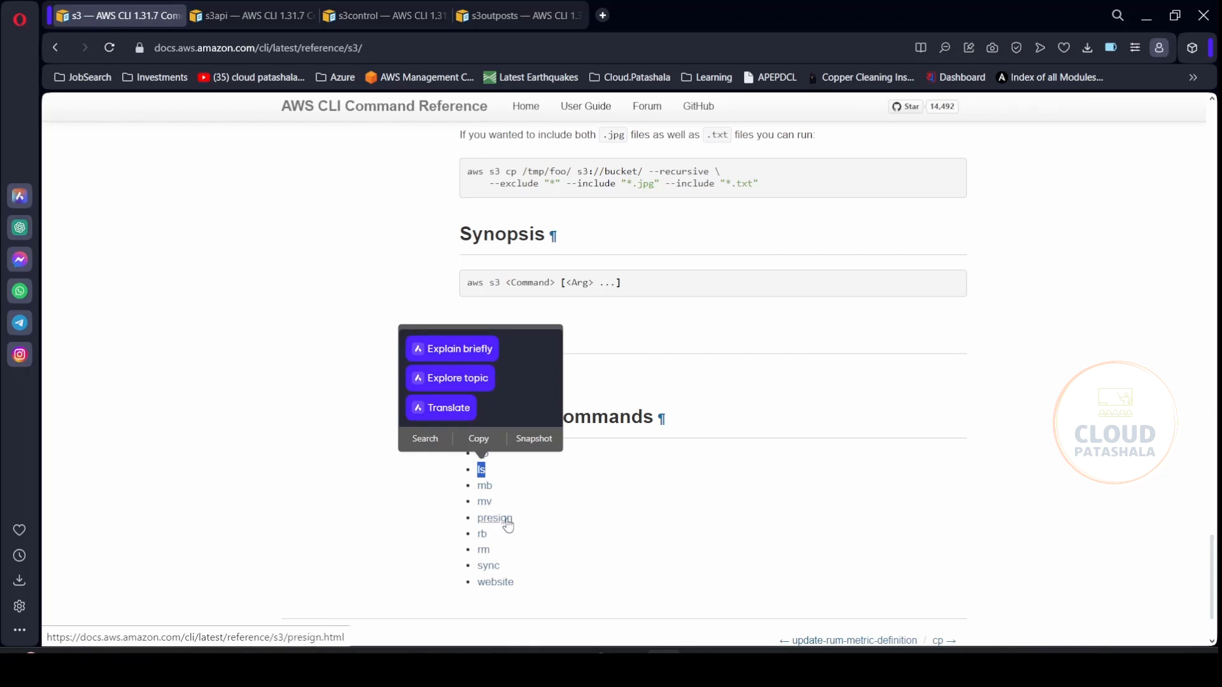
mouse_move(488, 560)
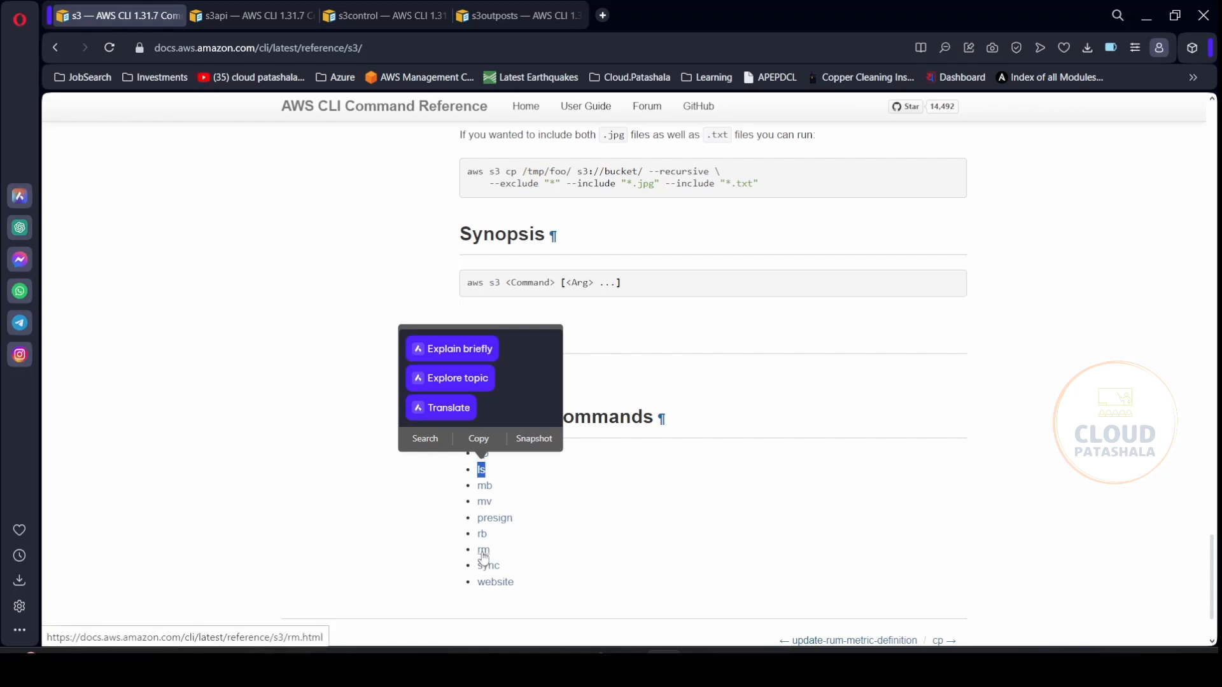
mouse_move(487, 557)
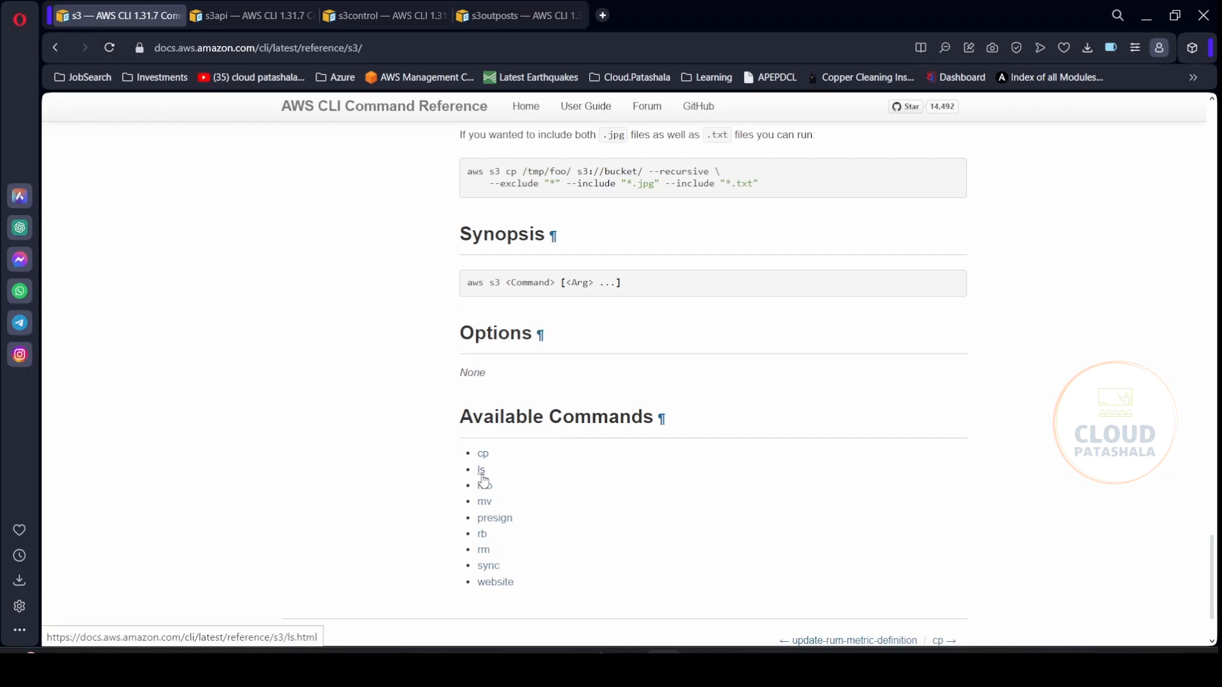
Step: View the reference page for the s3 ls command
click(482, 469)
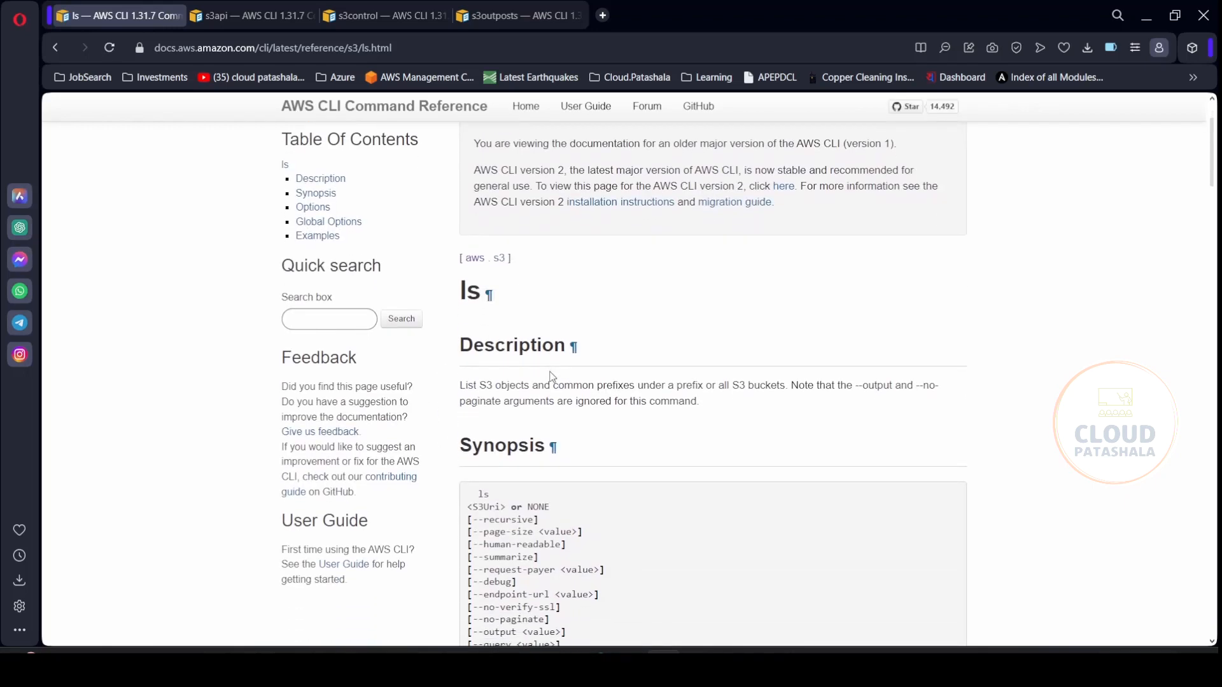
scroll(down, 3)
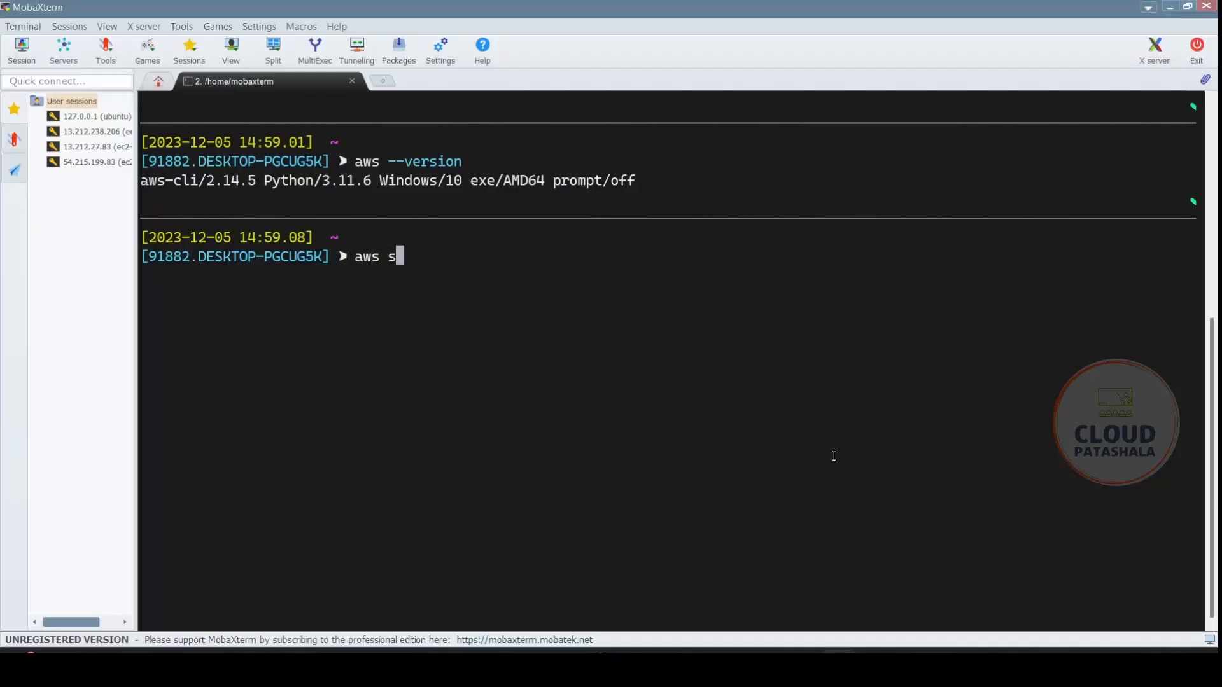
Step: Run 'aws s3 ls', then 'aws s3 ls s3://cloudpatashala-tf-backend' to list that bucket's contents
text(3 ls)
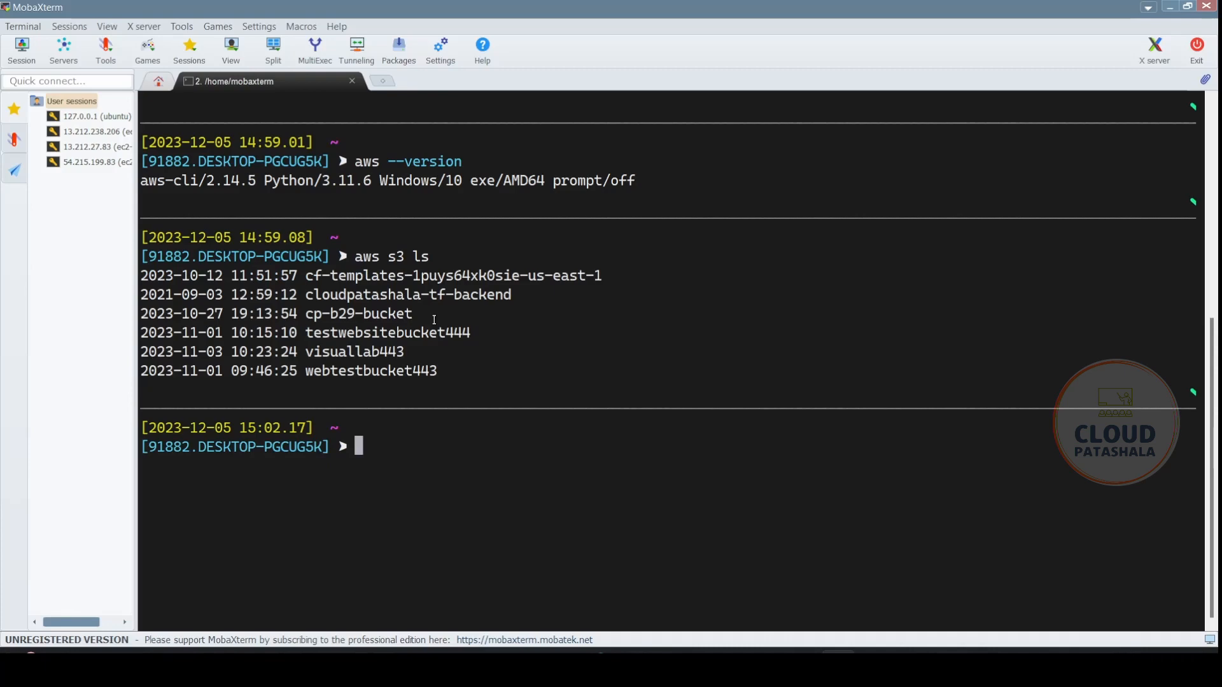
text(aws s3)
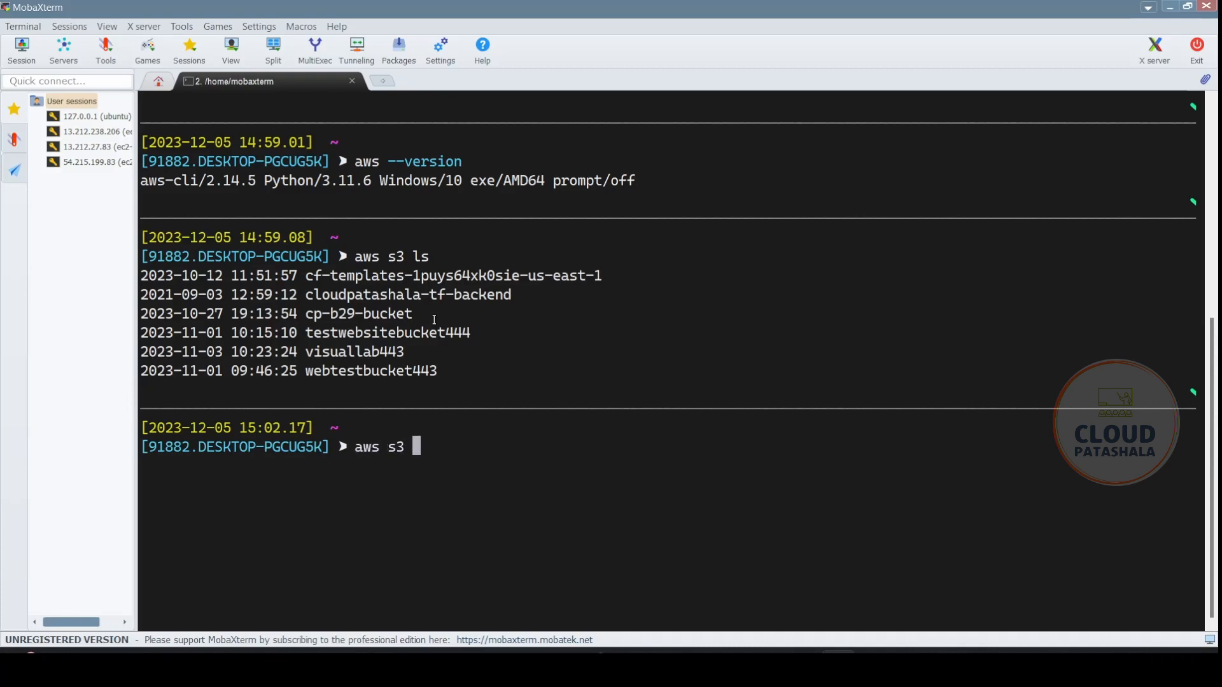
text(ls s3:/)
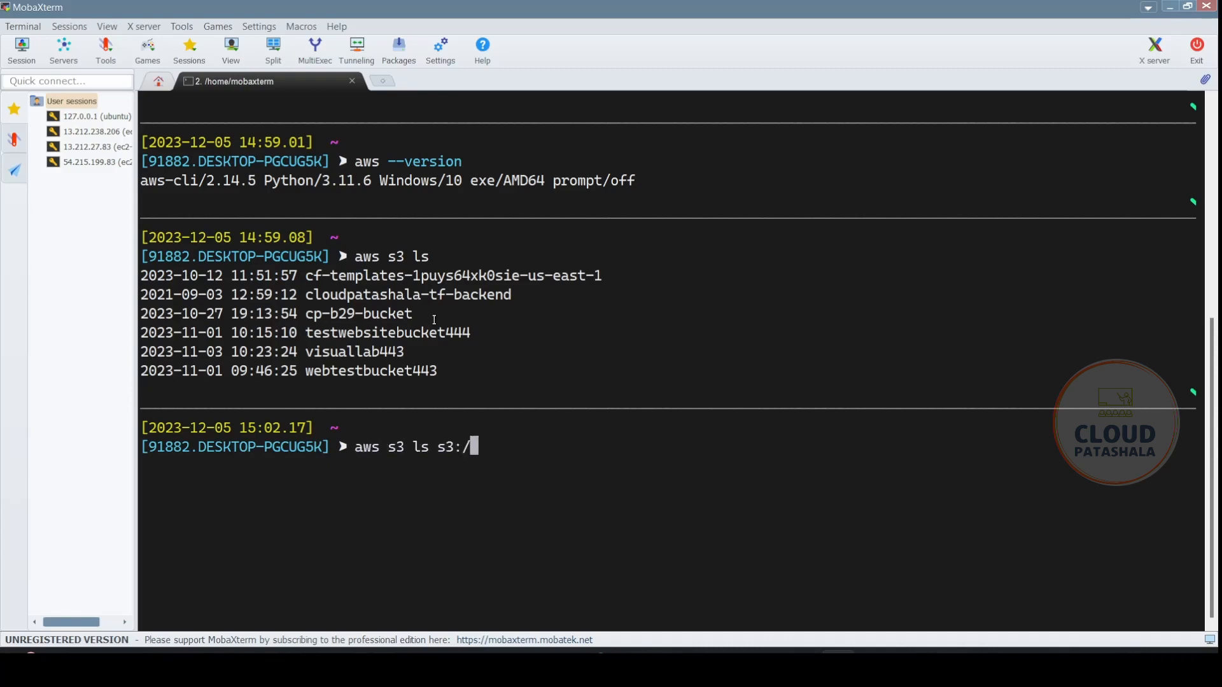
text(/)
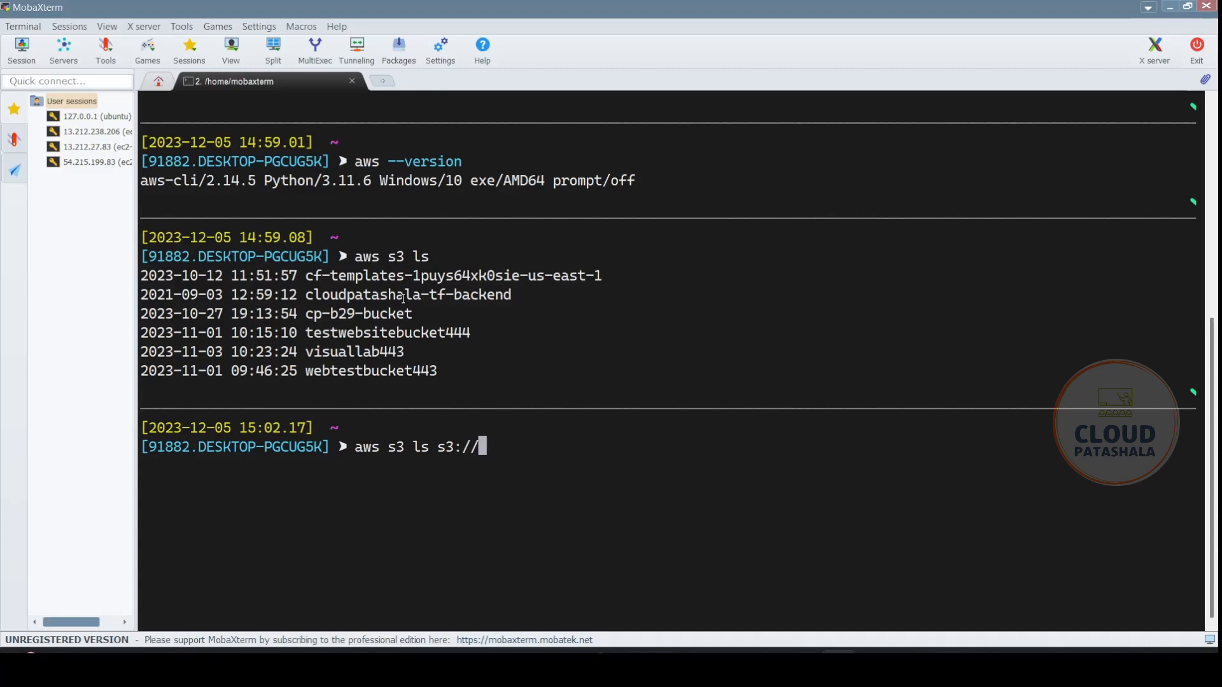
double_click(407, 295)
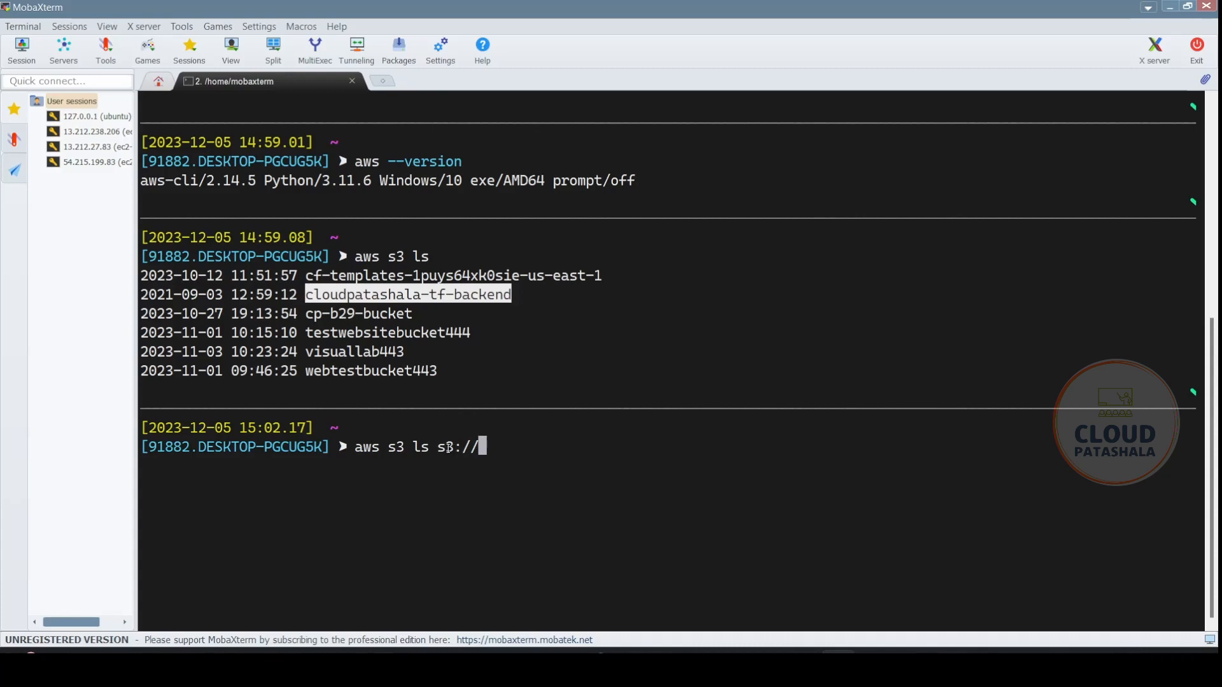
text(cloudpatashala-tf-backend)
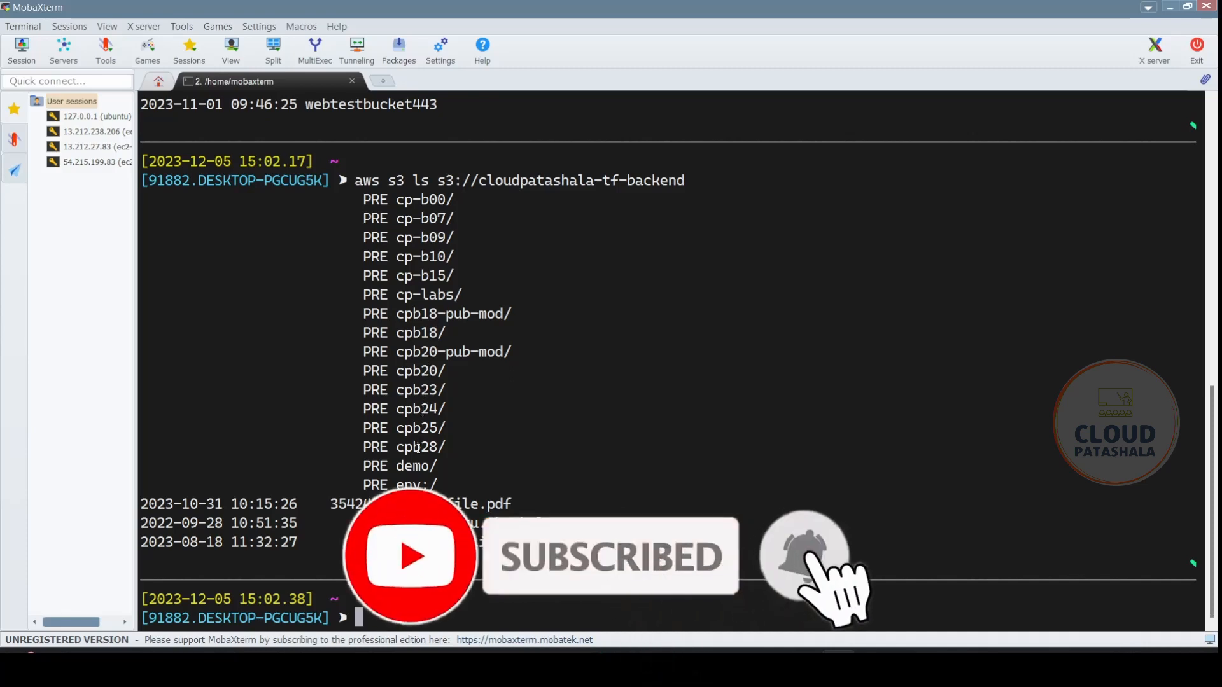
Step: List the cpb28/ folder of the cloudpatashala-tf-backend bucket with 'aws s3 ls'
double_click(419, 447)
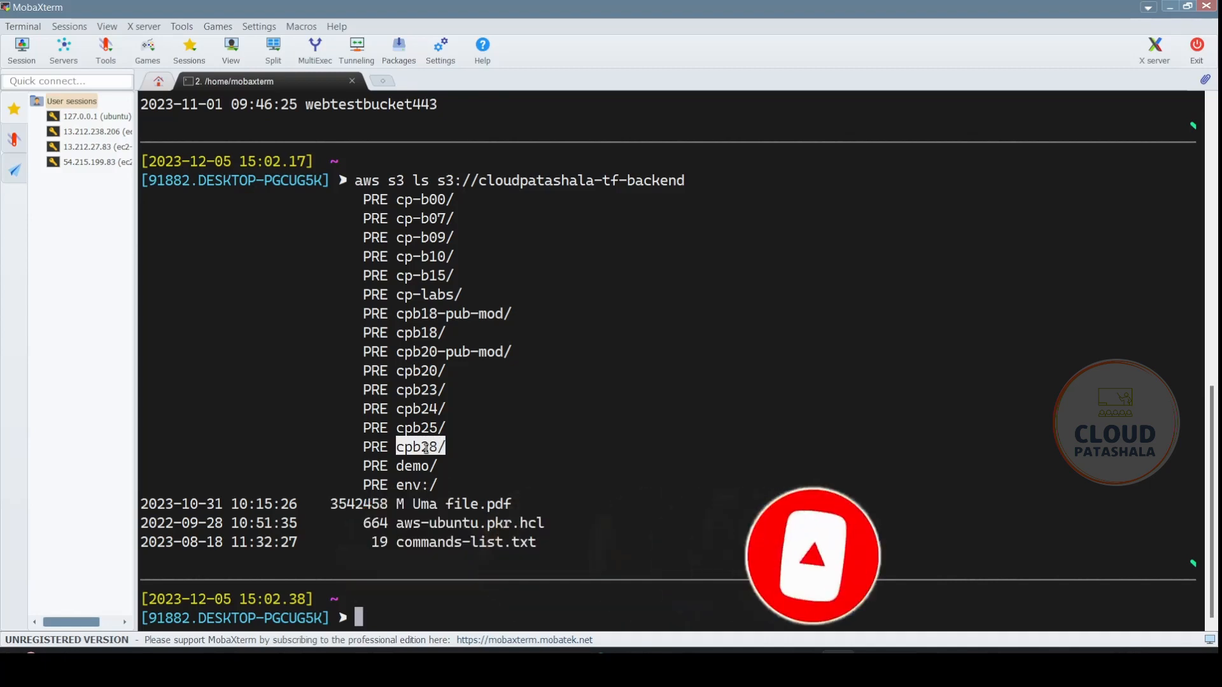
text(aws s3)
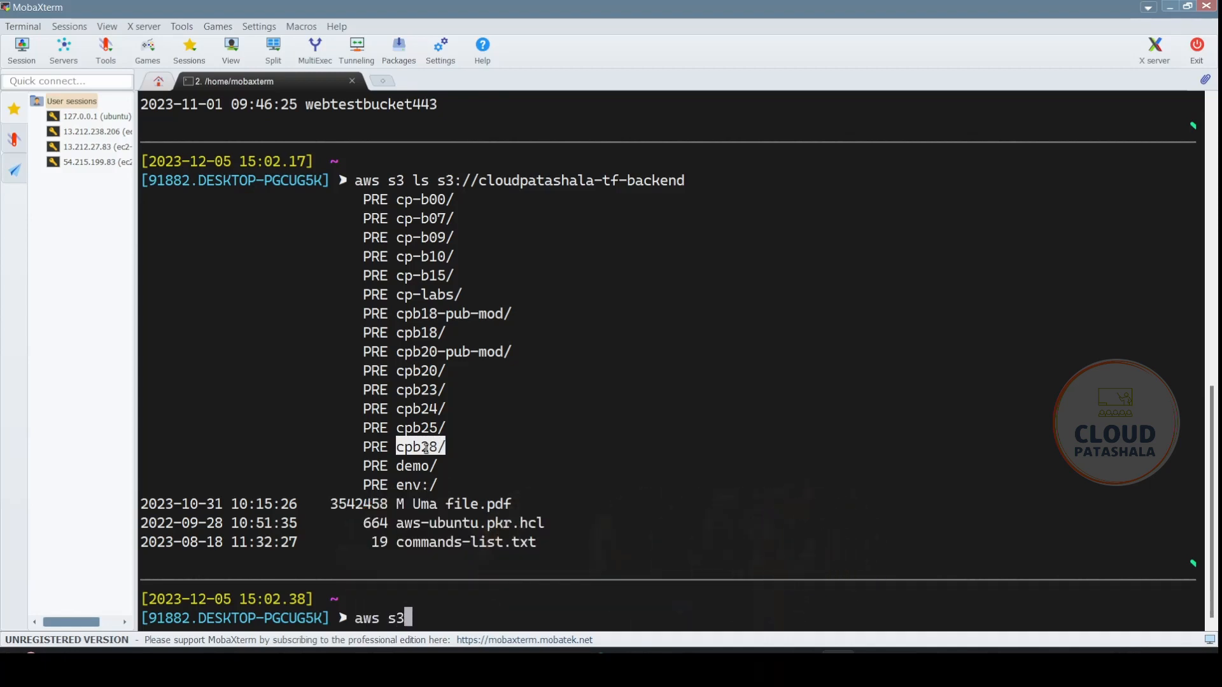
text(ls s3://cloudpatashala-tf-backend)
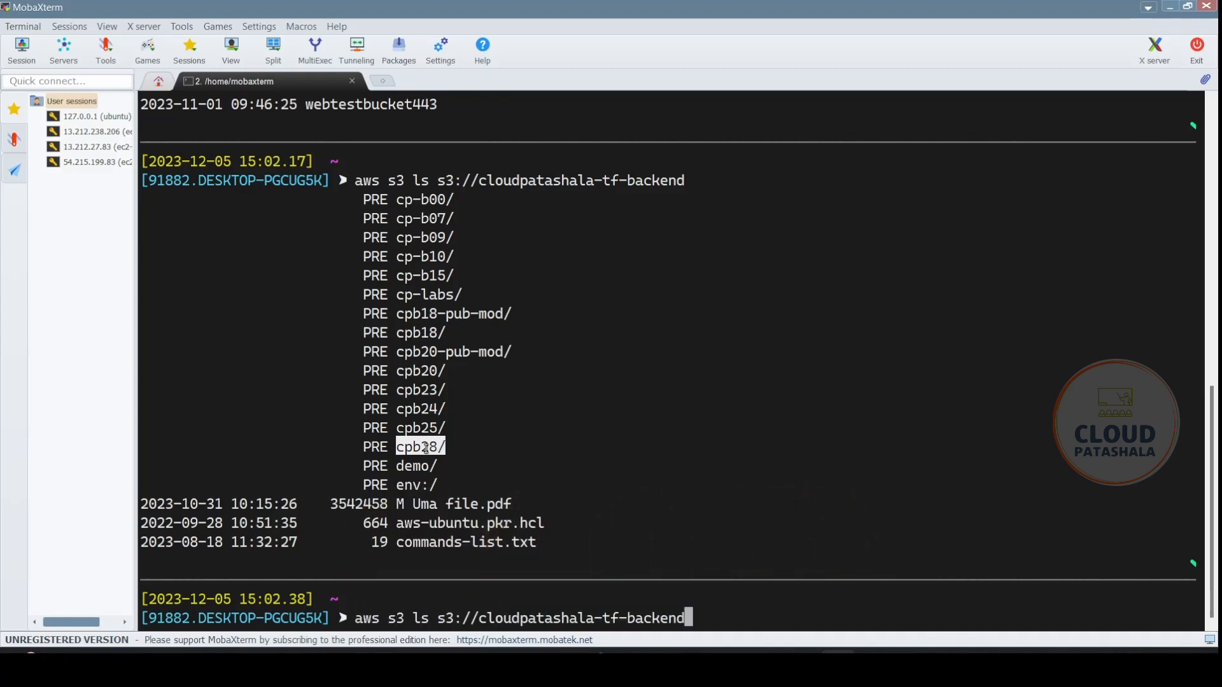
text(/)
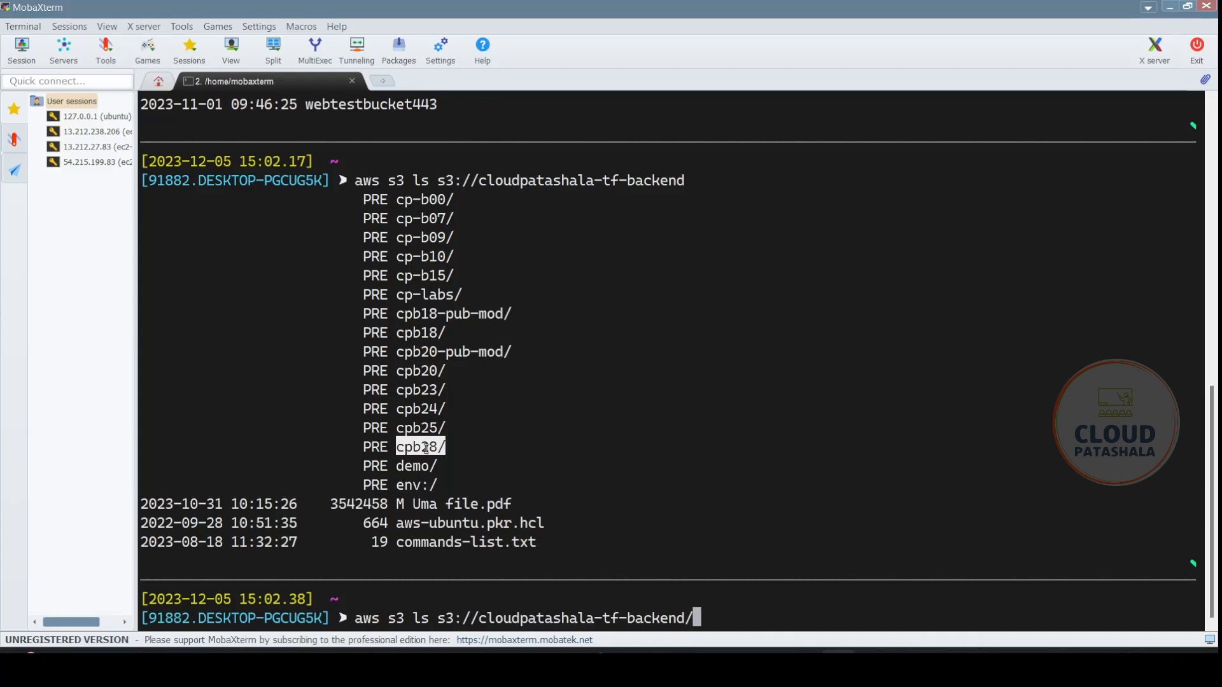
text(cpb28/)
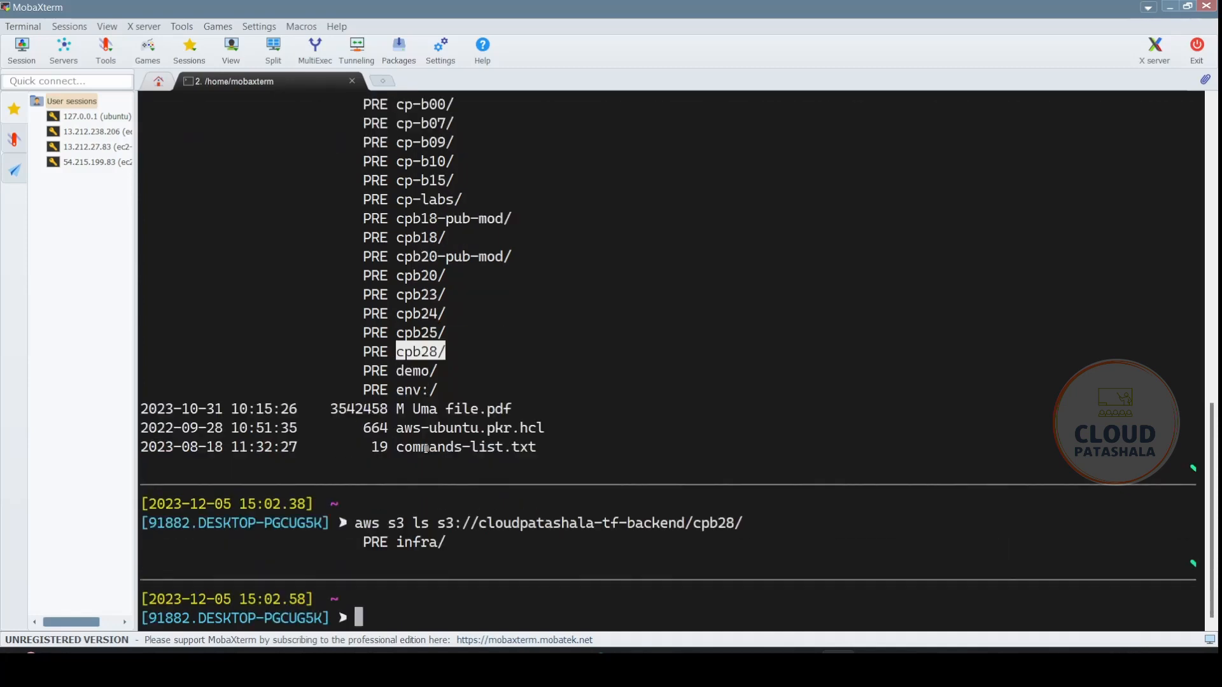
Step: List the cpb28/infra folder showing two tfstate files, then list the local home directory
text(aws s3 ls s3://cloudpatashala-tf-backend/cpb28/infra/)
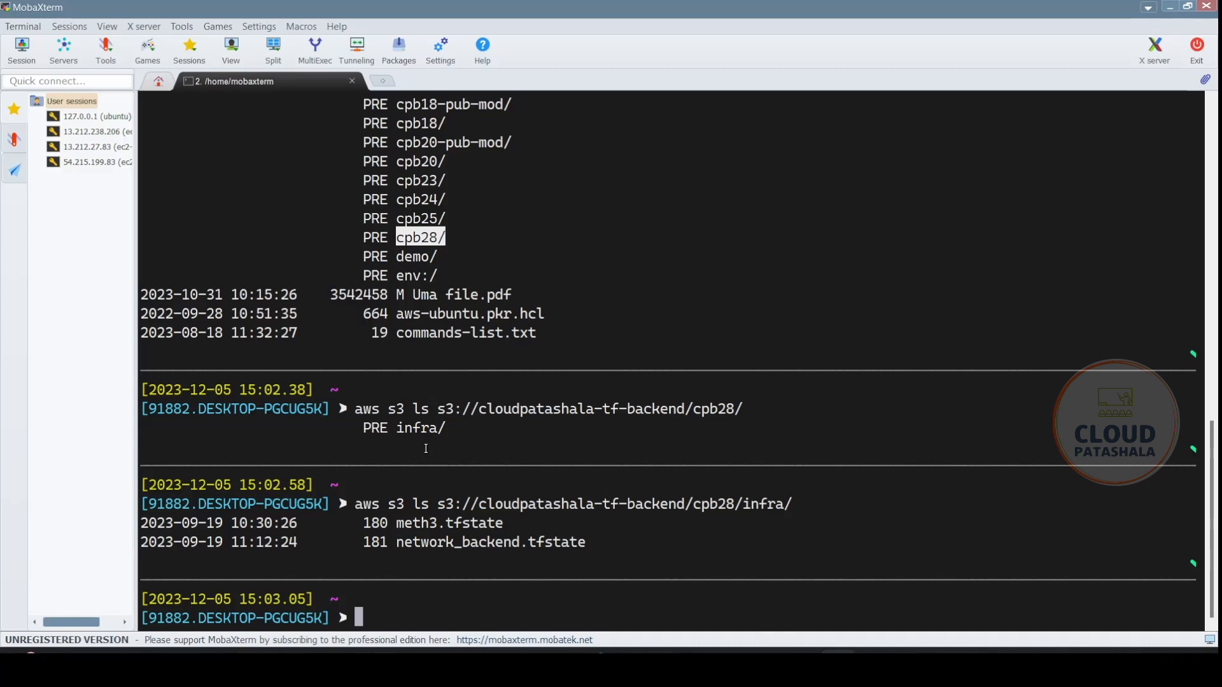
text(ls -l)
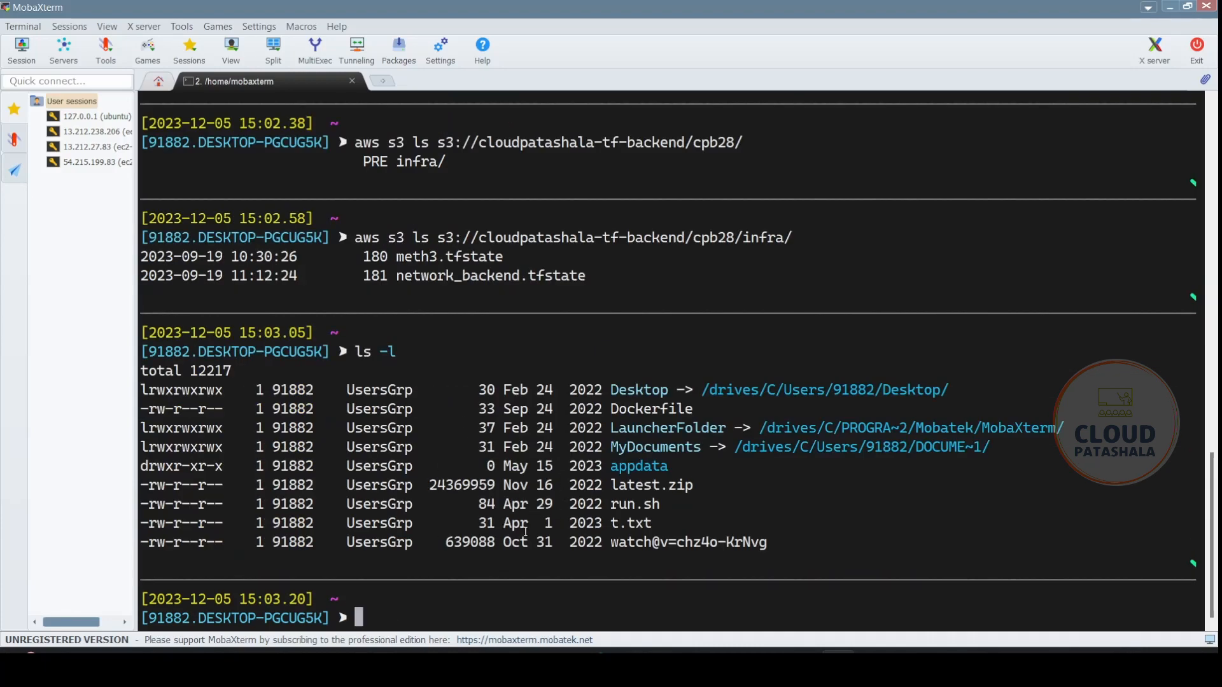
Step: Copy network_backend.tfstate from cpb28/infra of the bucket into the current local directory with 'aws s3 cp'
text(pwd)
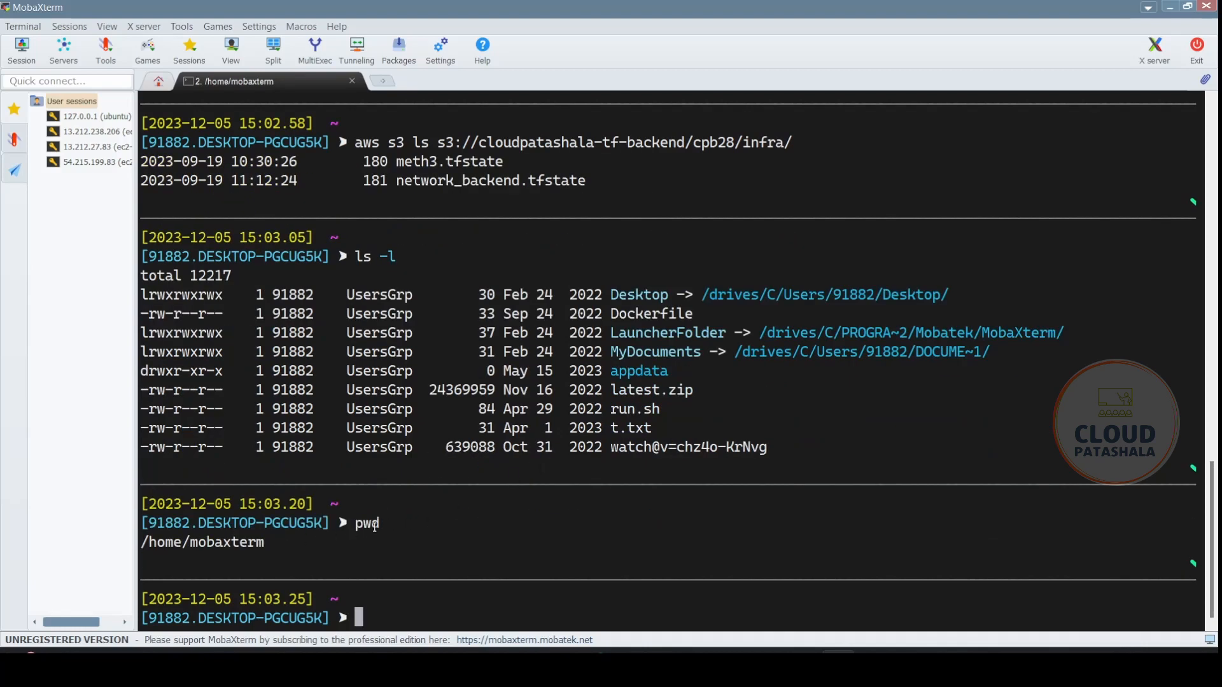
mouse_move(641, 413)
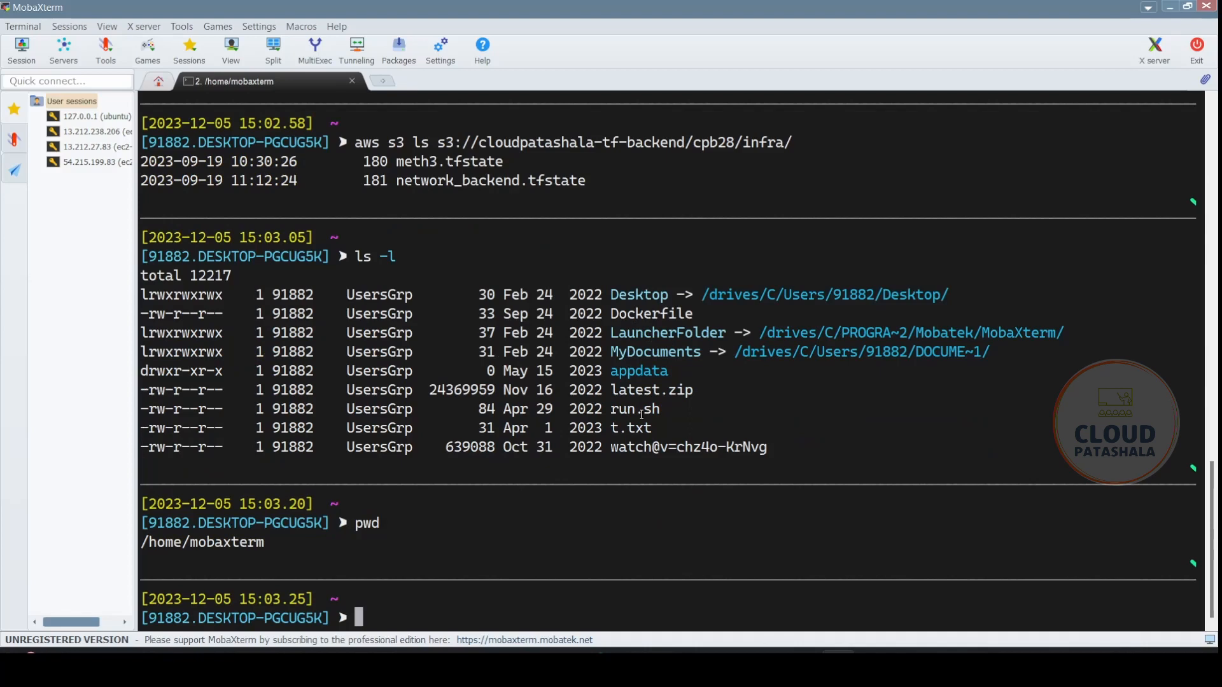
text(clea)
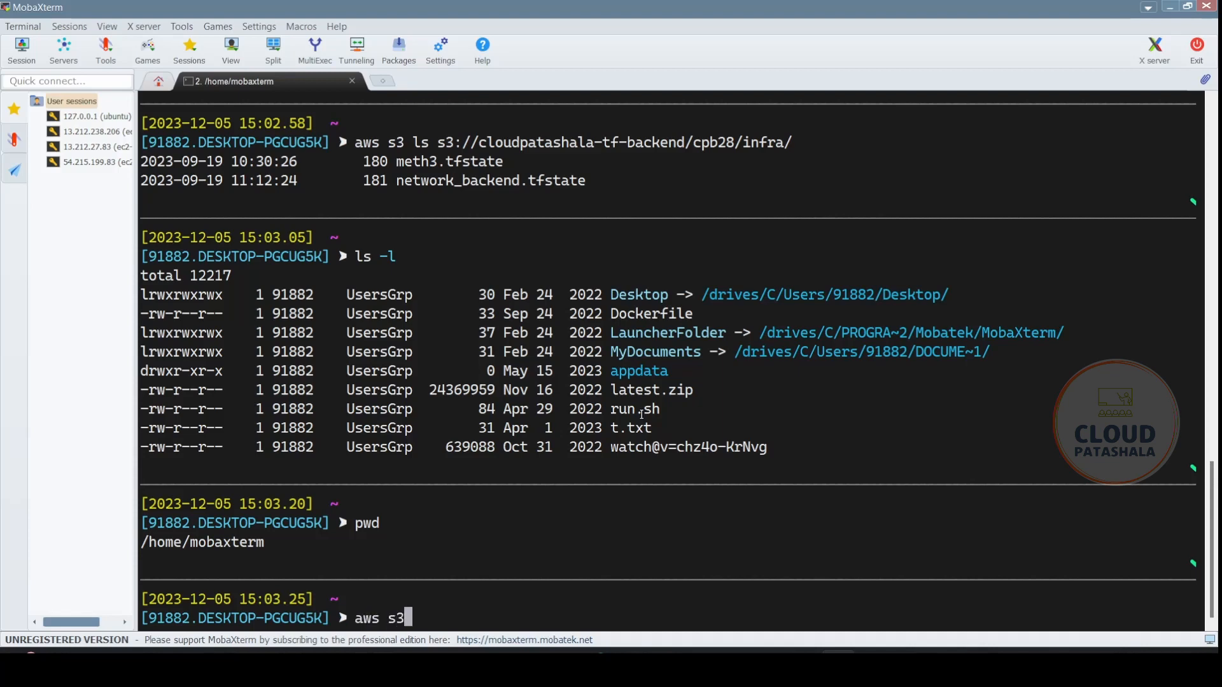
text(c)
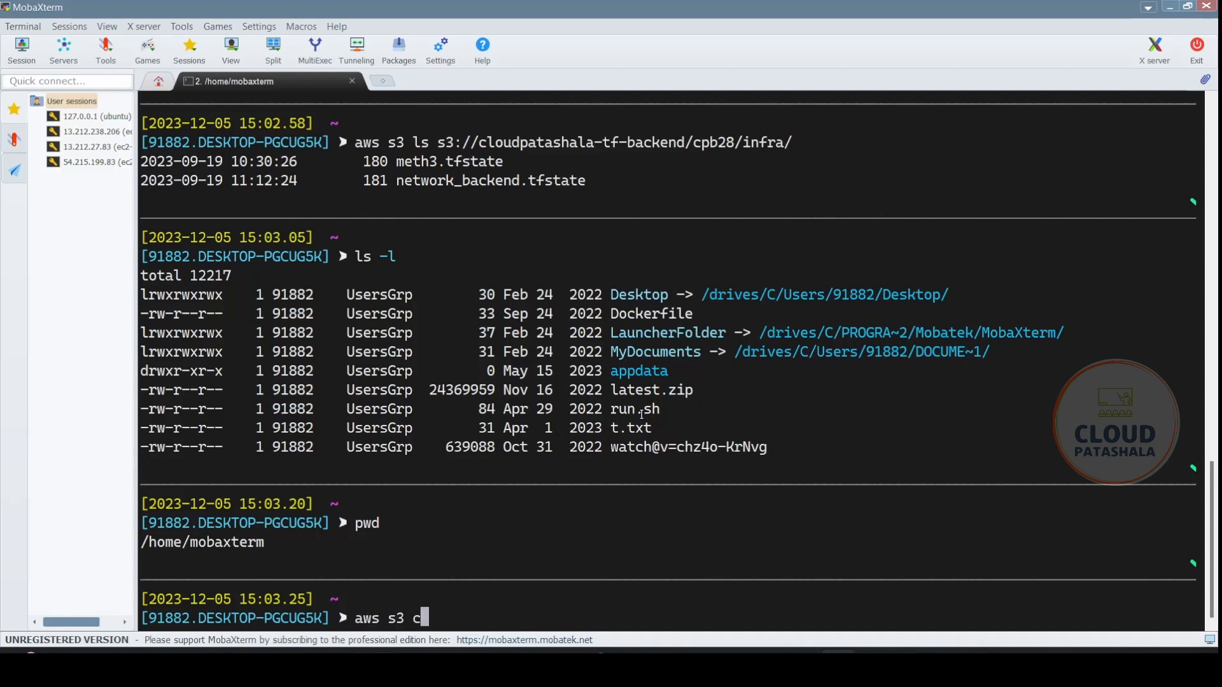
text(p)
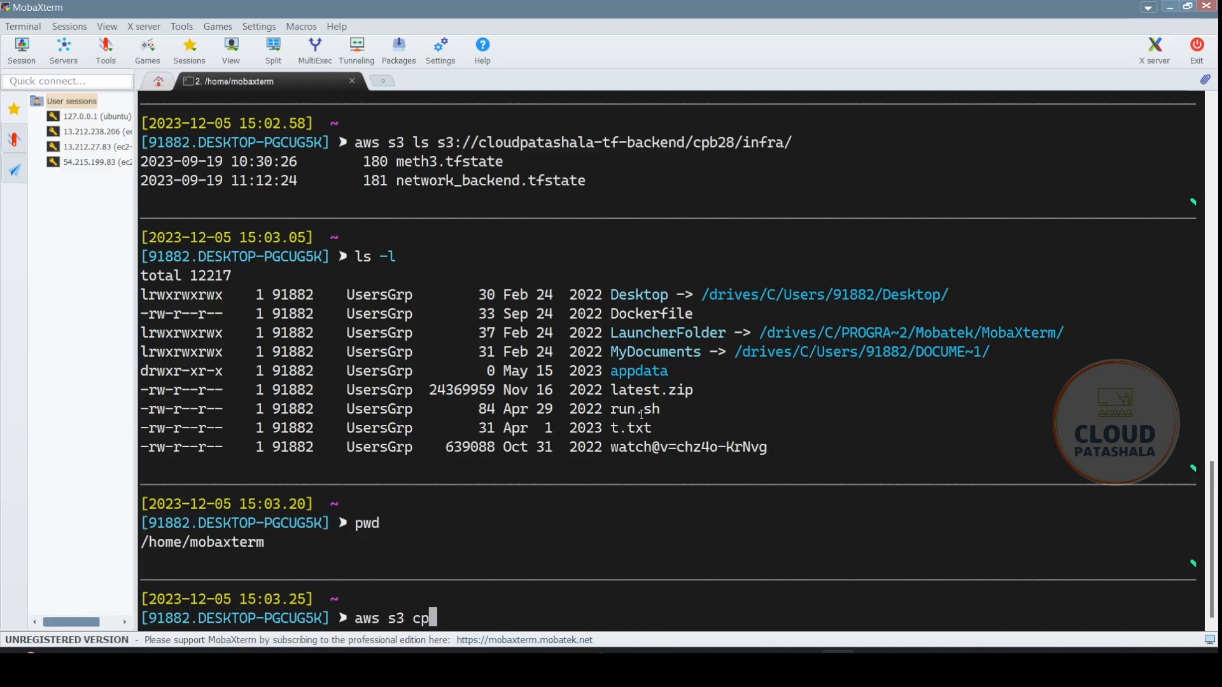
text(s3)
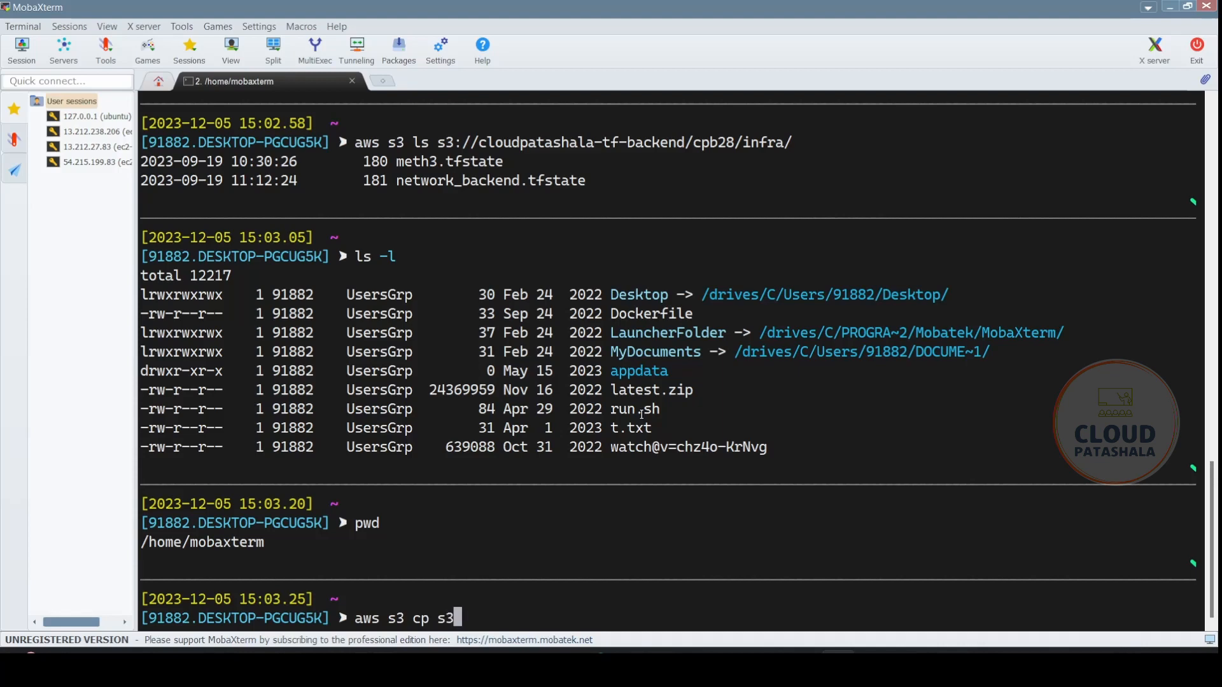
text(://)
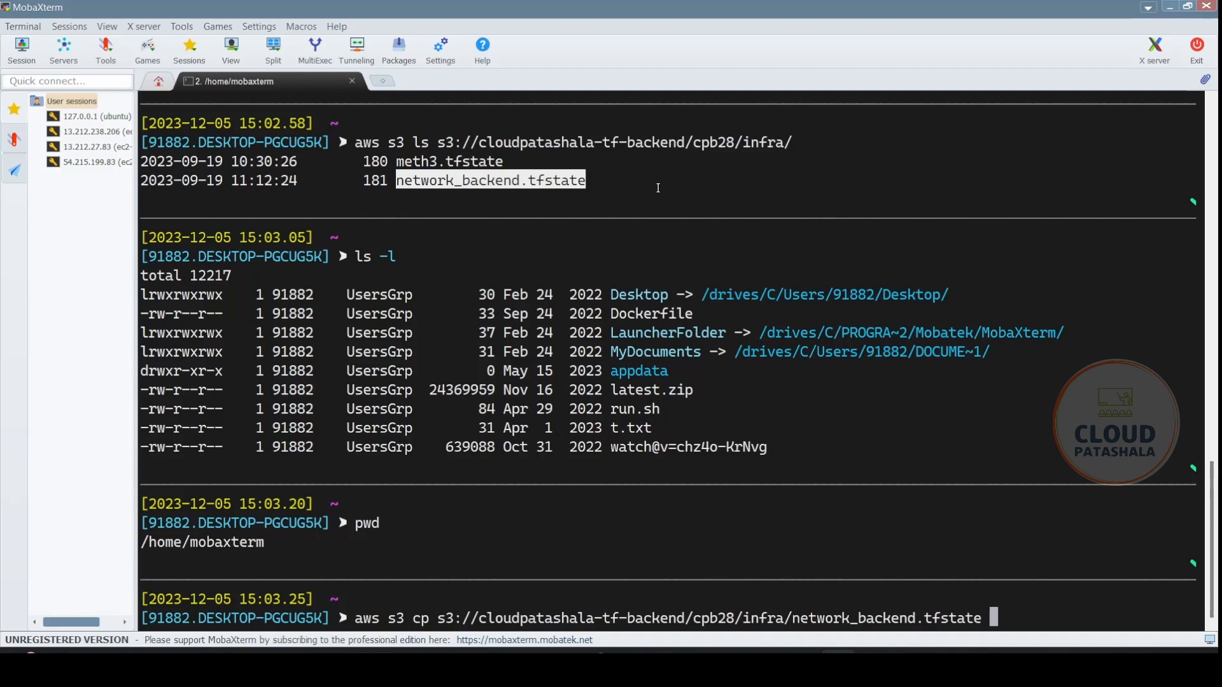
text(.)
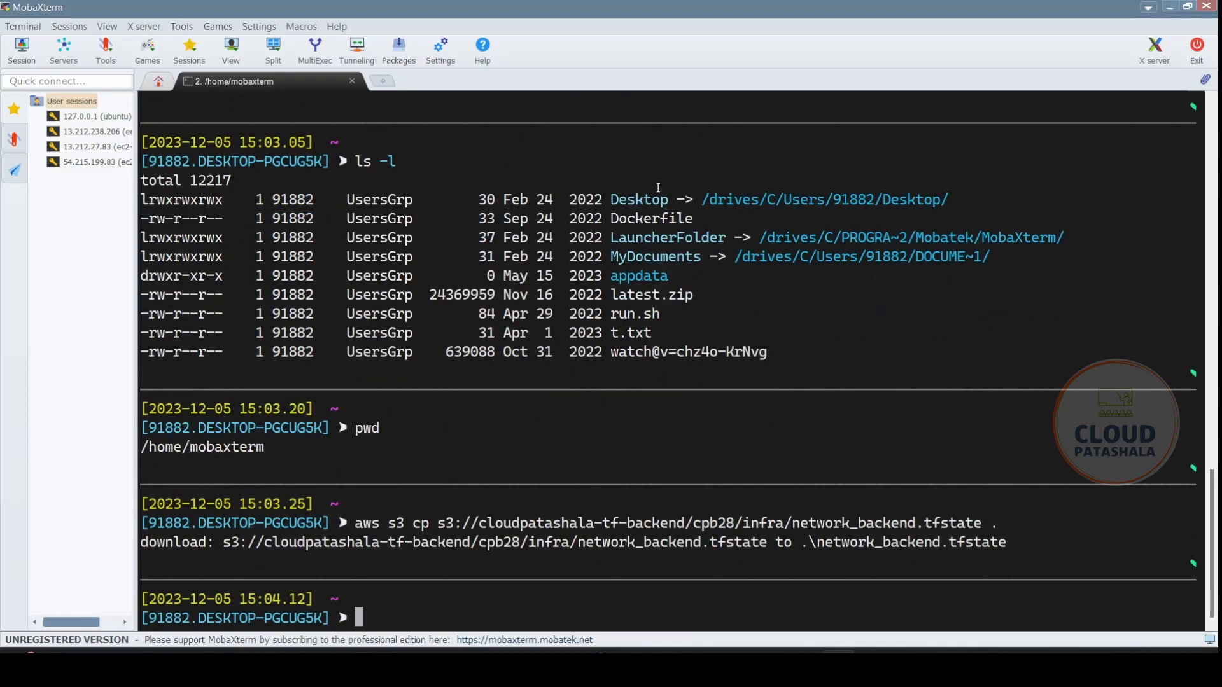
Step: Run 'code network_backend.tfstate' to view the downloaded state file in the editor
text(code)
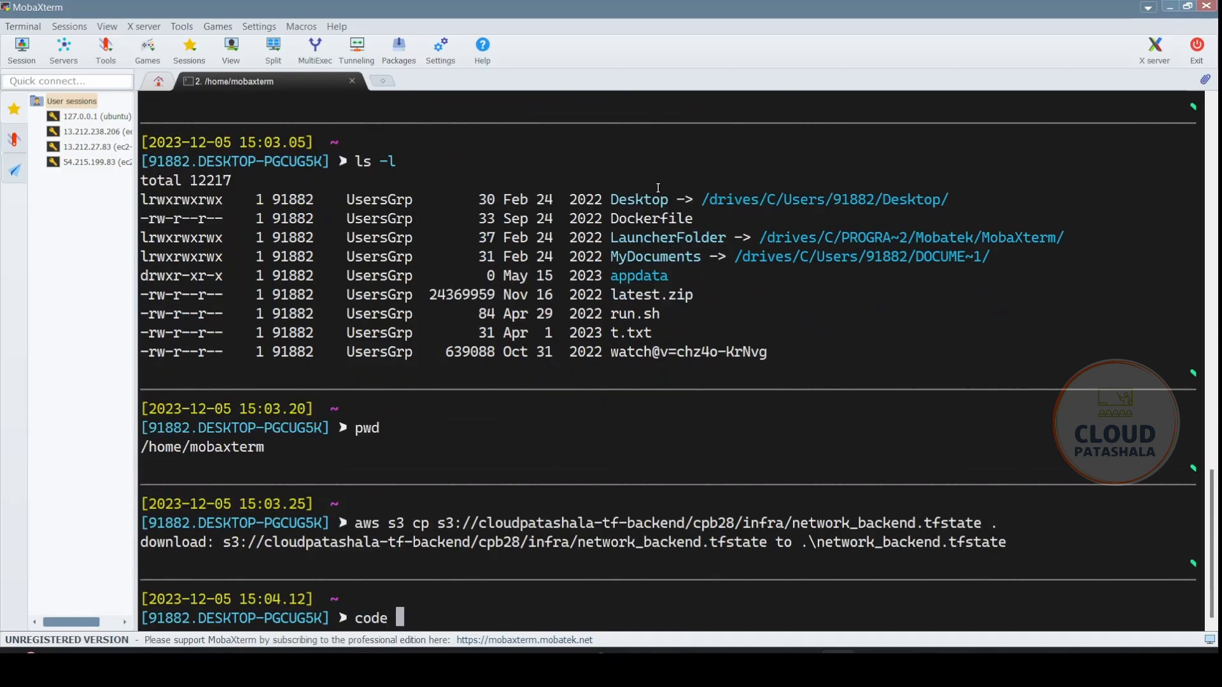
text(network_backend.tfstate)
text(cat run.sh)
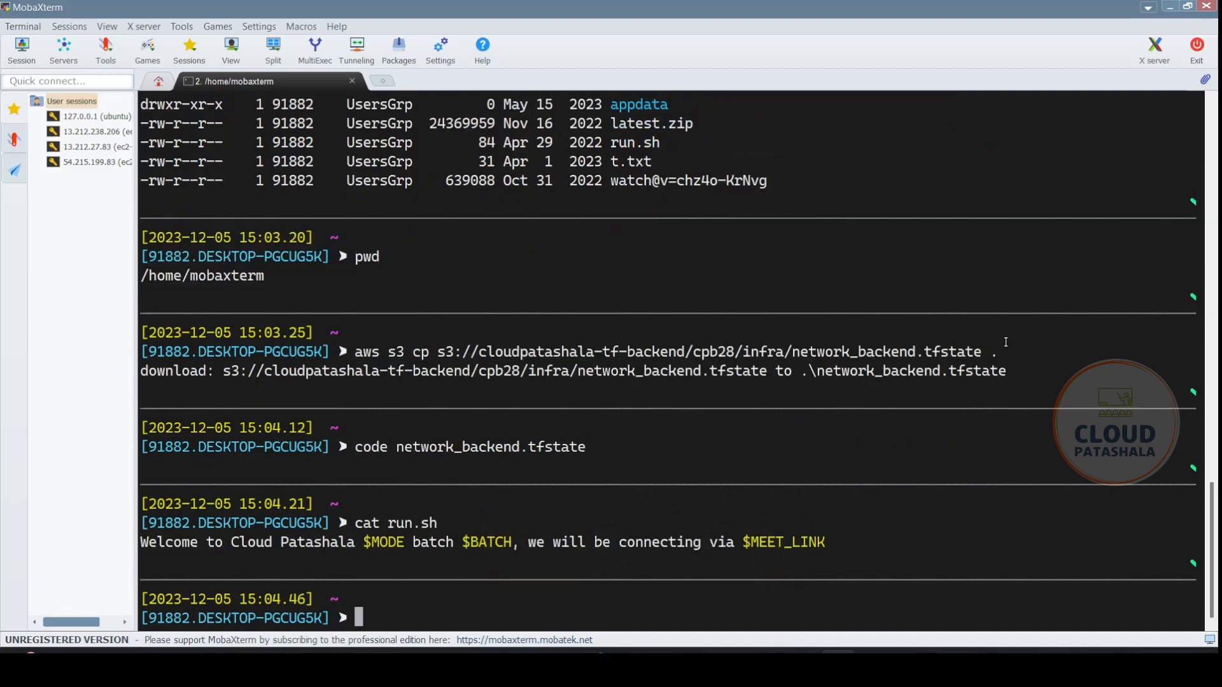
Step: List local files, then upload run.sh to s3://cloudpatashala-tf-backend/cpb28/infra with 'aws s3 cp'
text(ls -l)
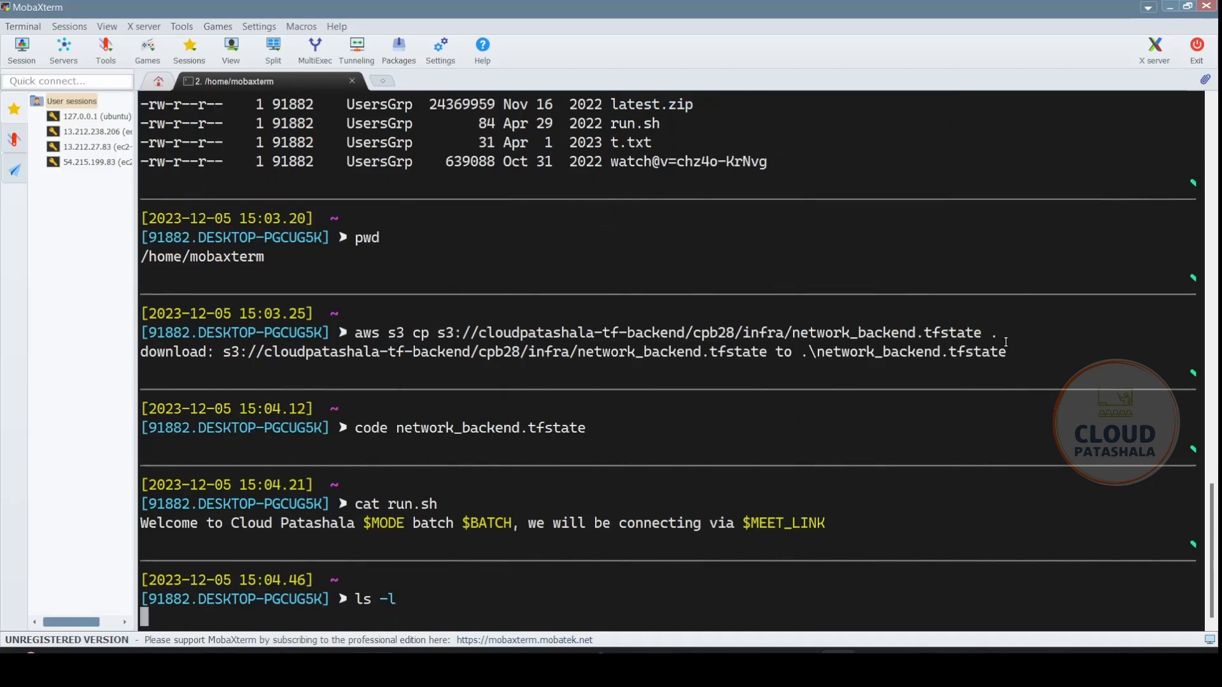
key(Return)
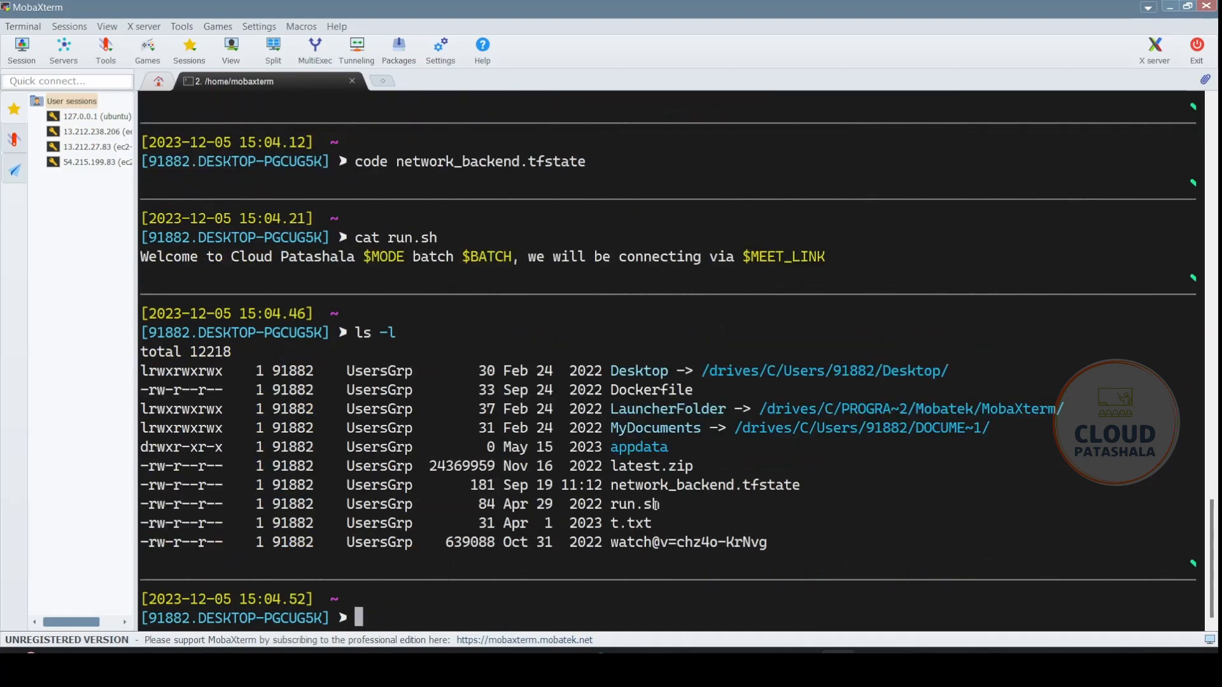
double_click(633, 504)
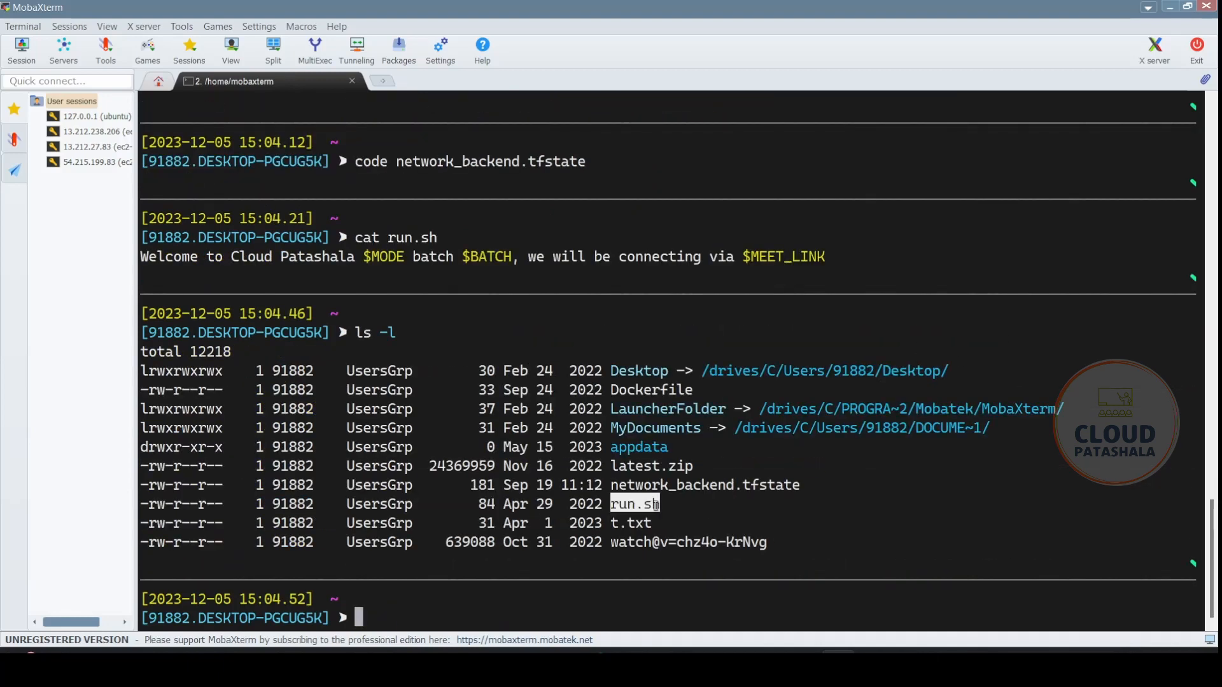
text(aws s3)
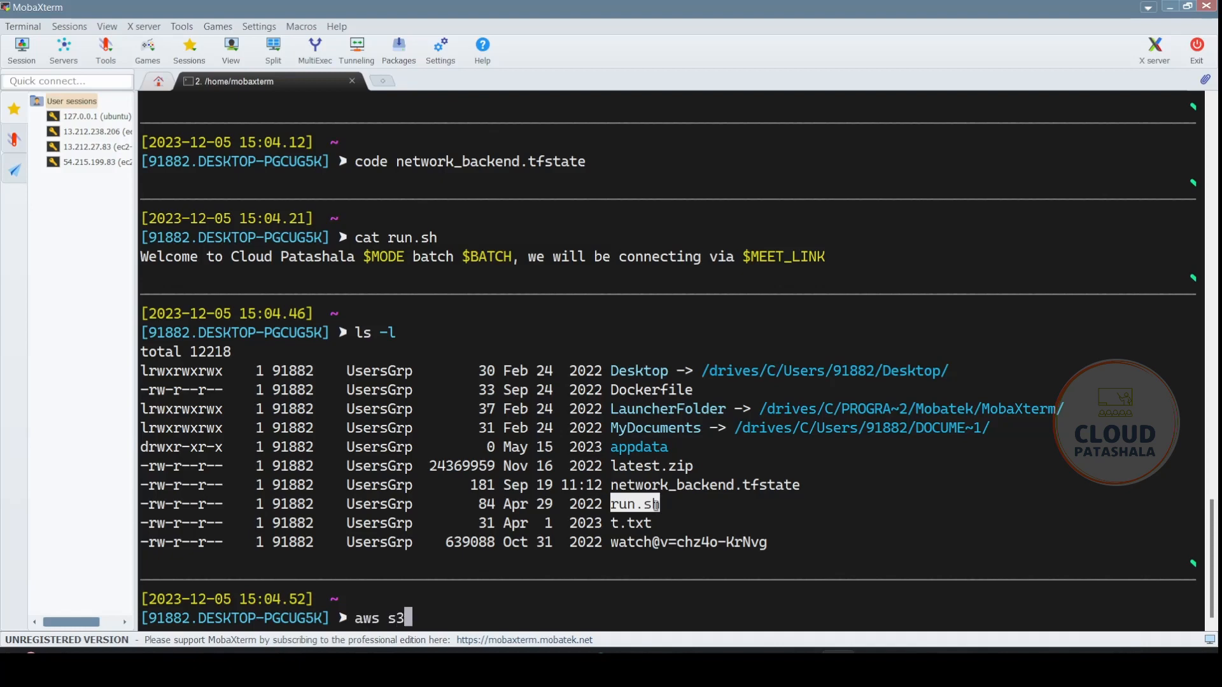
text(cp)
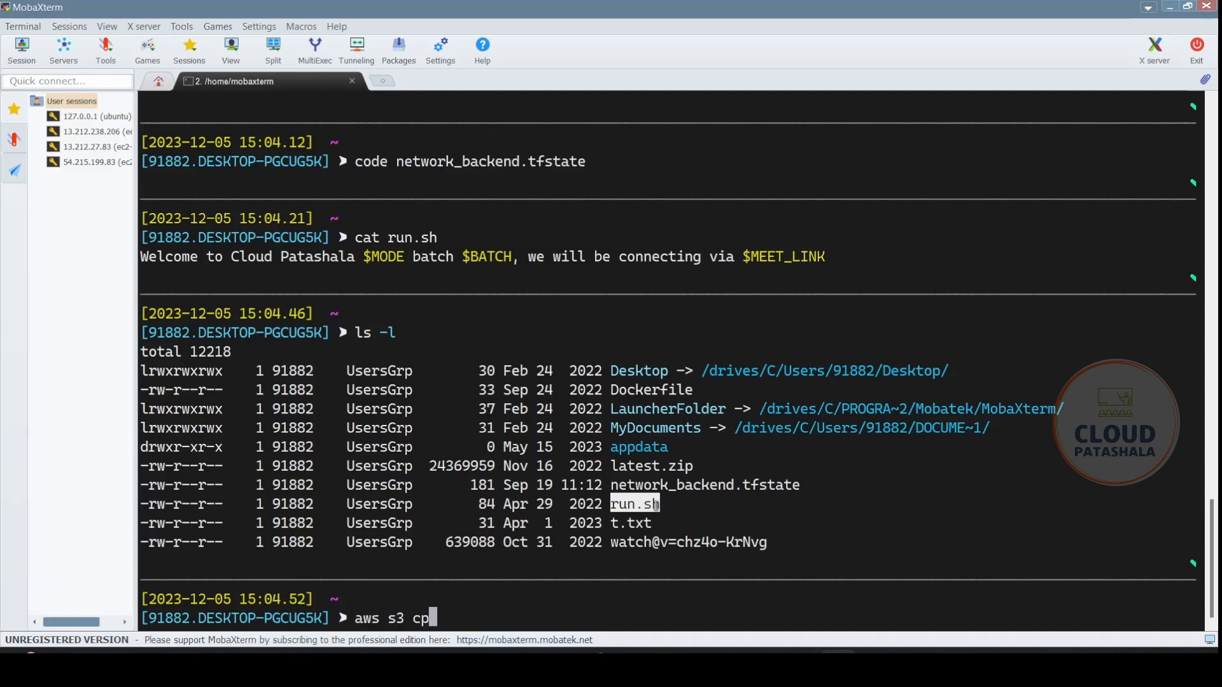
text(run.sh)
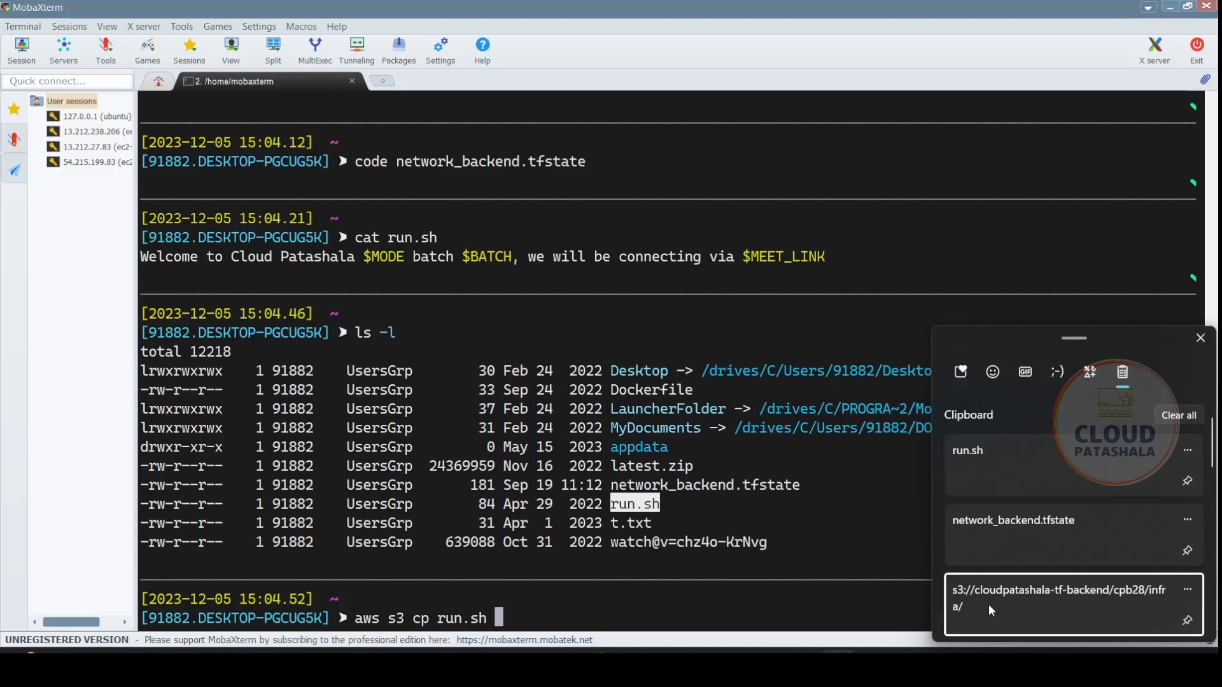
click(1058, 600)
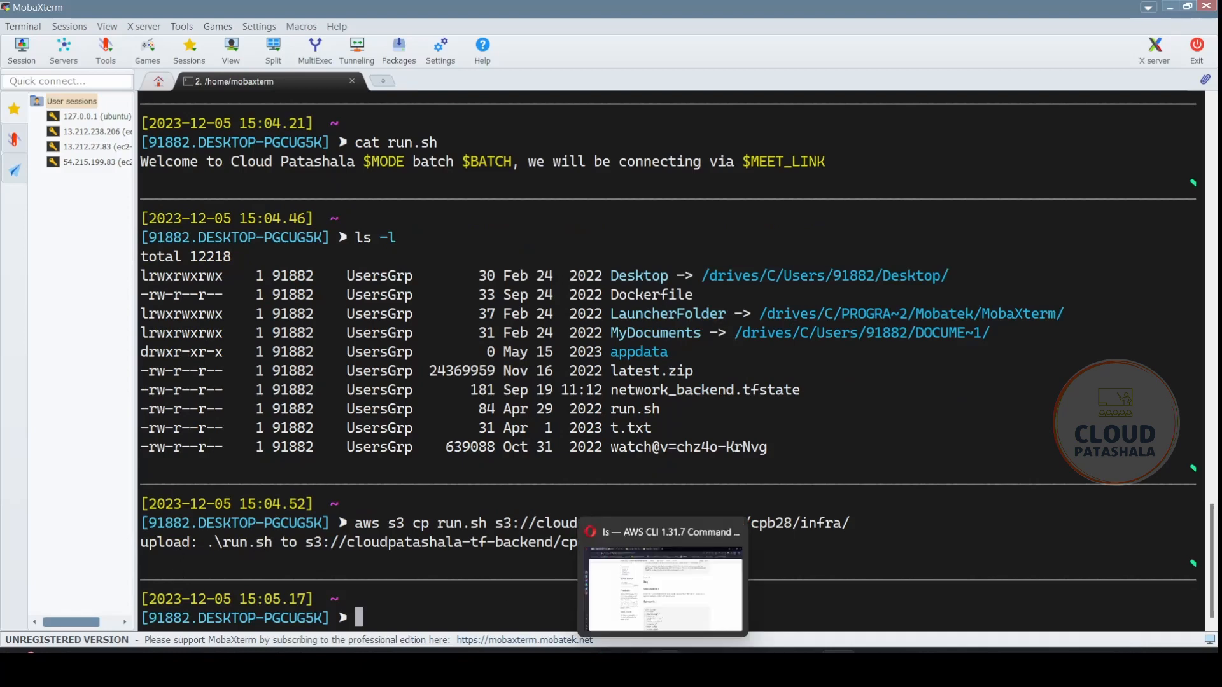
text(aws s3 ls)
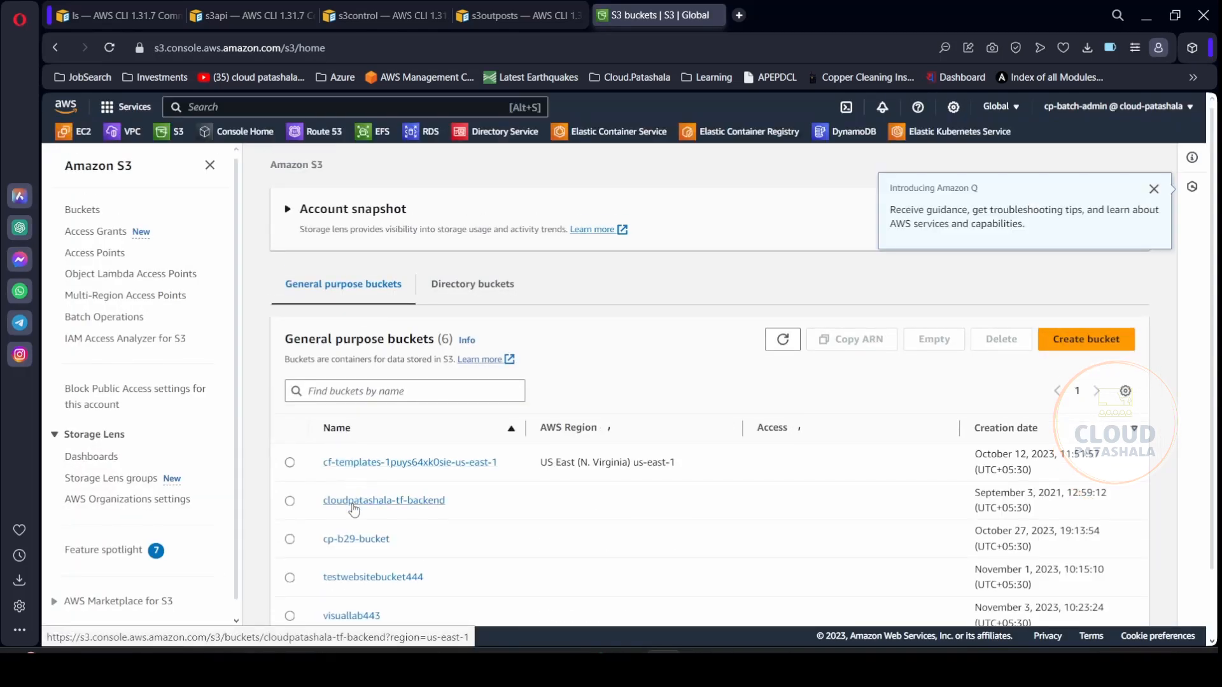
Step: View the cloudpatashala-tf-backend bucket's objects in the S3 console and look through its folders
click(384, 501)
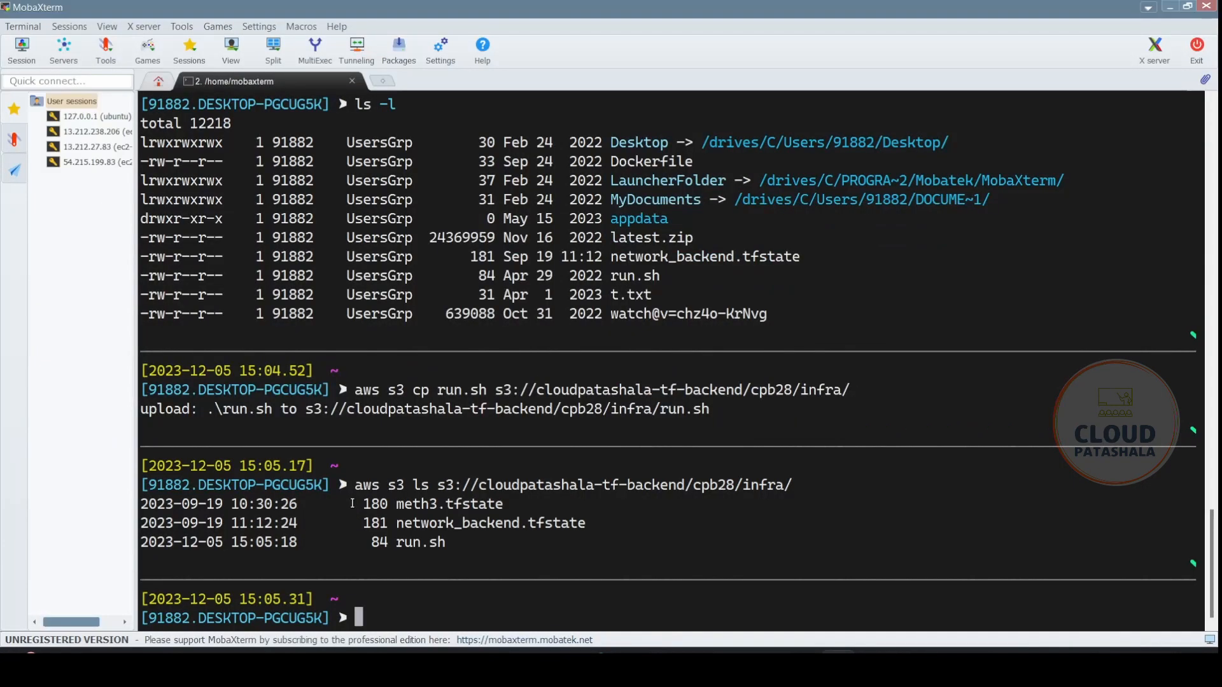
key(alt+tab)
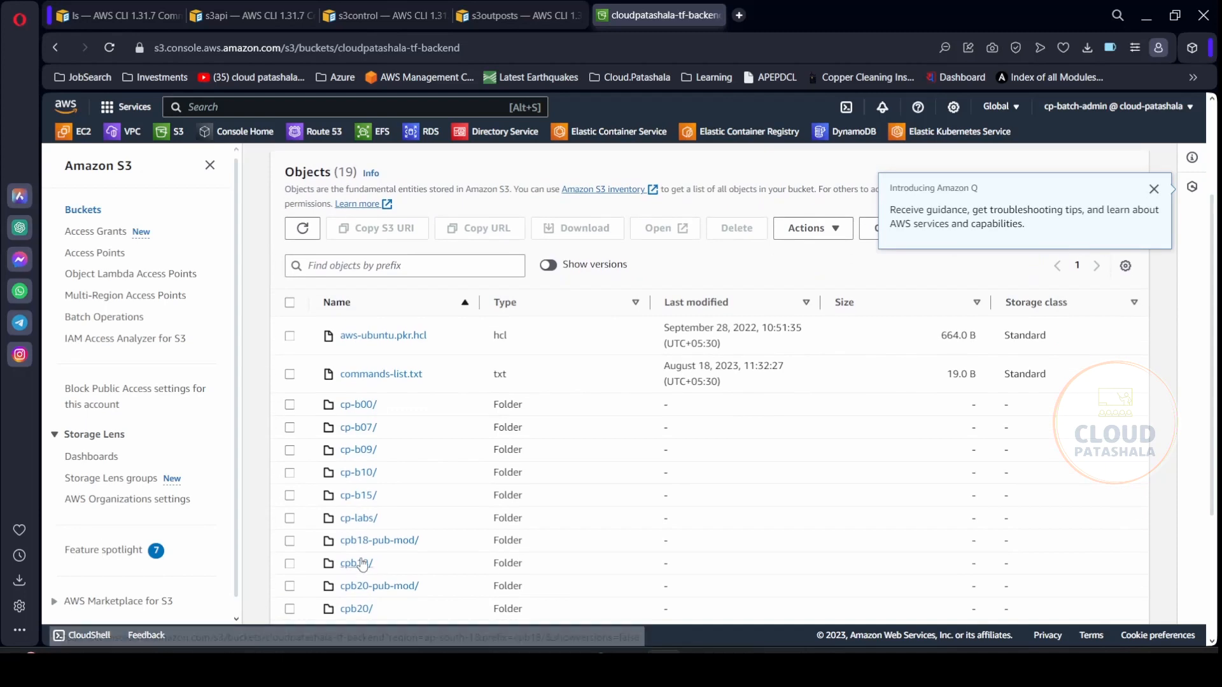
scroll(down, 3)
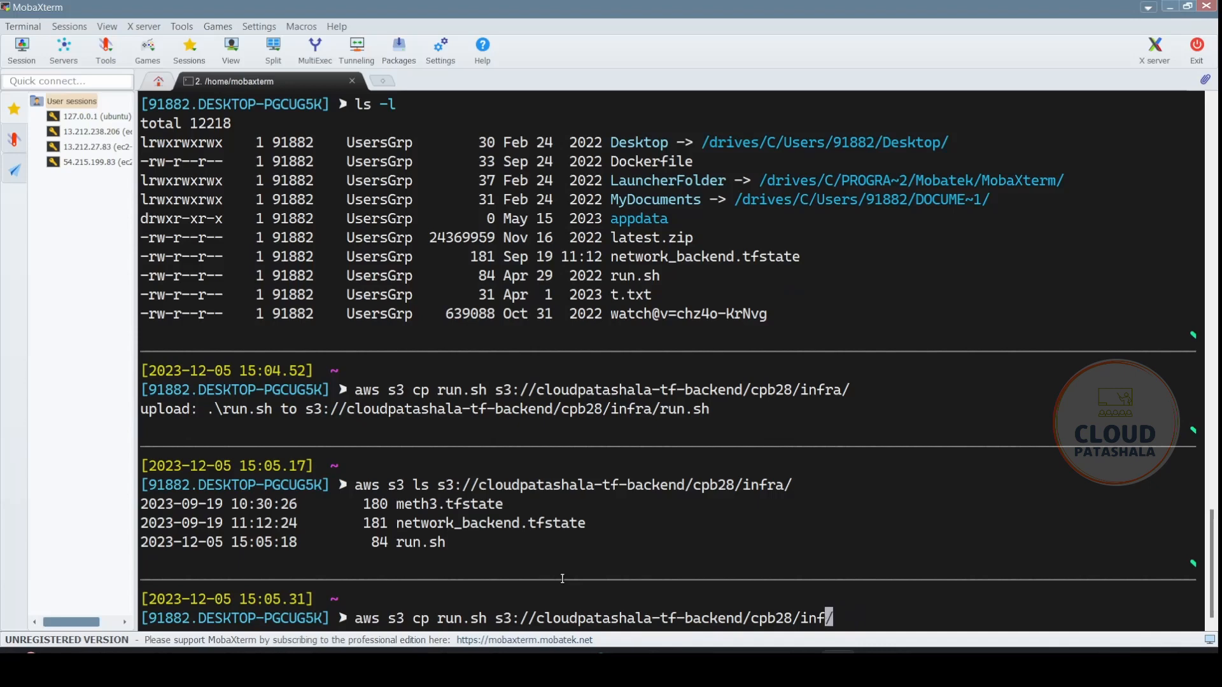
Step: Copy run.sh to s3://cloudpatashala-tf-backend/cpb28/scripts/ by editing the recalled cp command
text(sc)
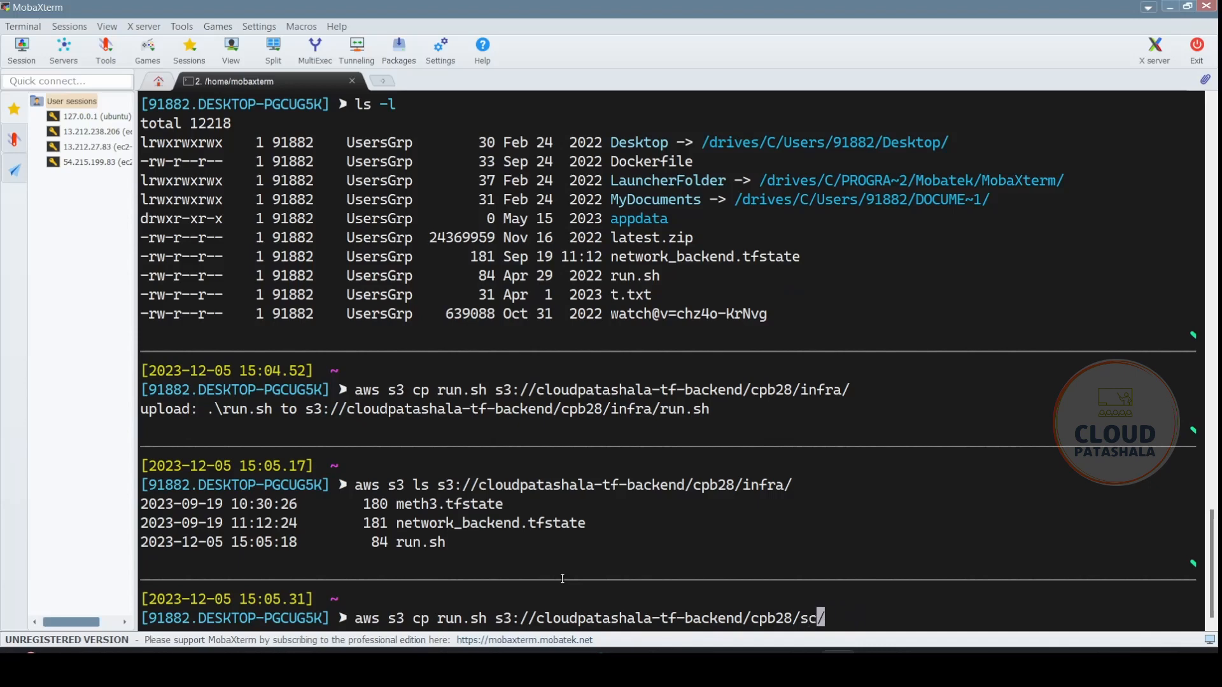
text(ripts/)
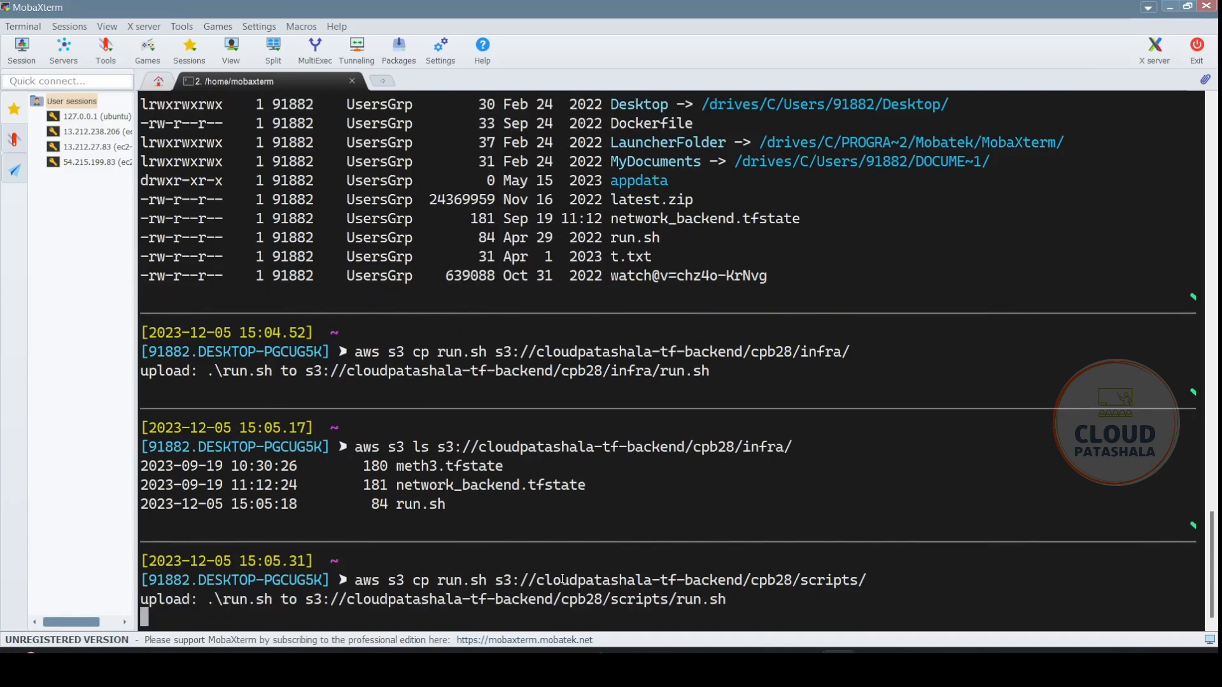
key(alt+tab)
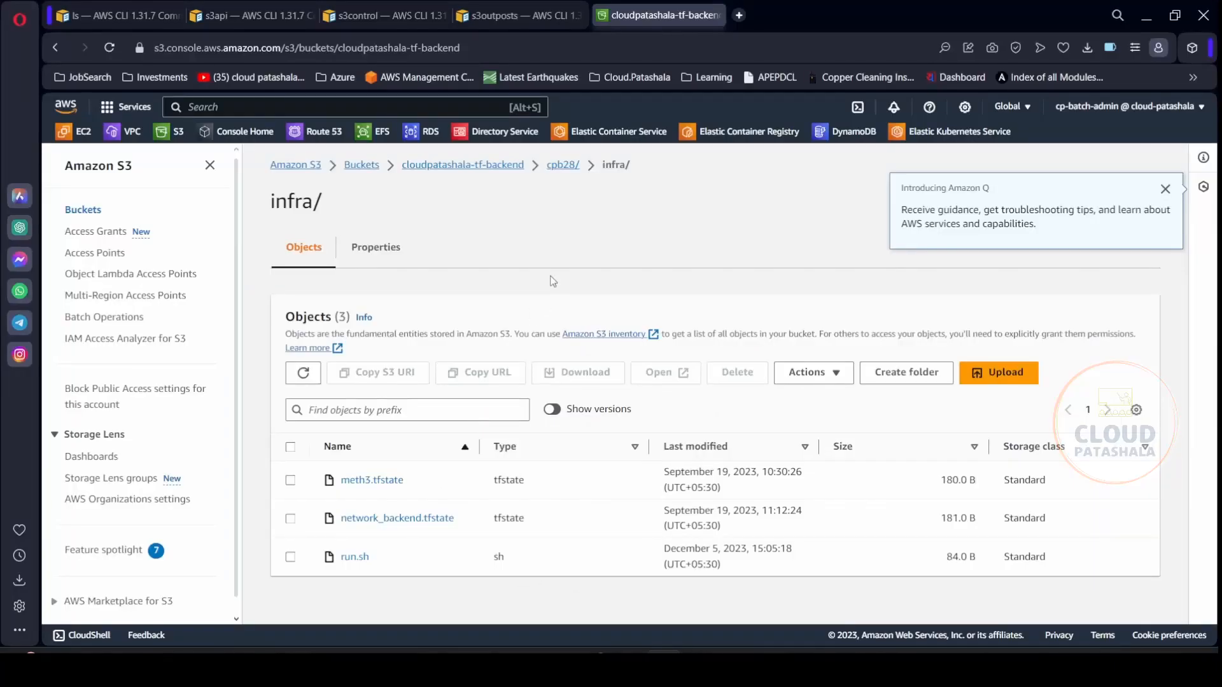
mouse_move(543, 251)
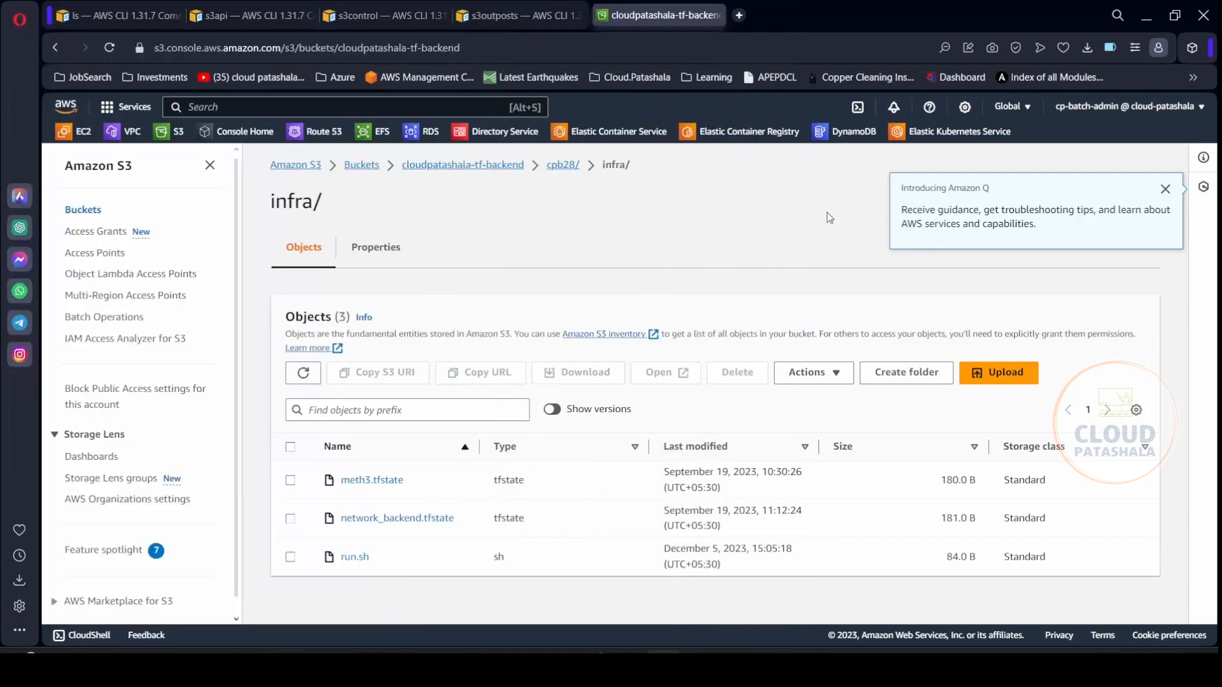
Step: Return to the cpb28 folder and view the new scripts folder beside infra
click(562, 164)
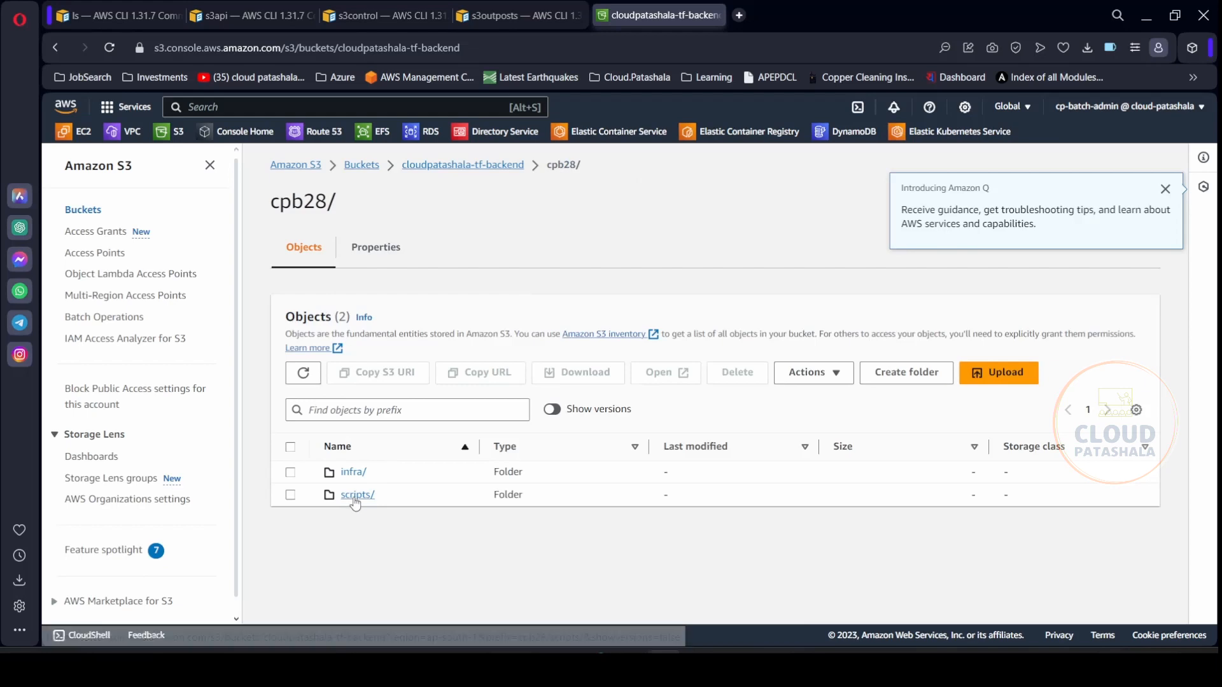
click(357, 493)
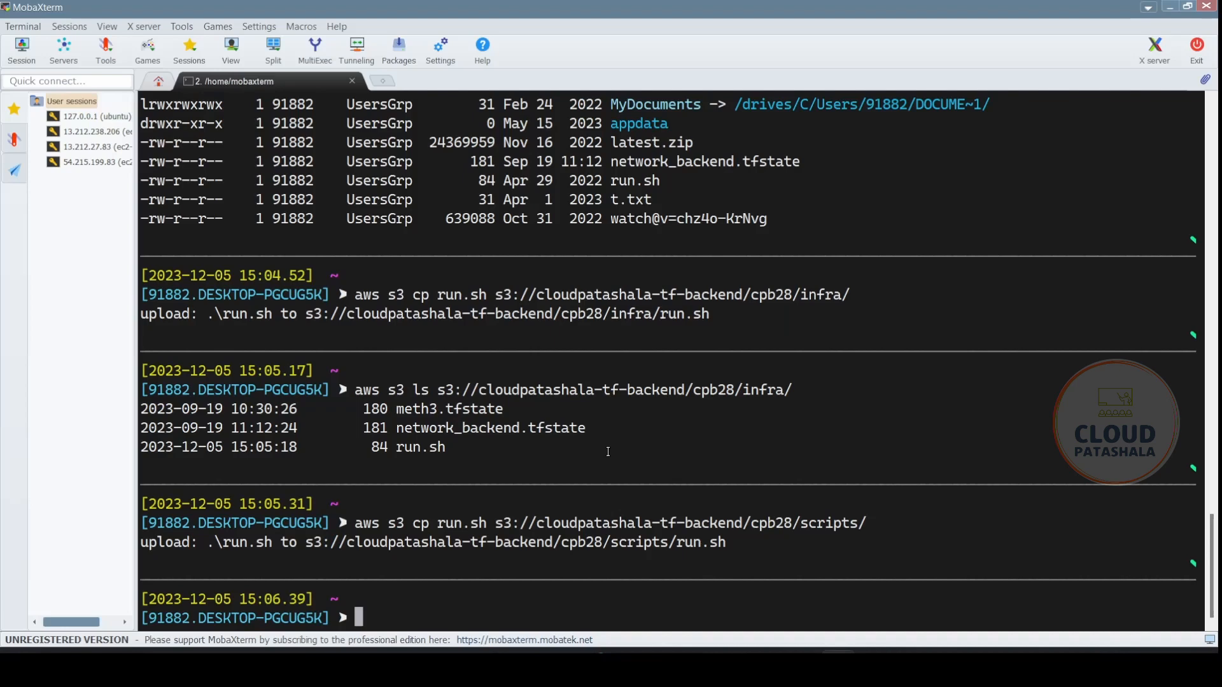
mouse_move(776, 333)
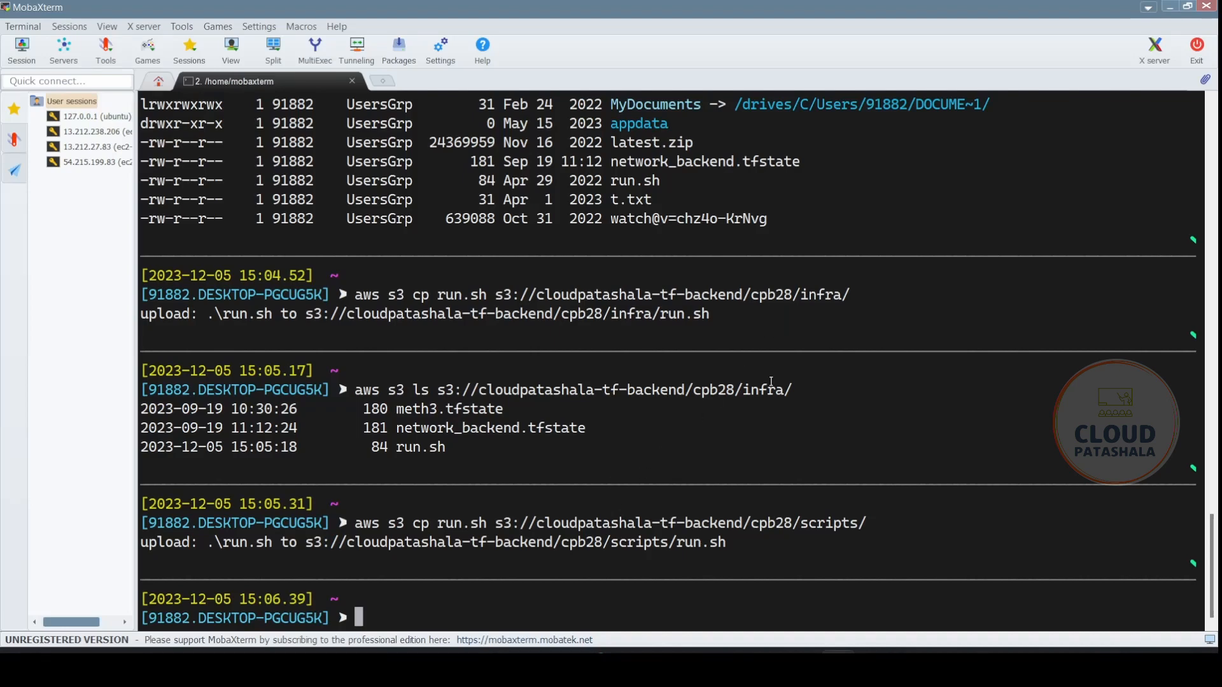
Step: Remove cpb28/infra/run.sh from the cloudpatashala-tf-backend bucket with aws s3 rm
text(aws)
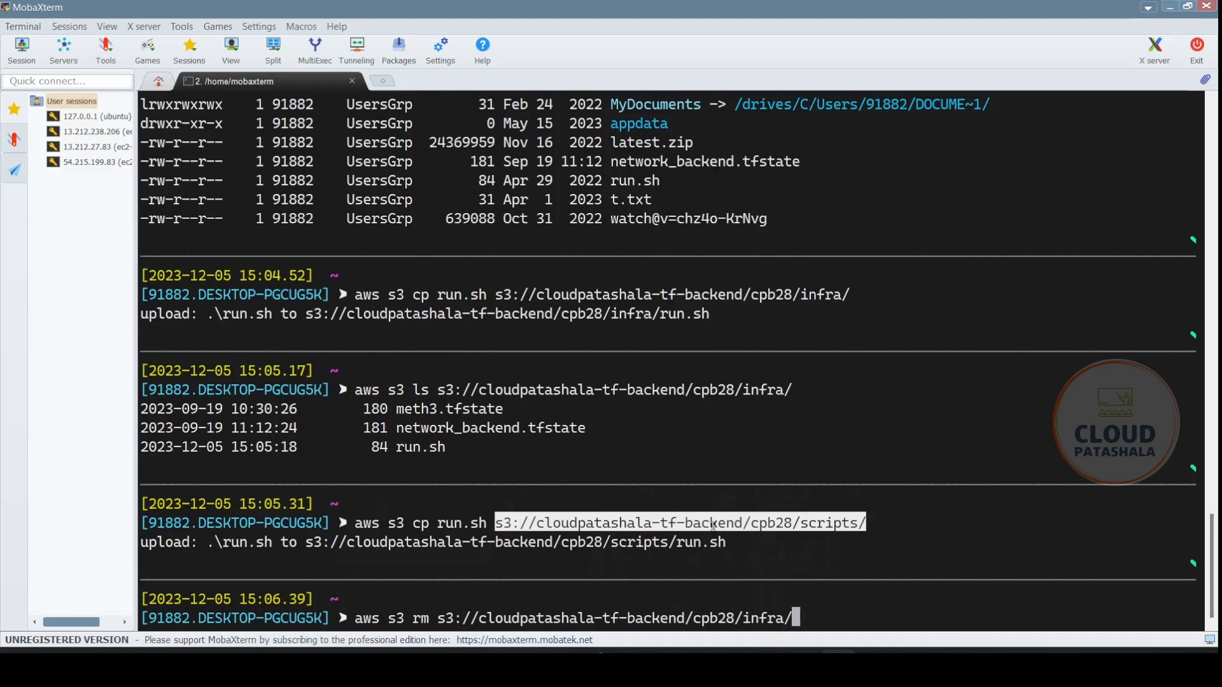
text(run/s)
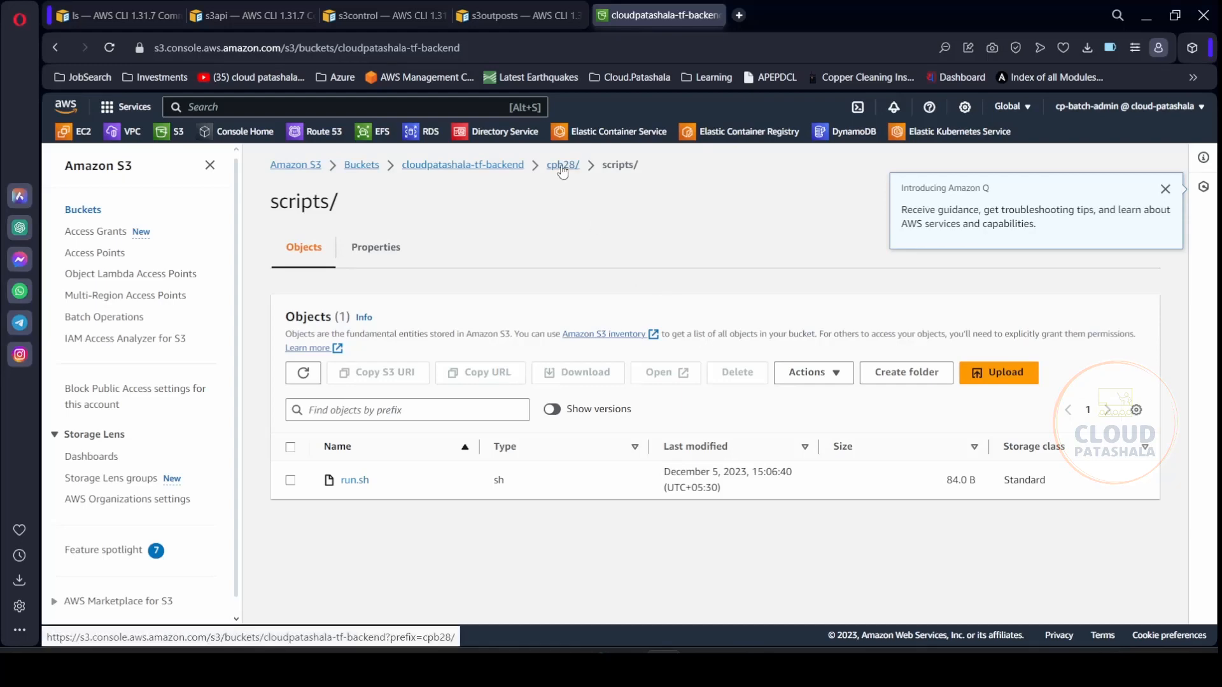
Step: Check that cpb28/infra holds only the two tfstate files, with versions shown
click(561, 165)
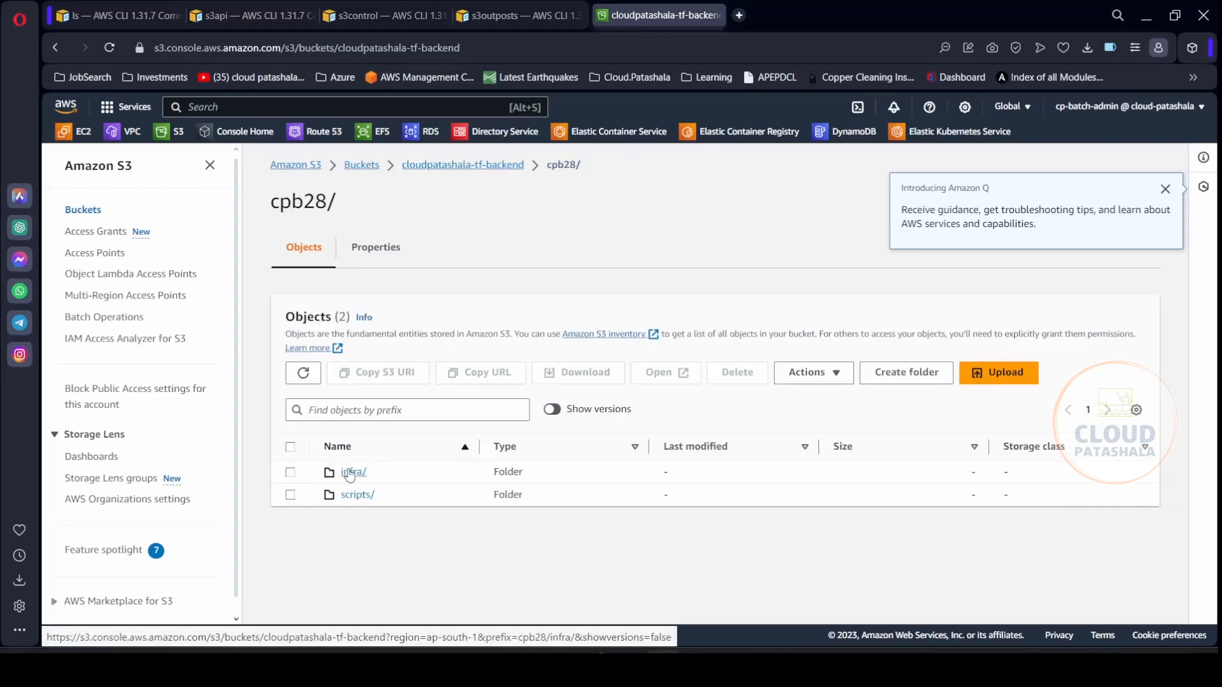
click(352, 472)
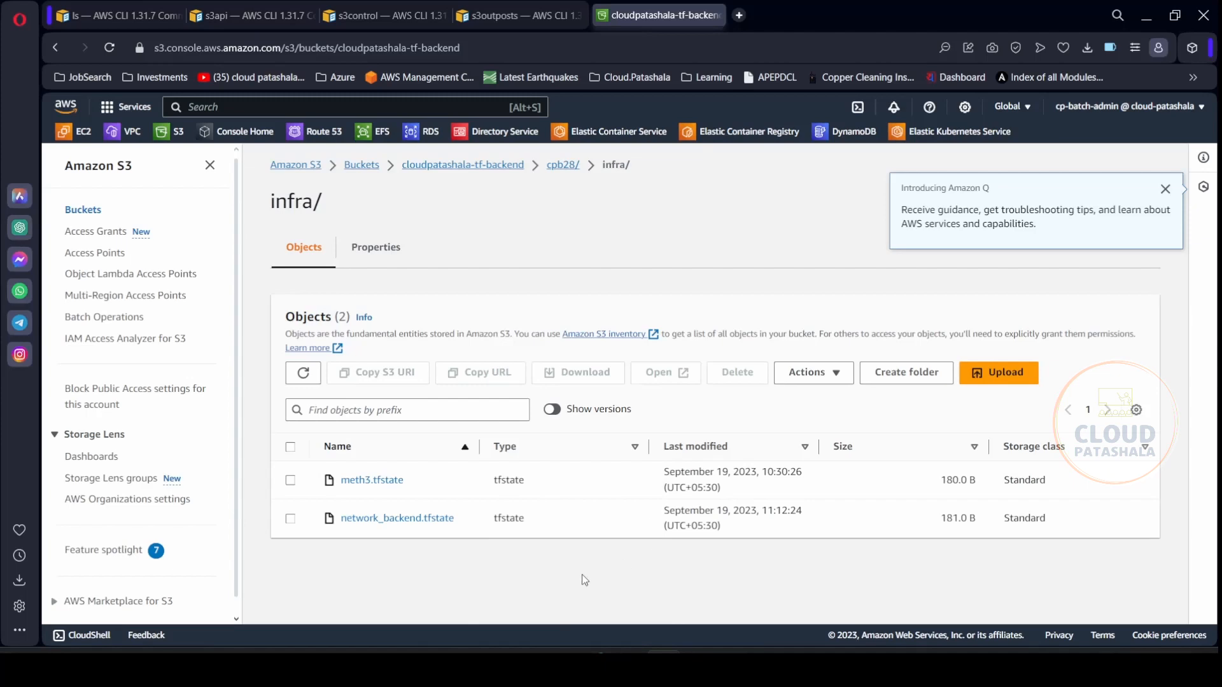
click(551, 409)
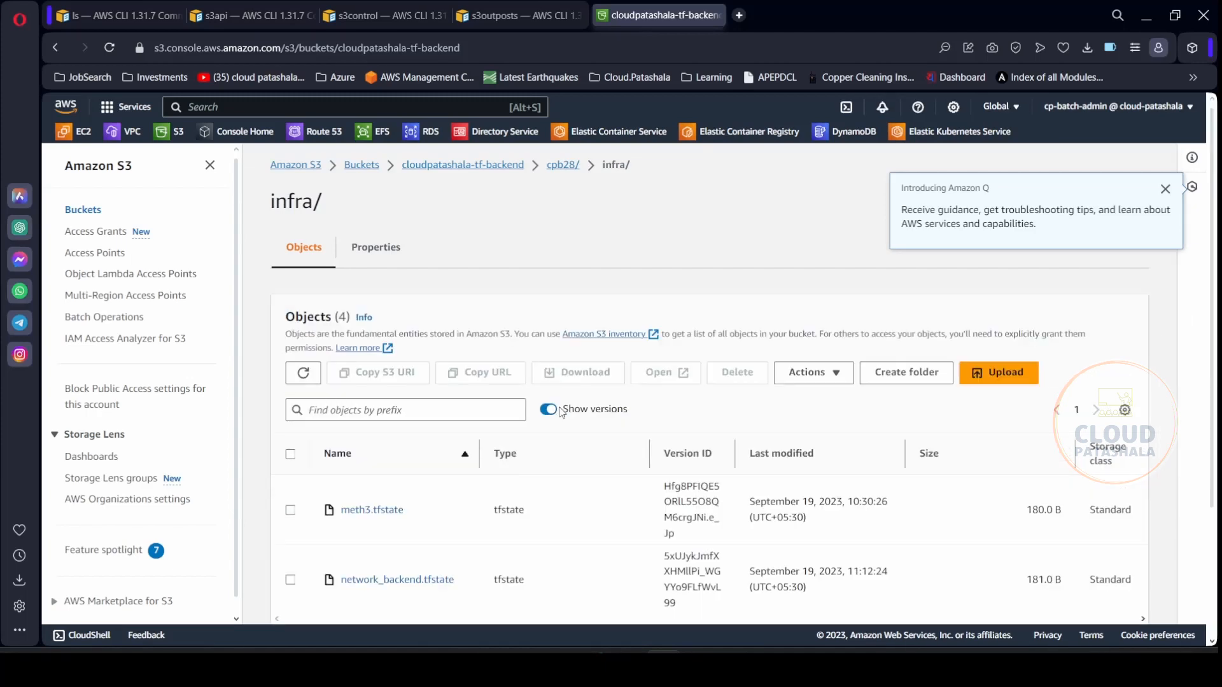
scroll(down, 3)
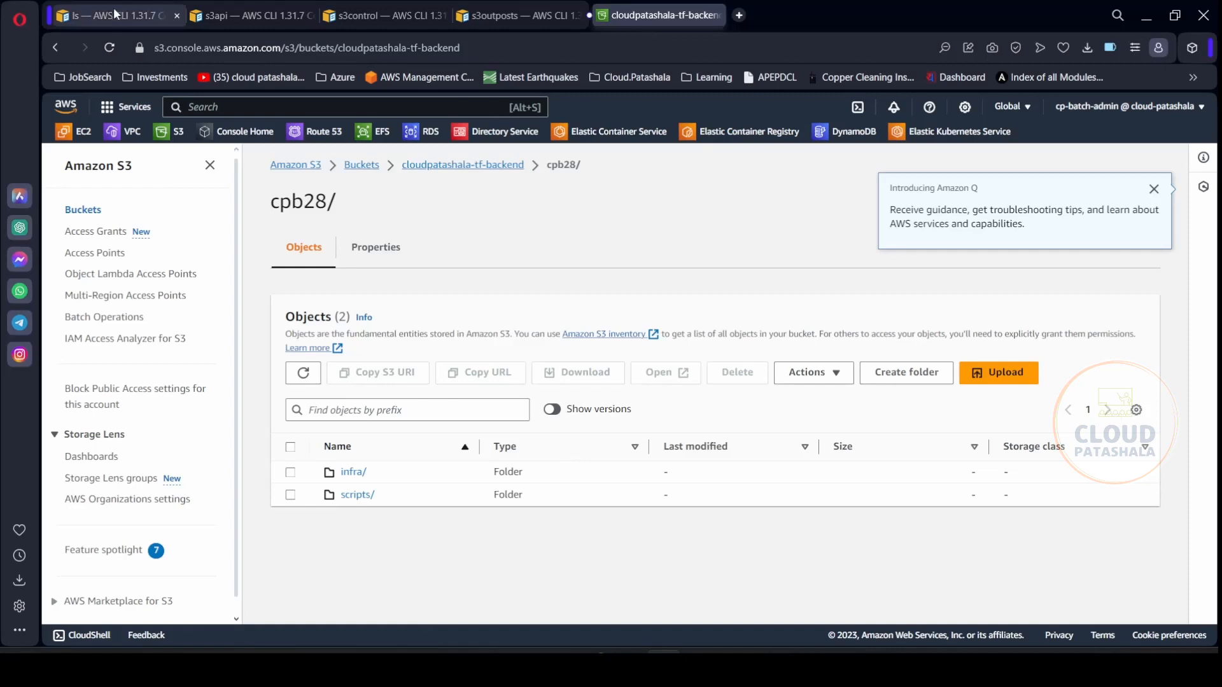
Step: Glance at the ls reference page, then go back to the list of all S3 buckets
click(113, 15)
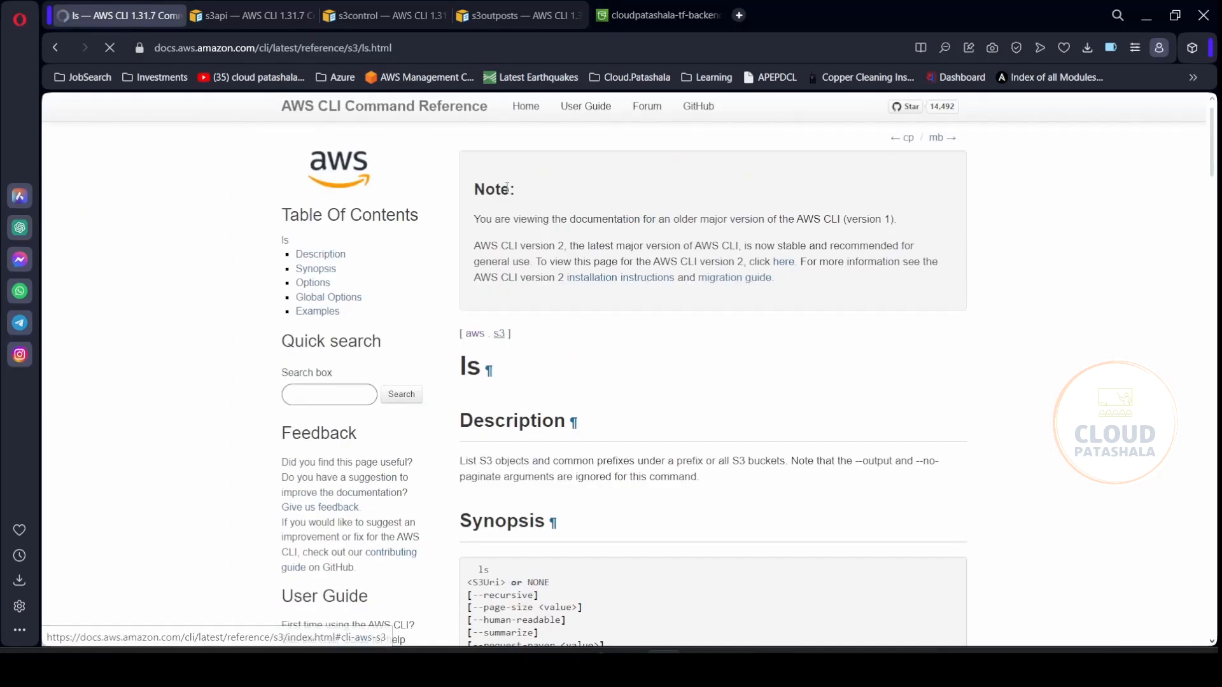
click(659, 14)
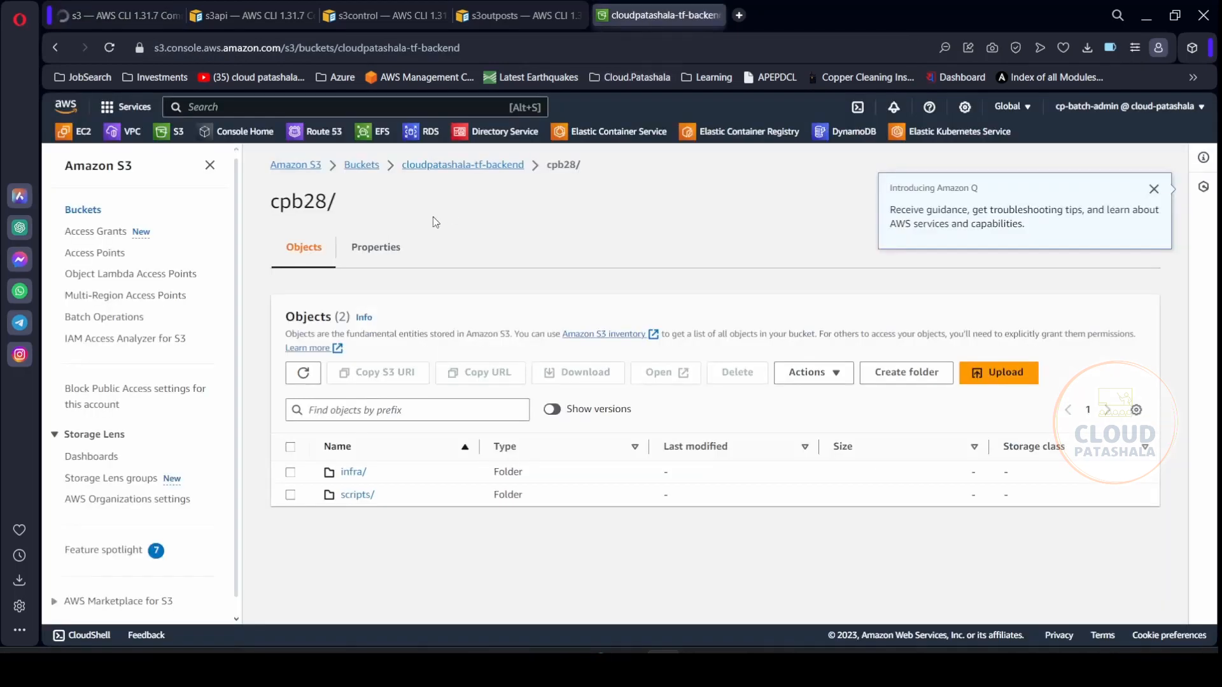
click(361, 164)
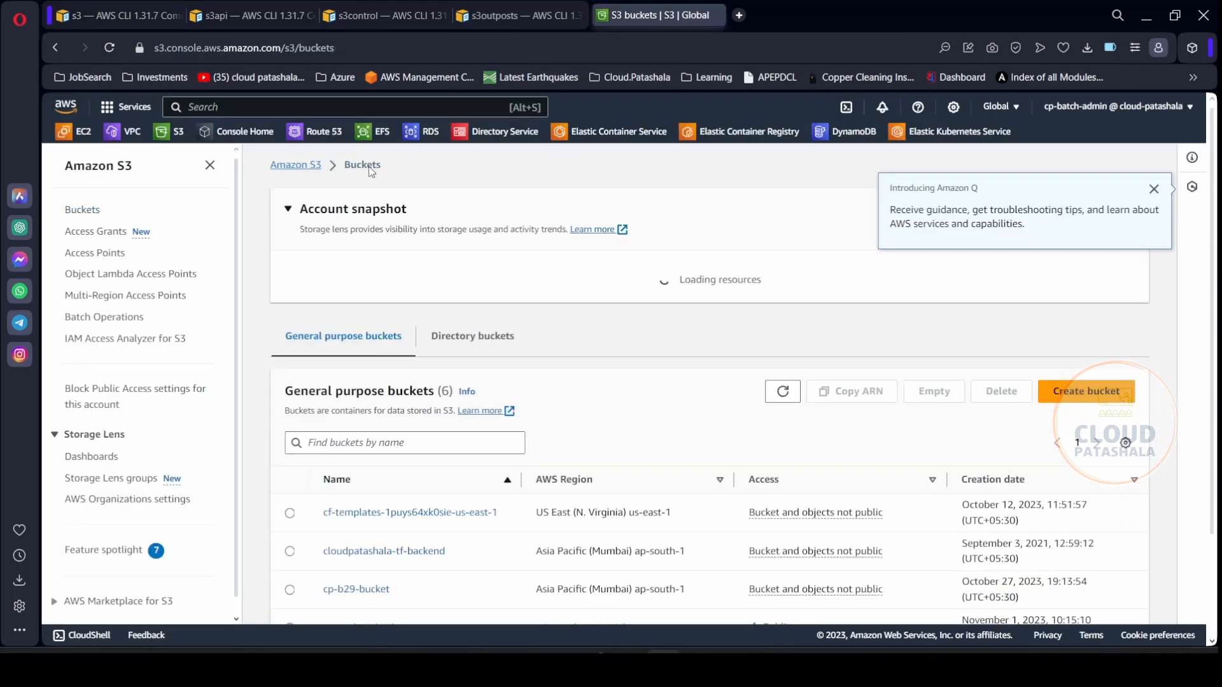
scroll(down, 3)
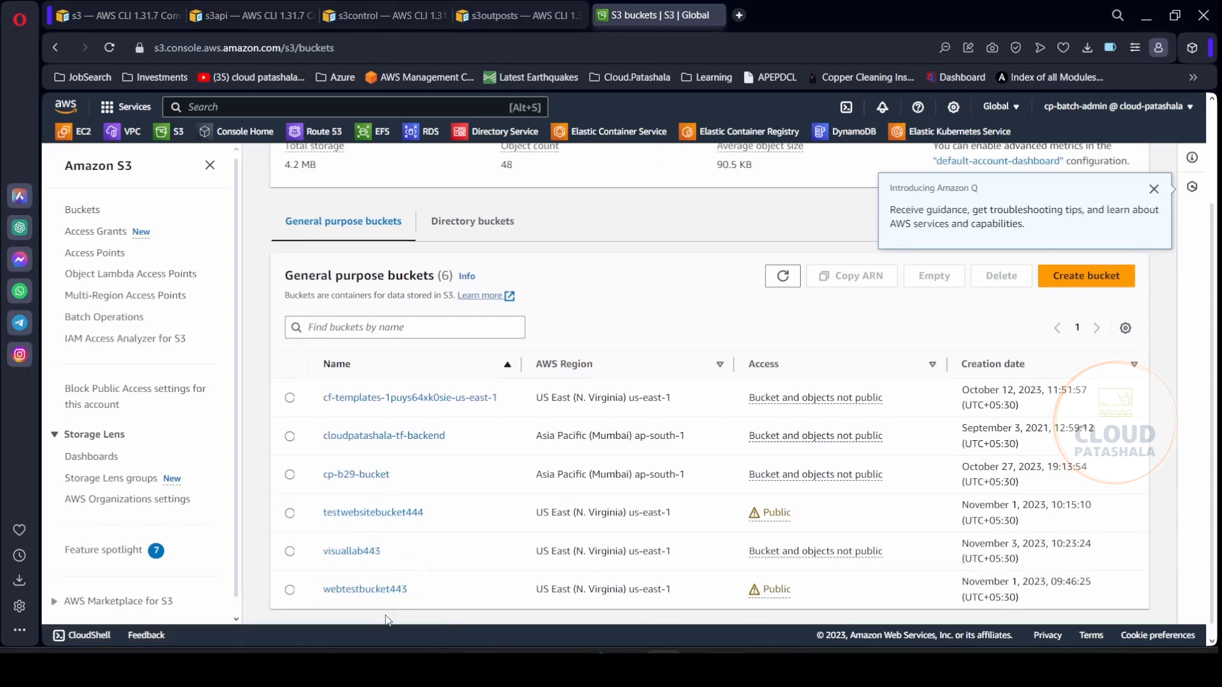
Step: Open webtestbucket443, review its properties and versioning, and return to its object list
click(364, 588)
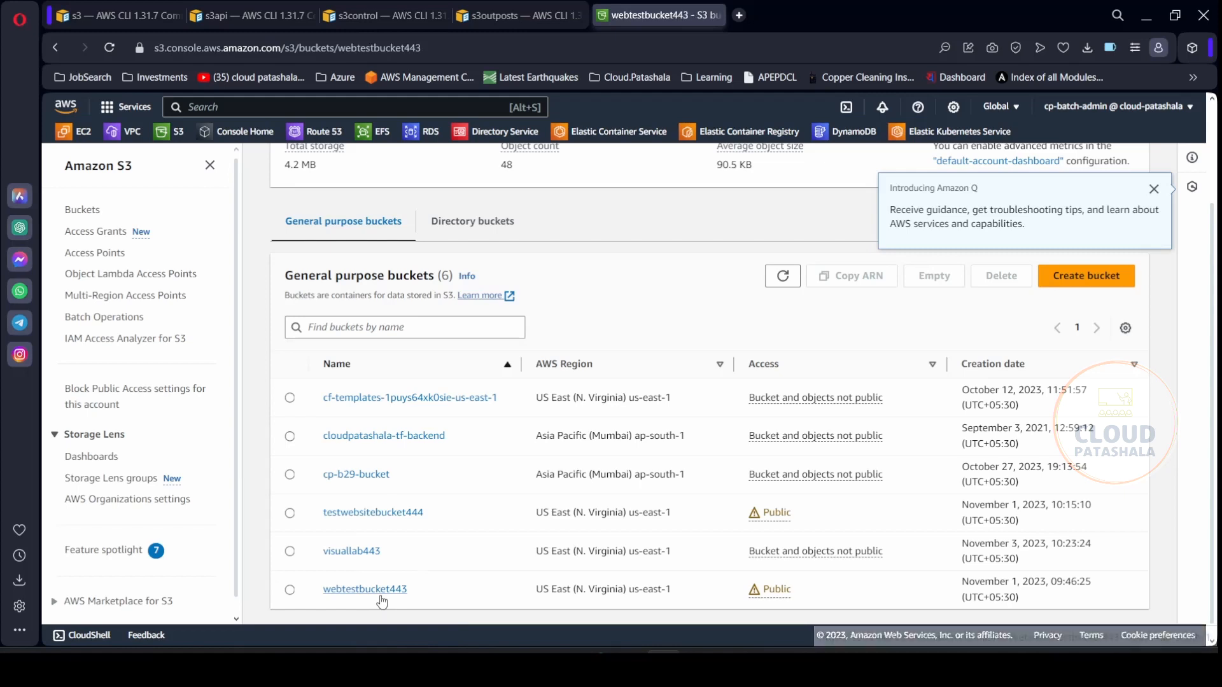
click(364, 589)
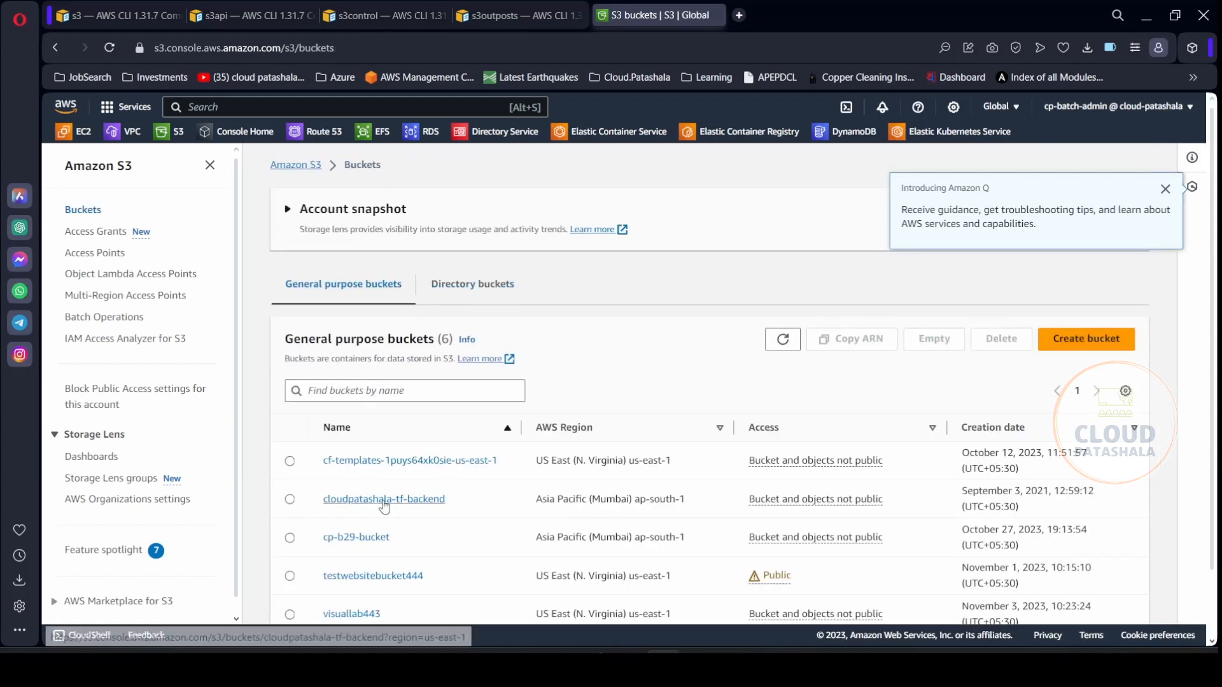
scroll(down, 3)
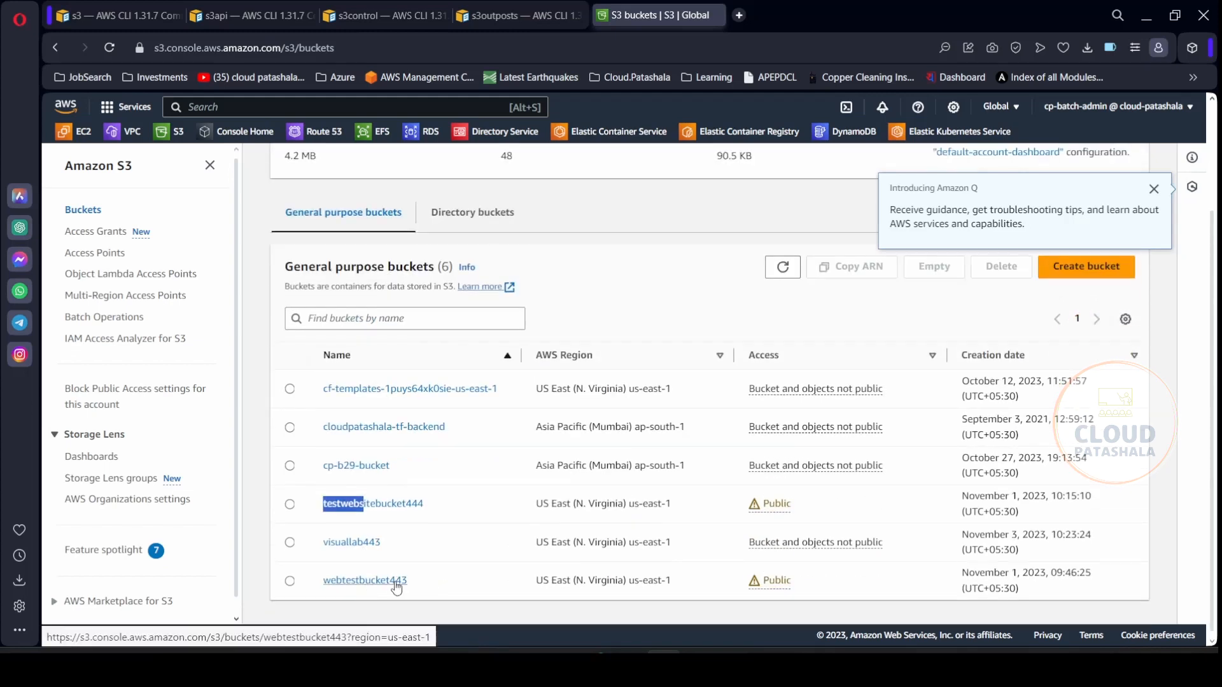
click(364, 580)
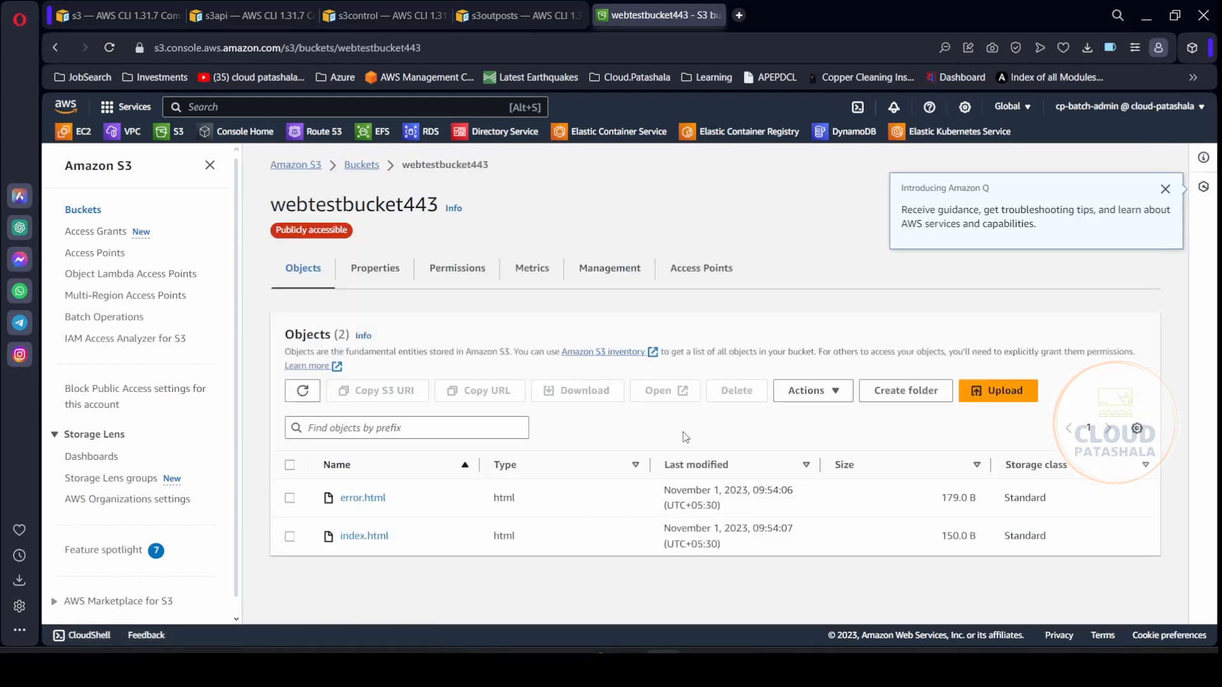
mouse_move(615, 369)
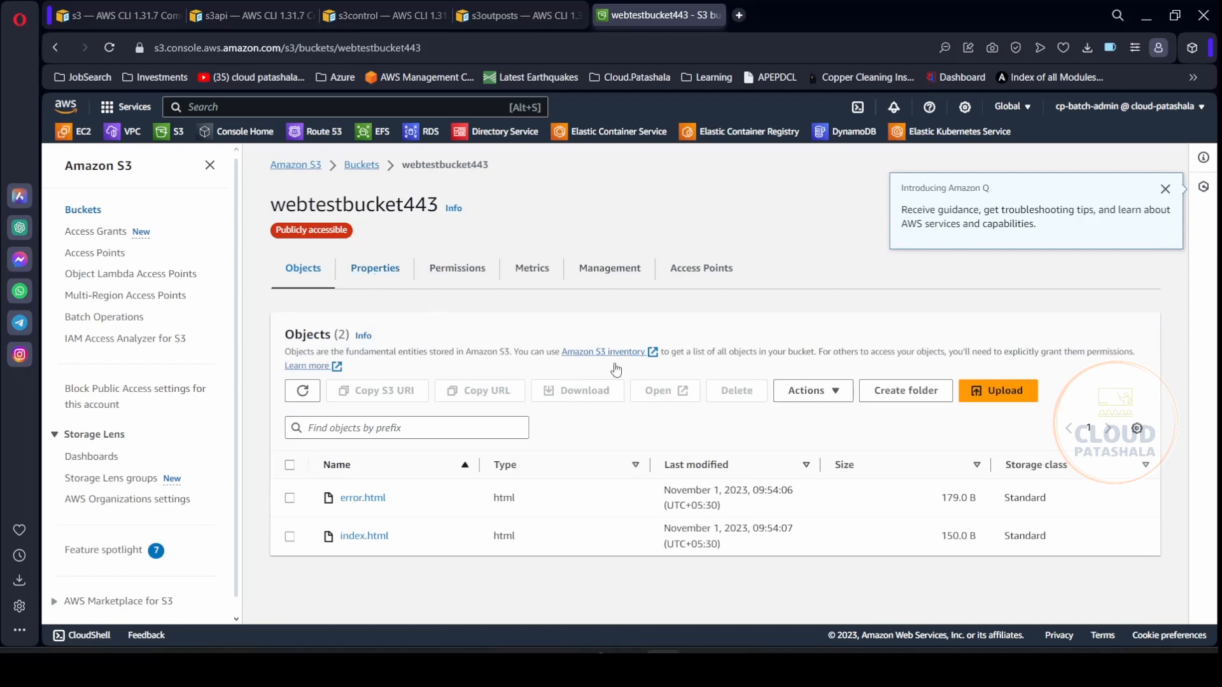
click(374, 268)
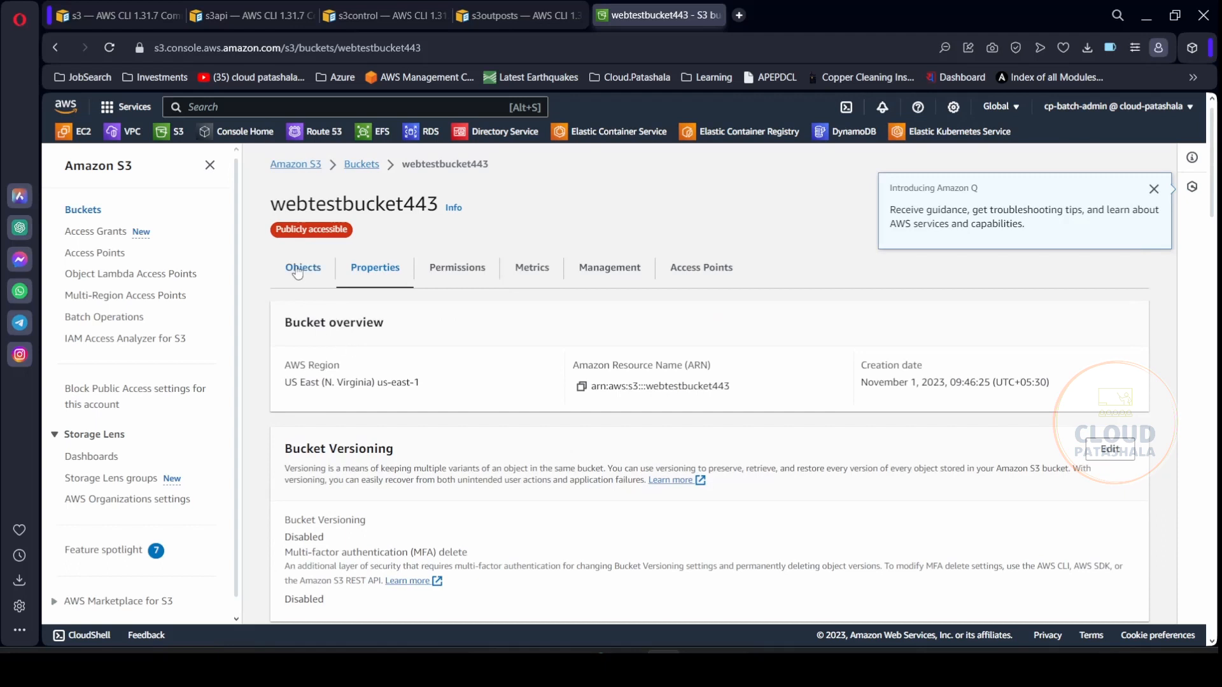
click(302, 268)
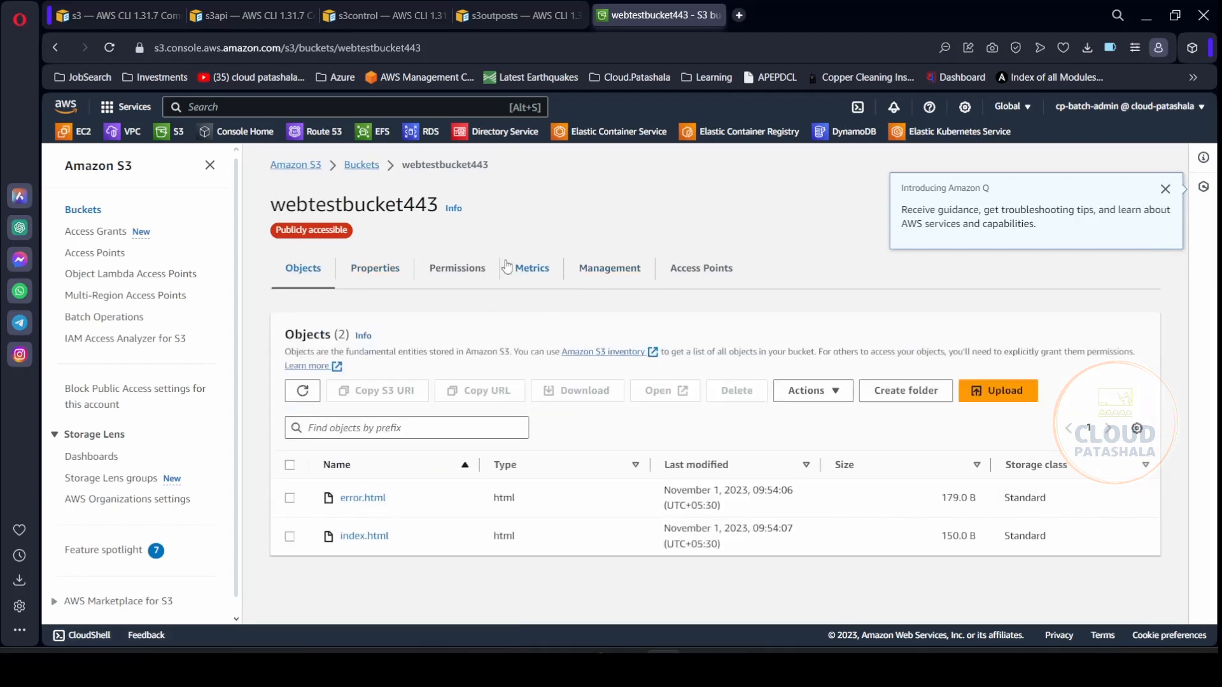
mouse_move(609, 267)
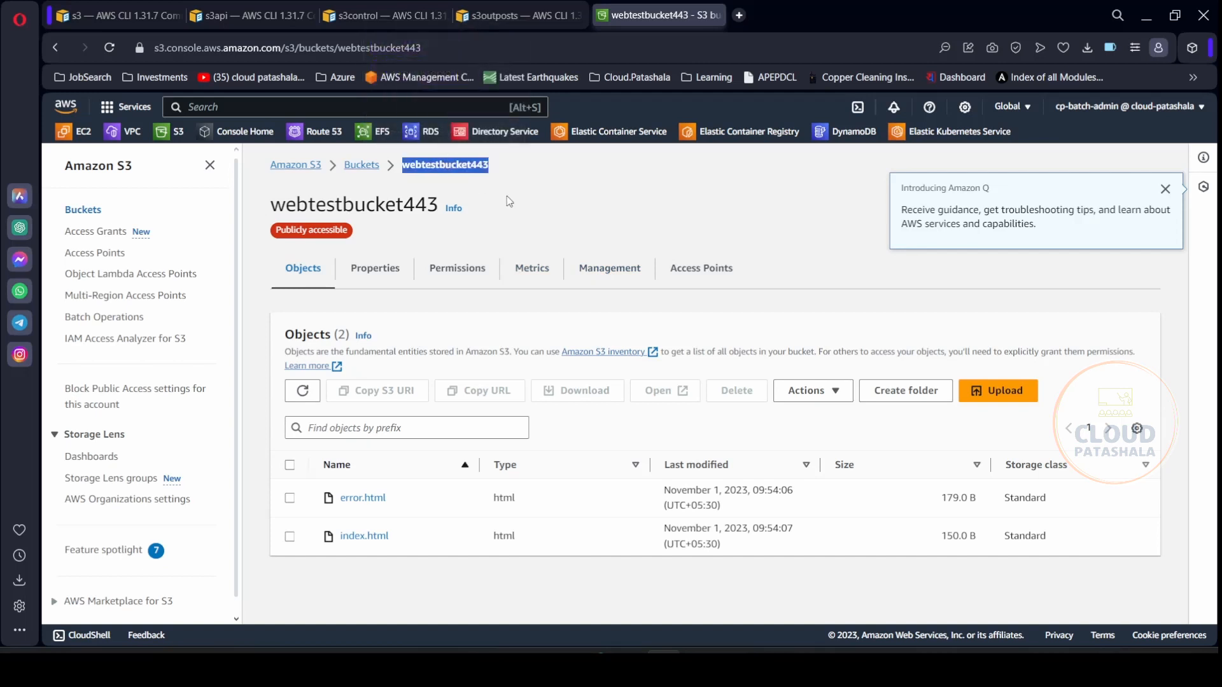
mouse_move(722, 523)
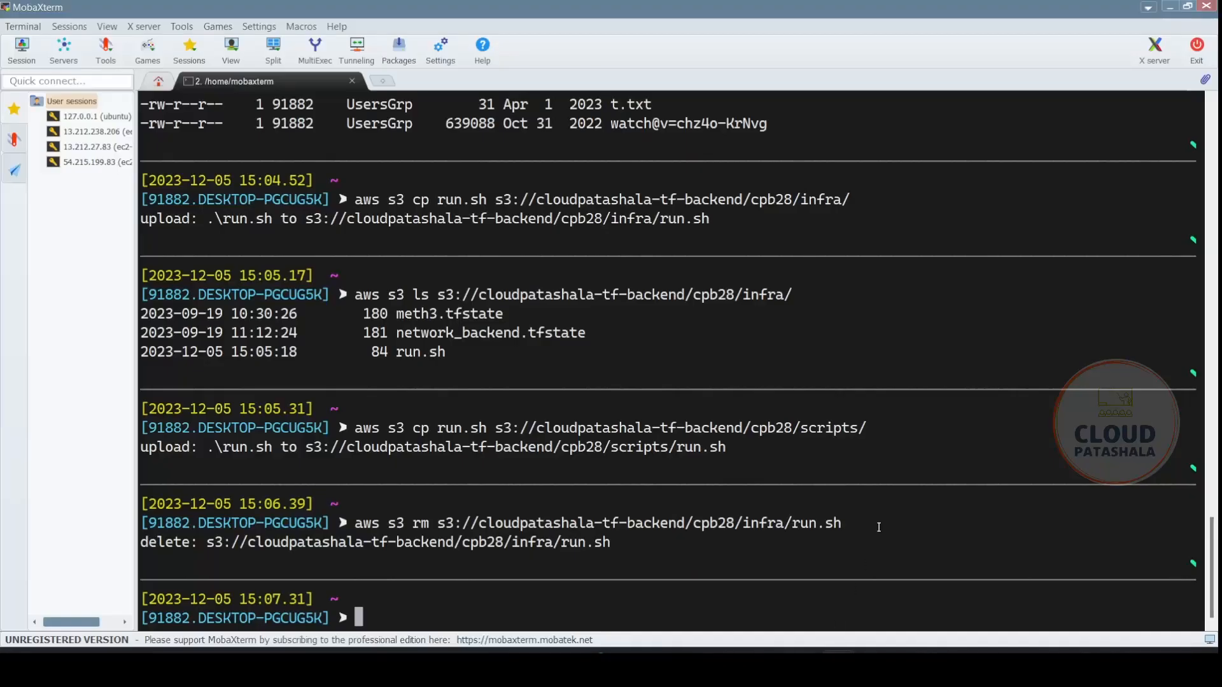
Step: Clear the terminal and type aws s3 rb s3://webtestbucket443
text(cle)
text(aws s)
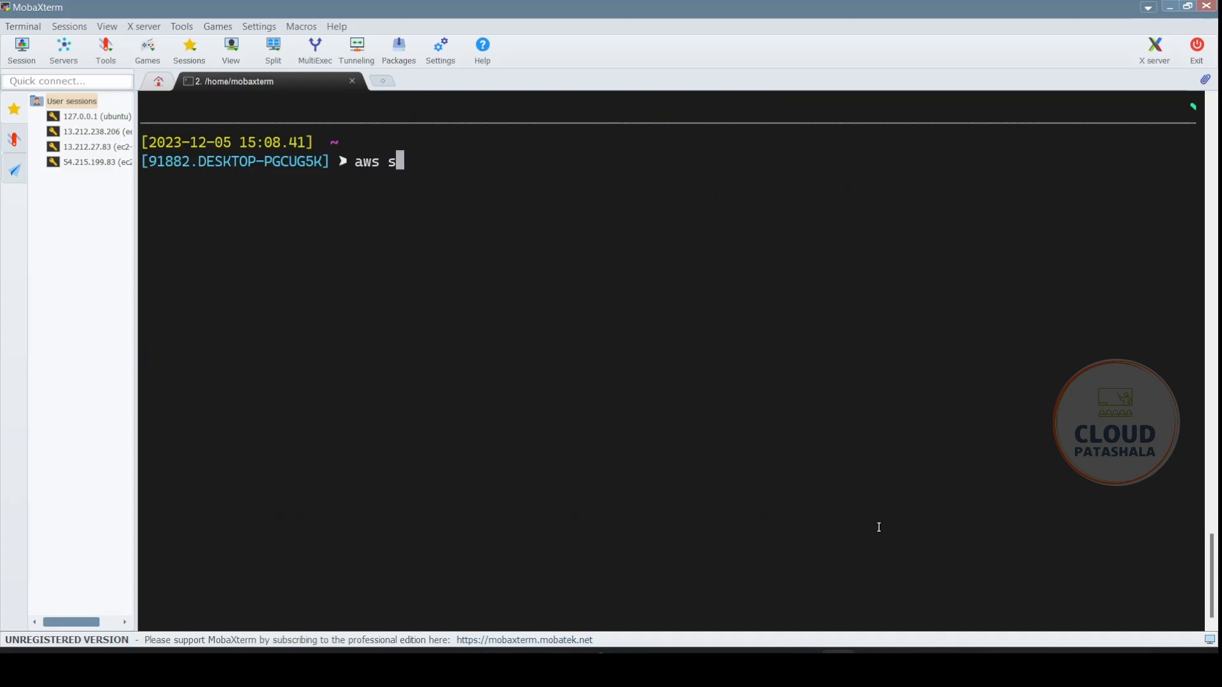
text(3 rb)
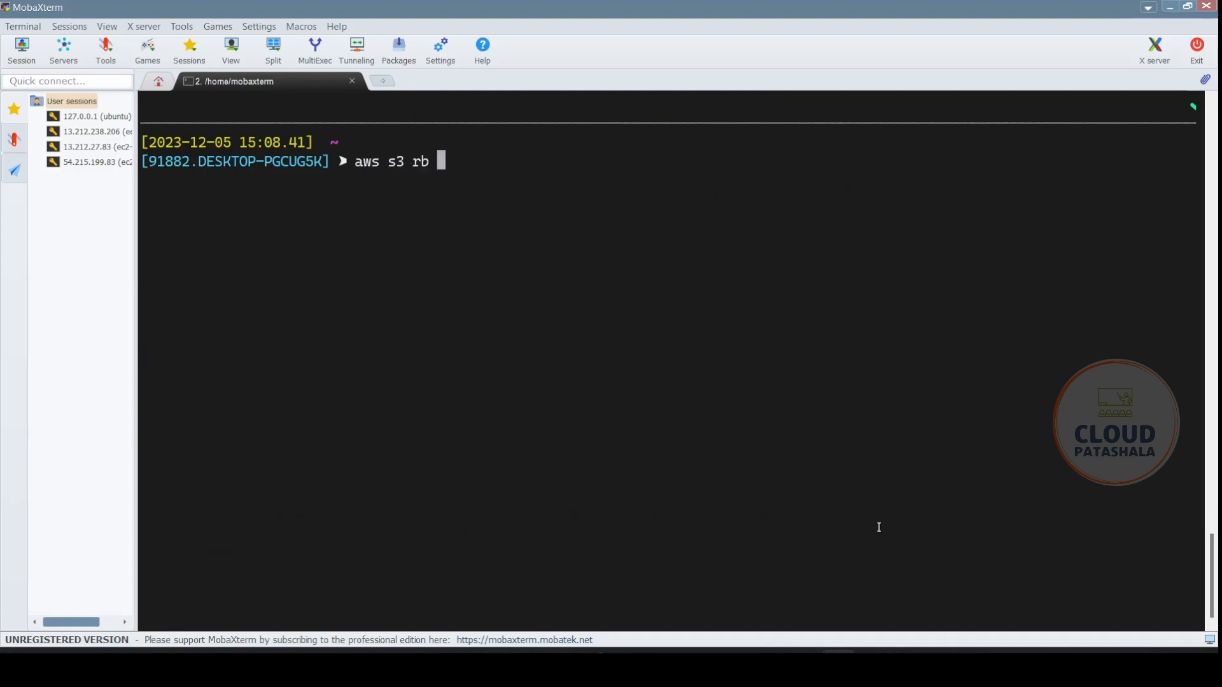
text(s3:)
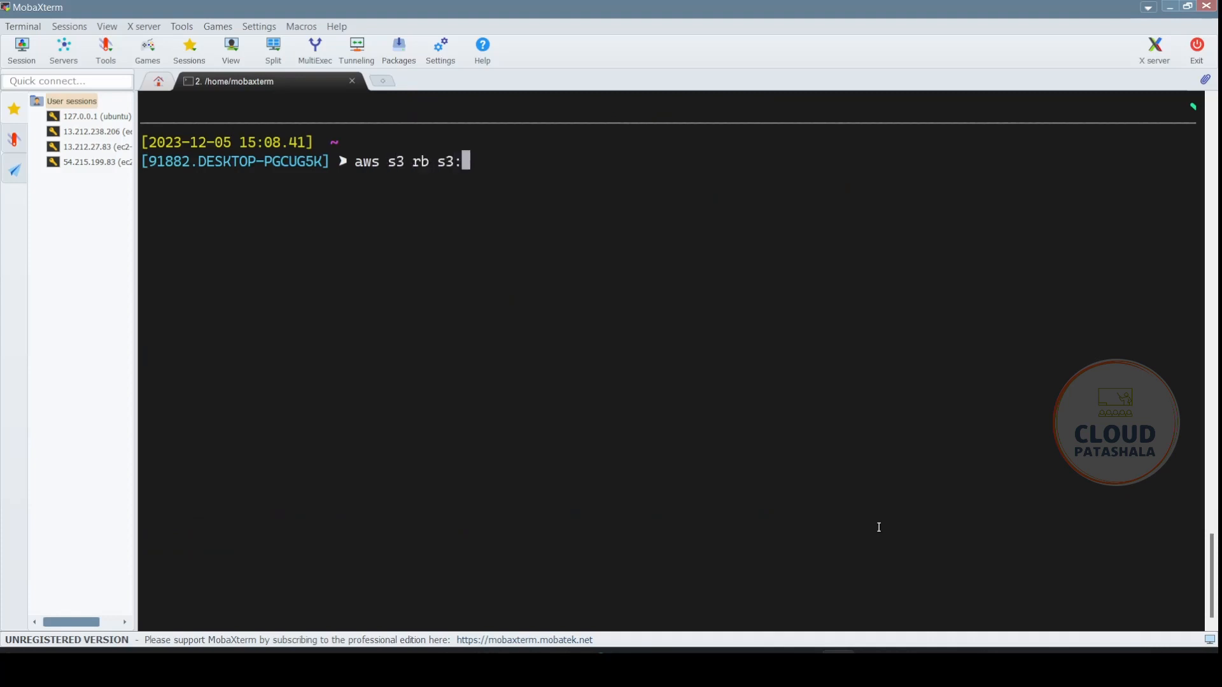
text(//webtestbucket443)
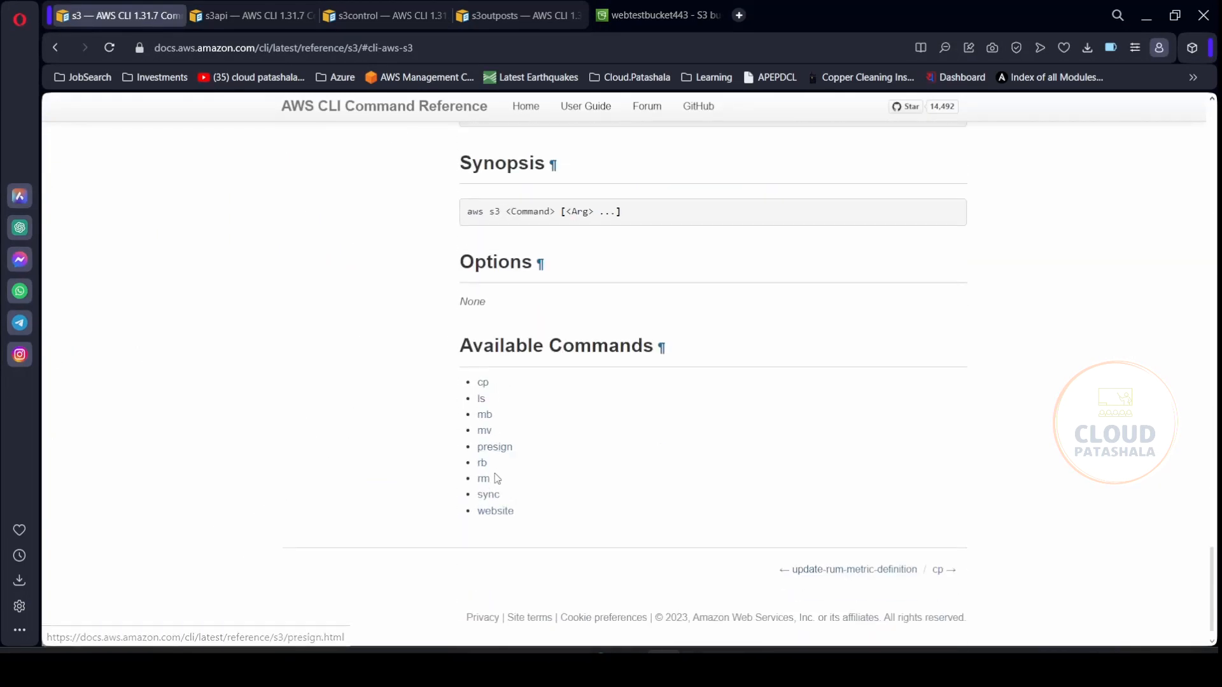
mouse_move(250, 16)
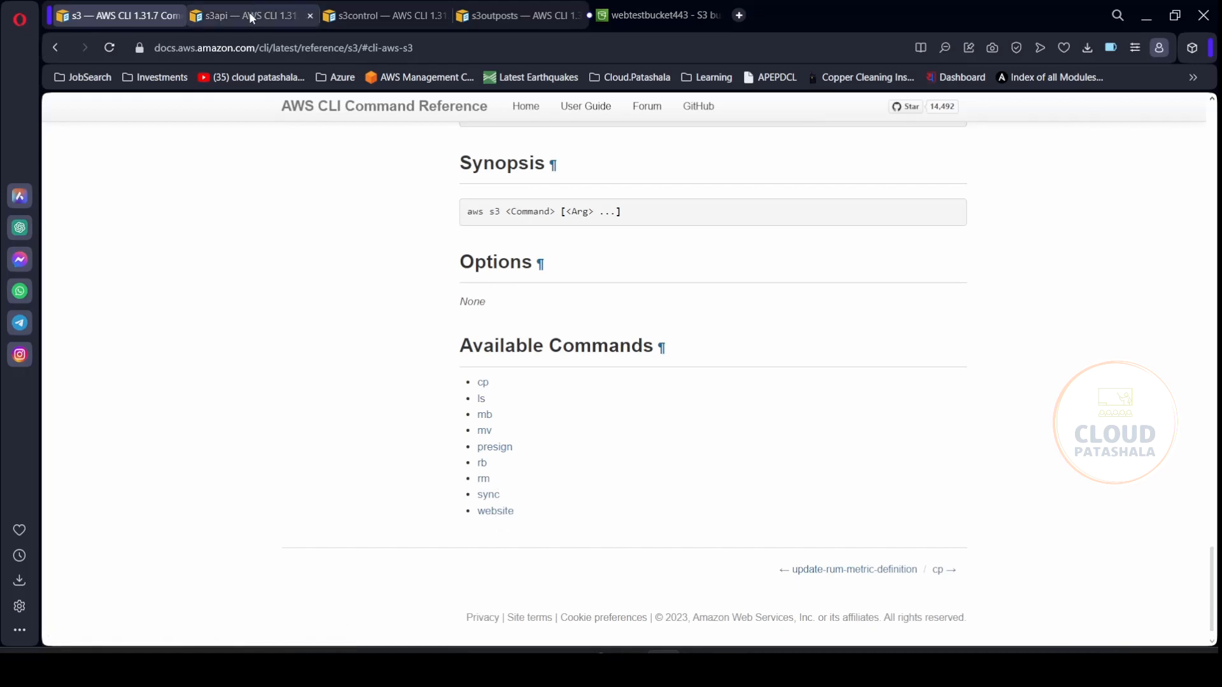
Step: Browse the s3api command reference page for deletion commands
click(250, 14)
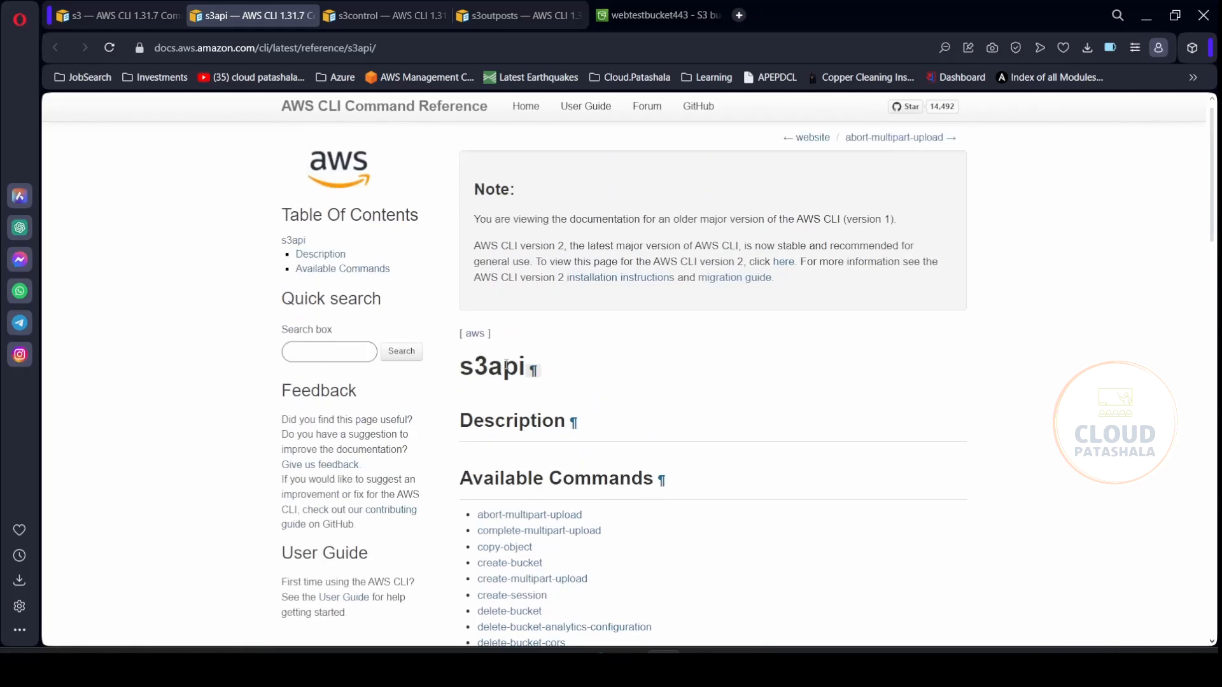
scroll(down, 3)
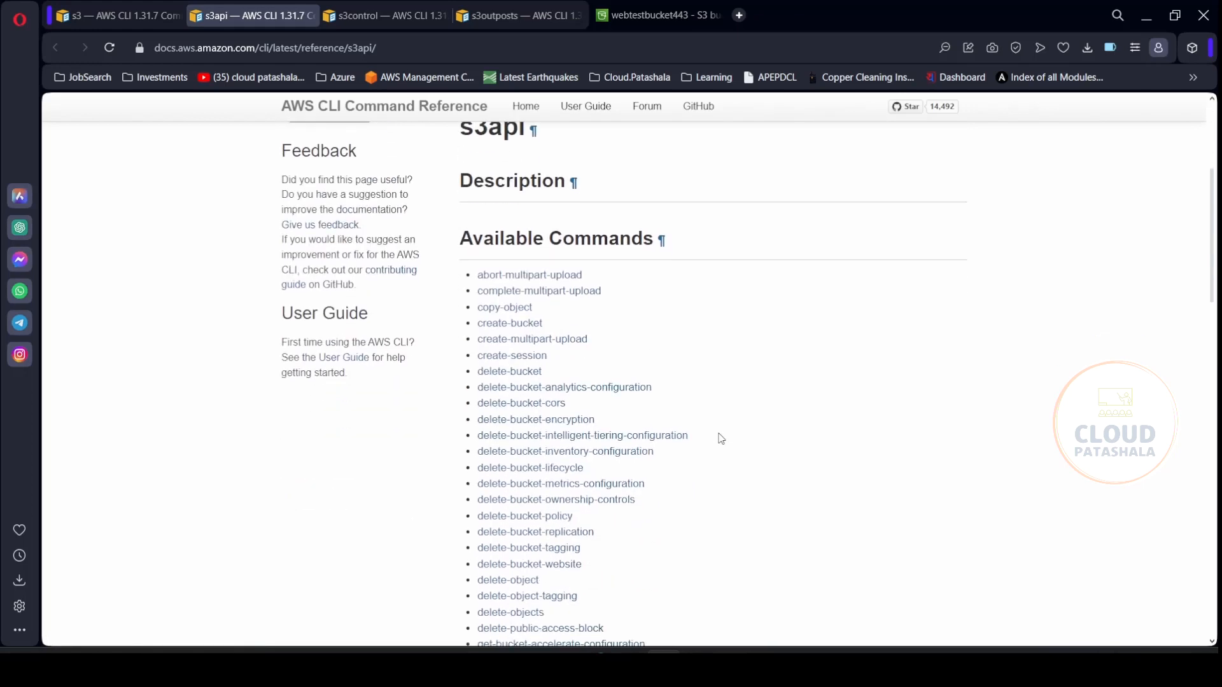
scroll(down, 3)
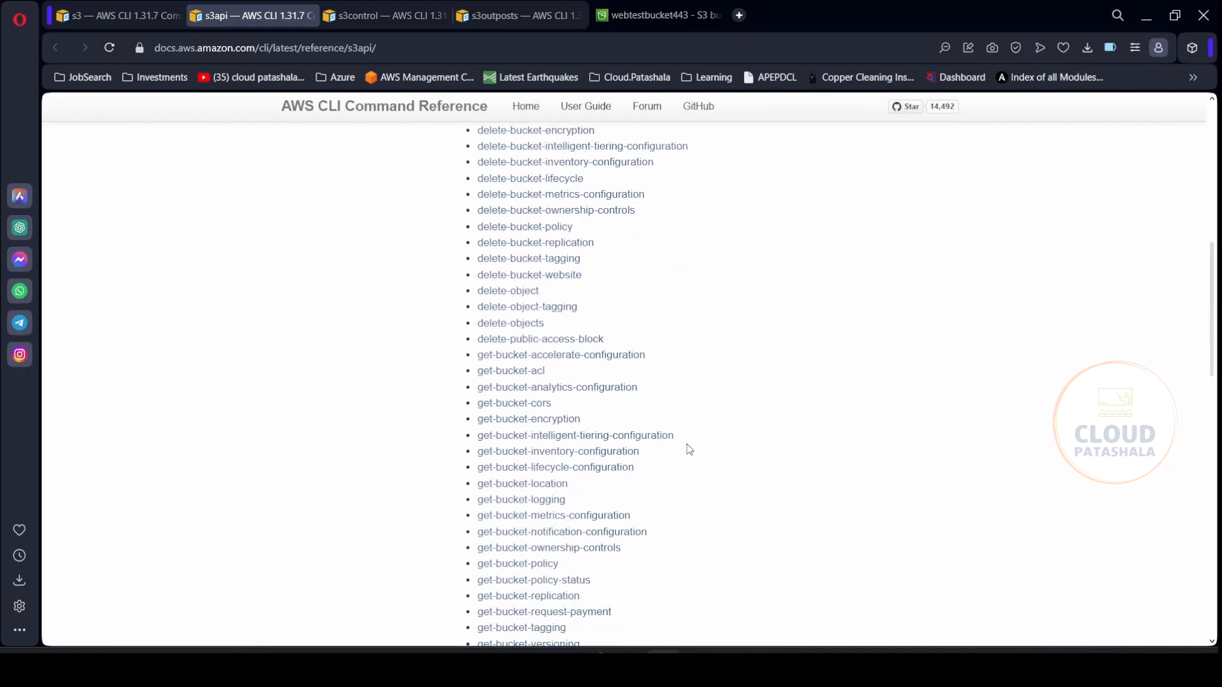
scroll(down, 3)
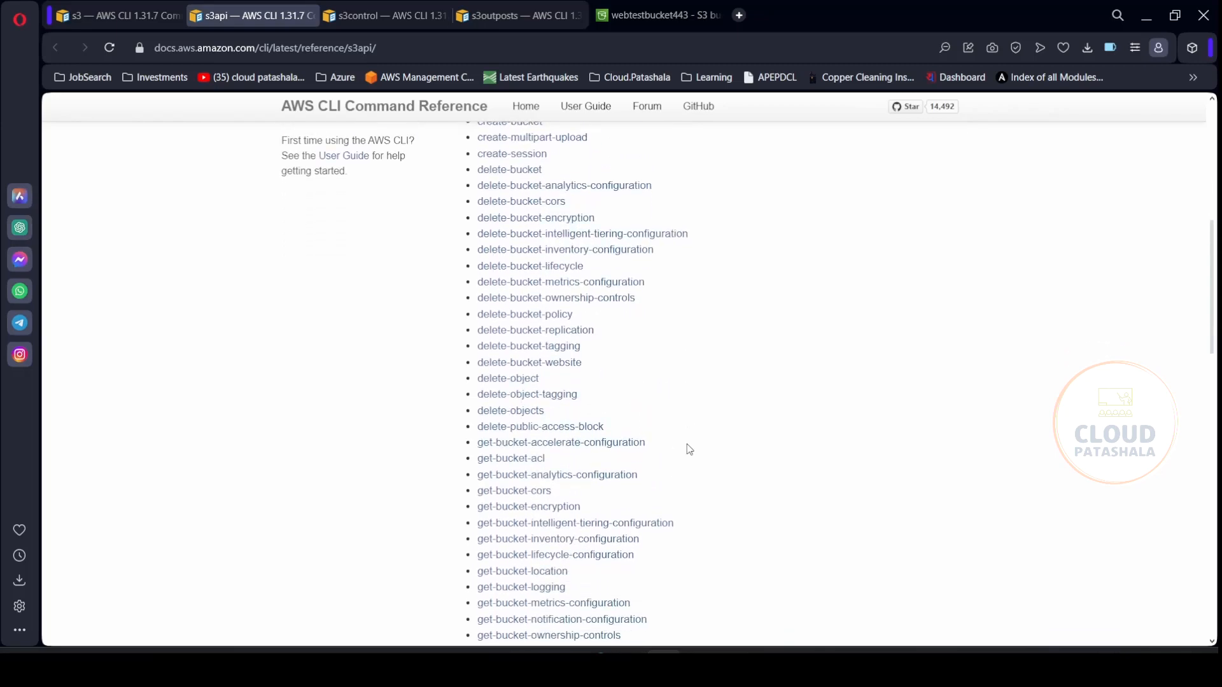
scroll(down, 3)
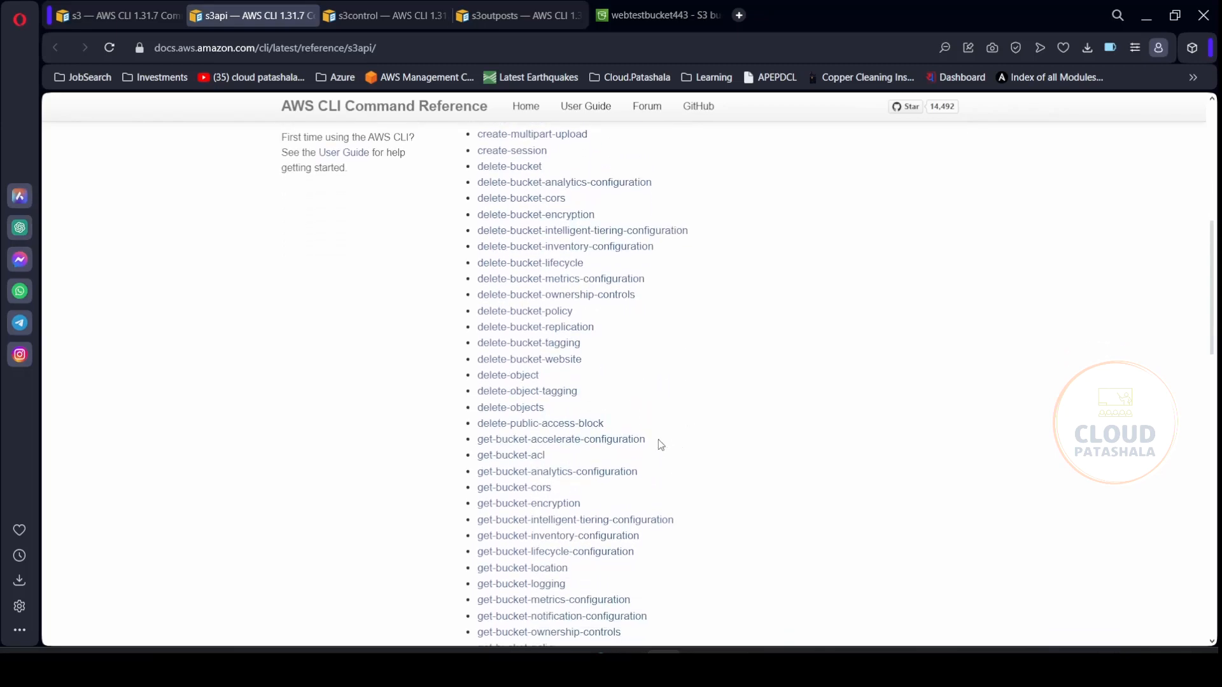
scroll(down, 3)
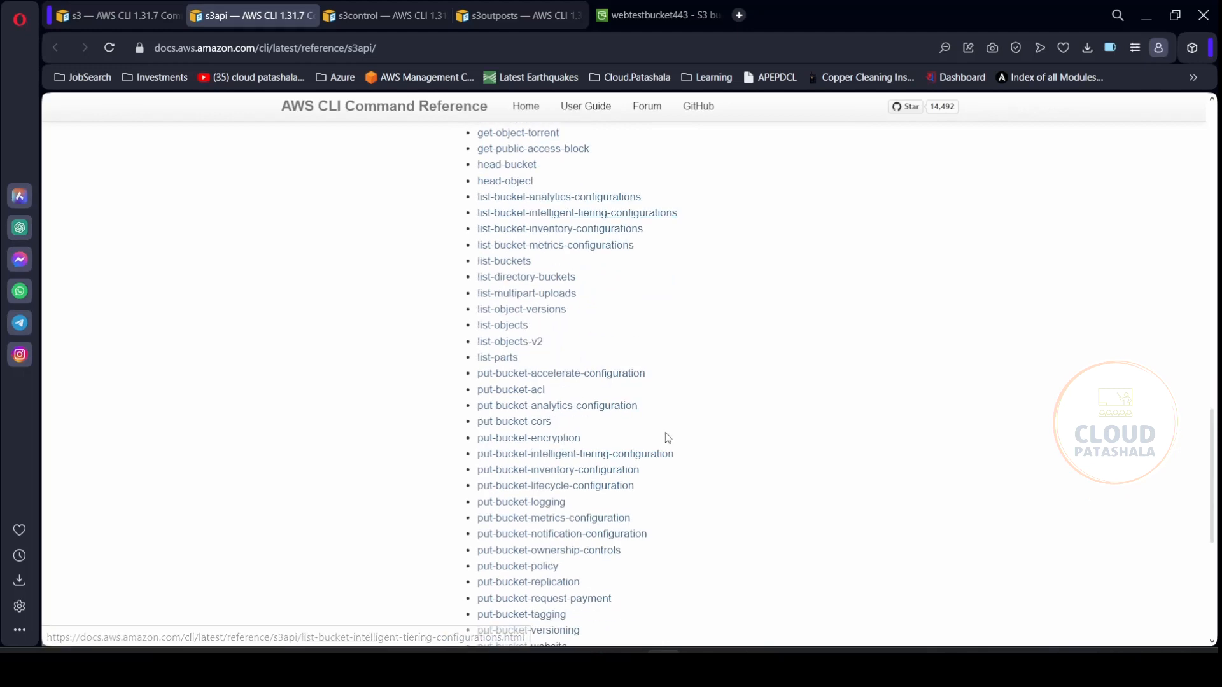
scroll(up, 3)
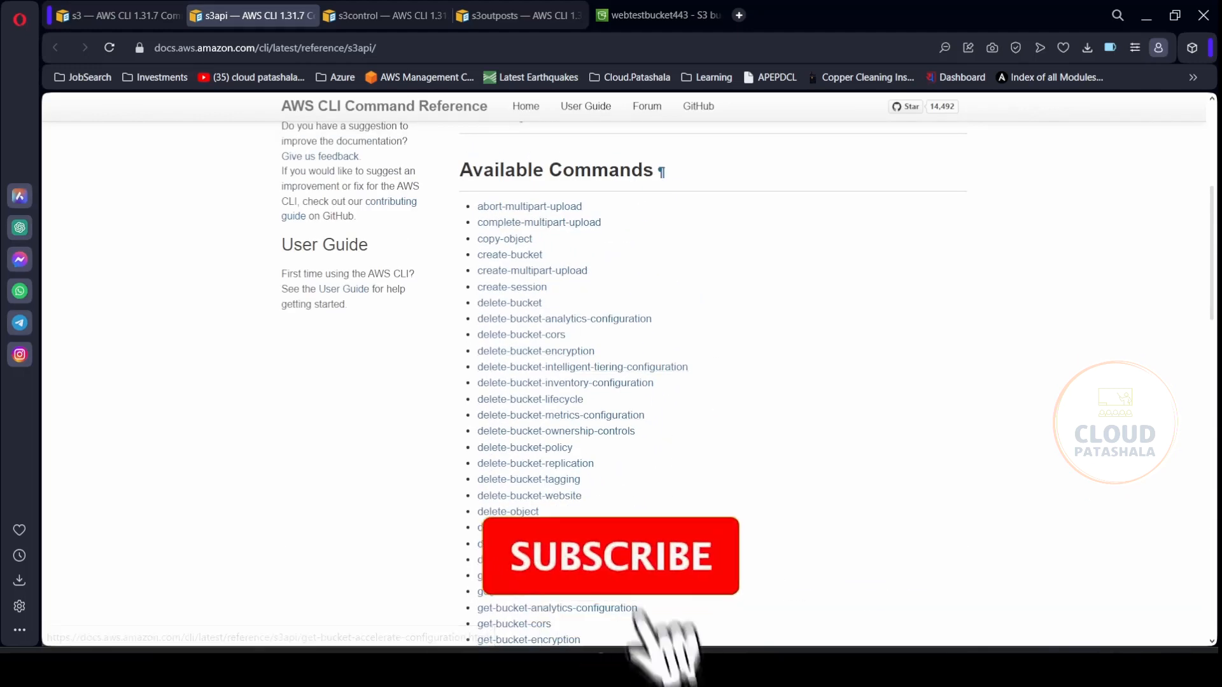
scroll(down, 3)
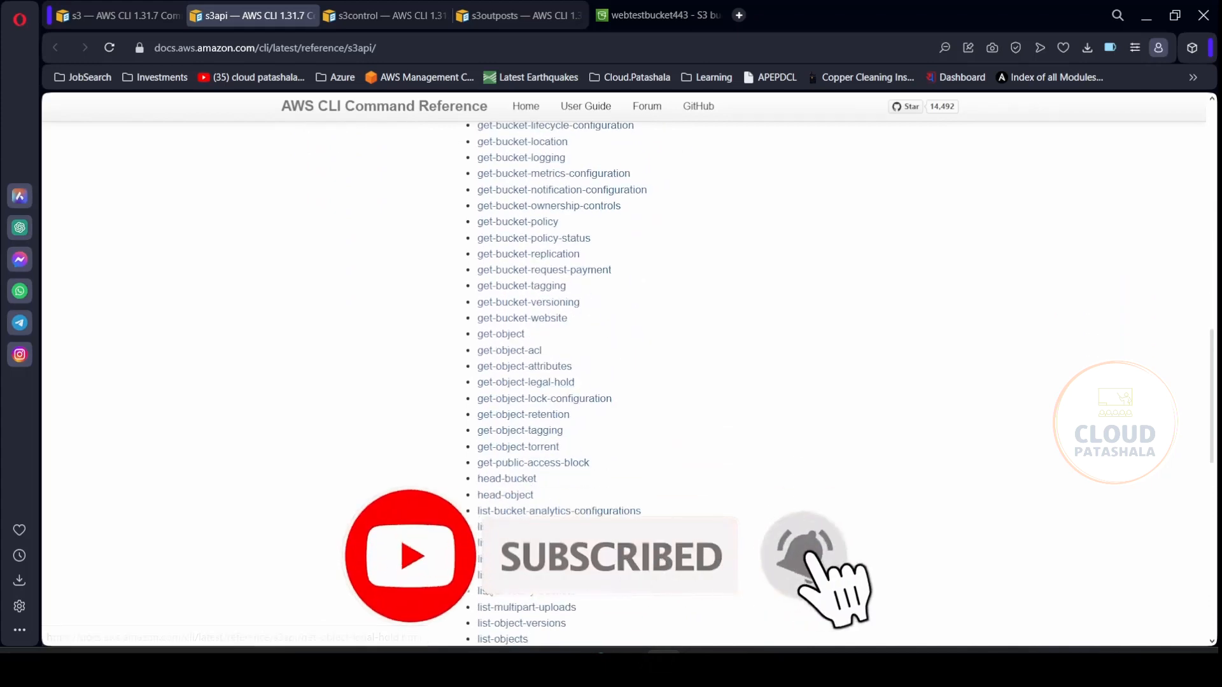
scroll(down, 3)
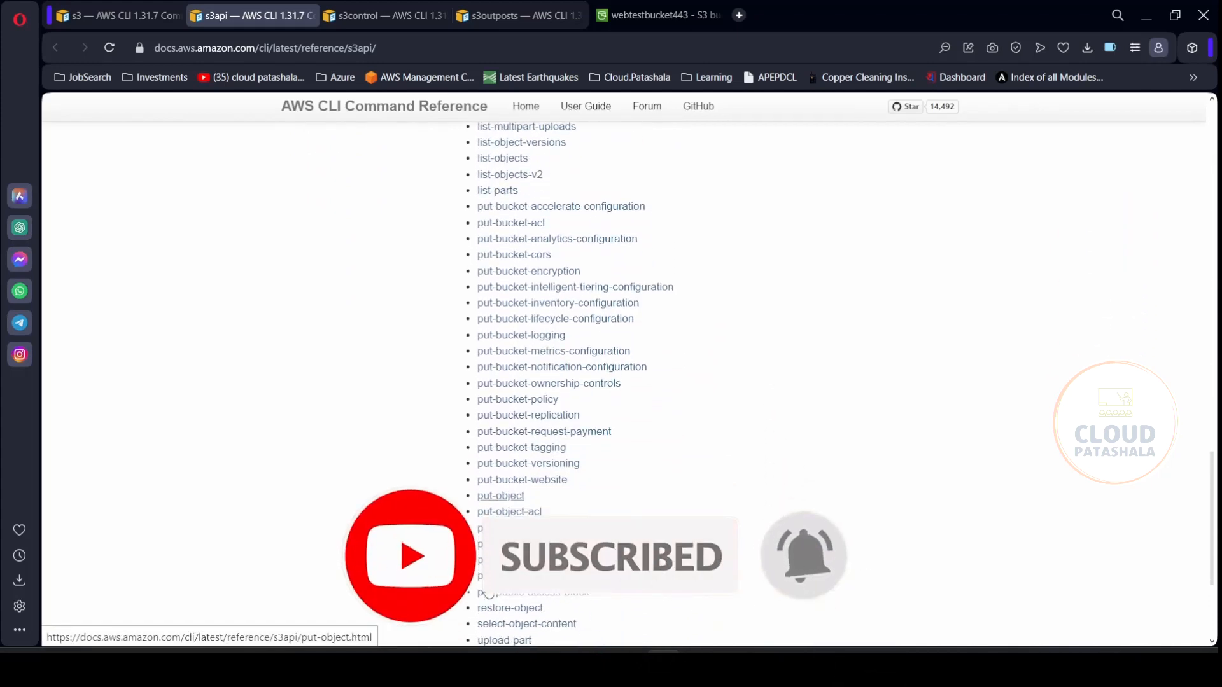
Step: Check the s3control and delete-objects pages, then return to the s3 Available Commands list
click(384, 14)
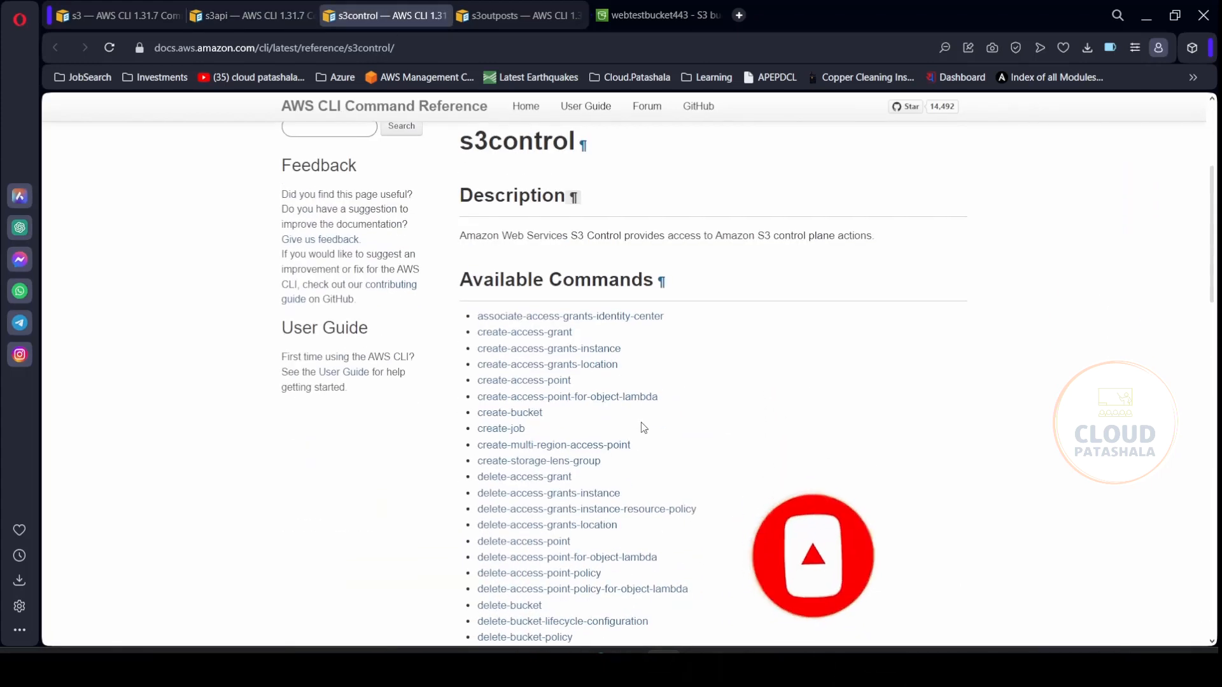
scroll(down, 3)
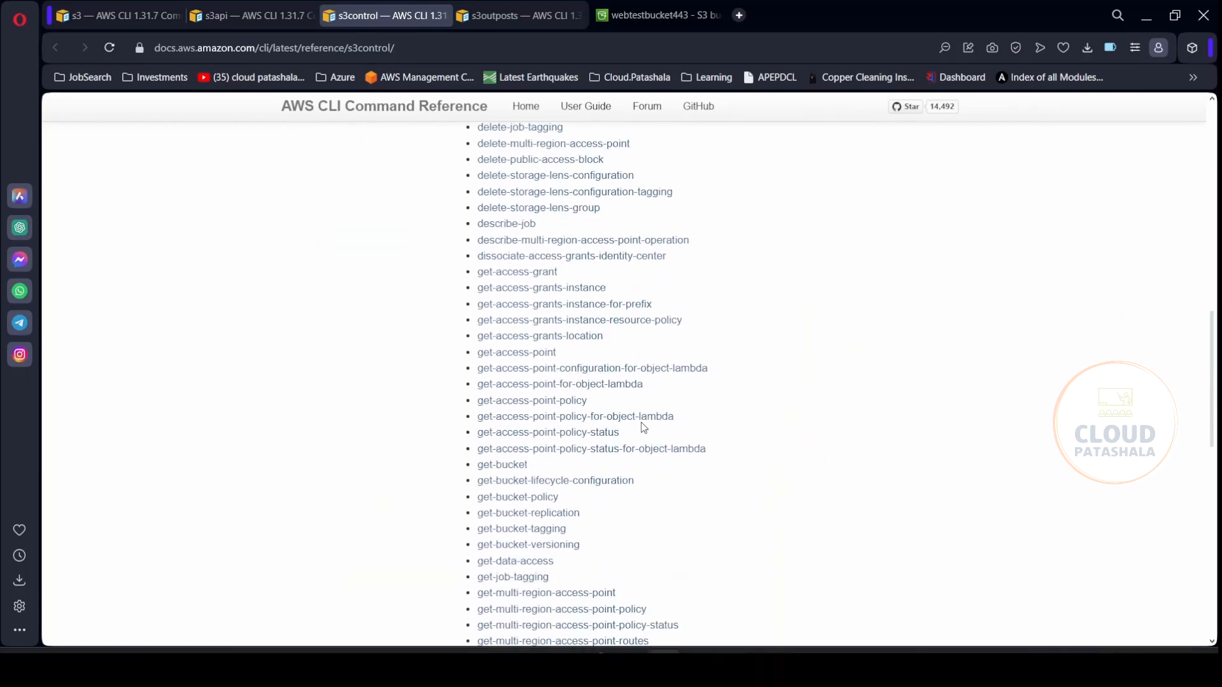
scroll(down, 3)
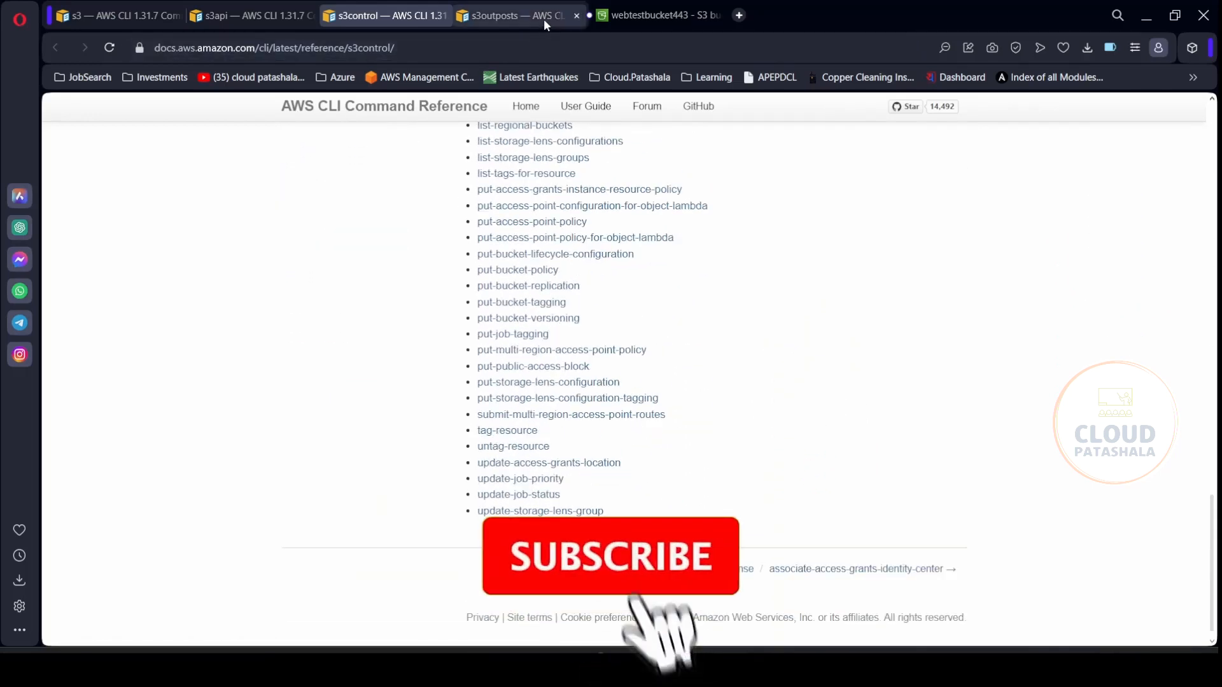
click(251, 15)
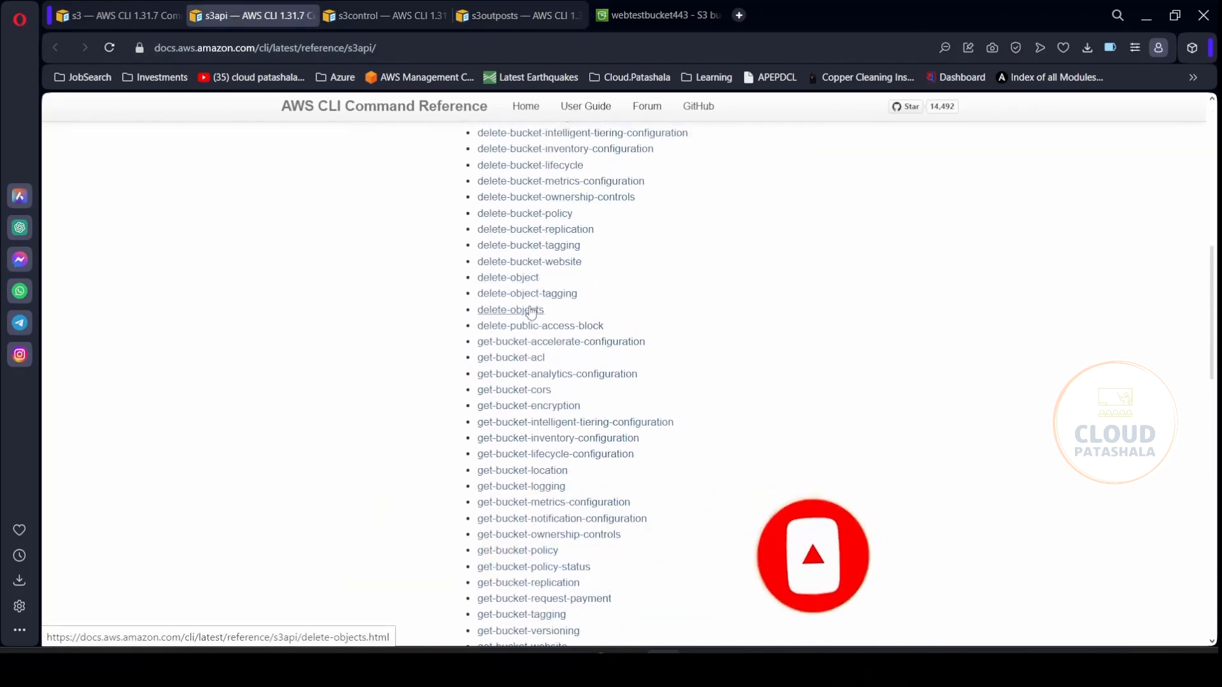
click(509, 310)
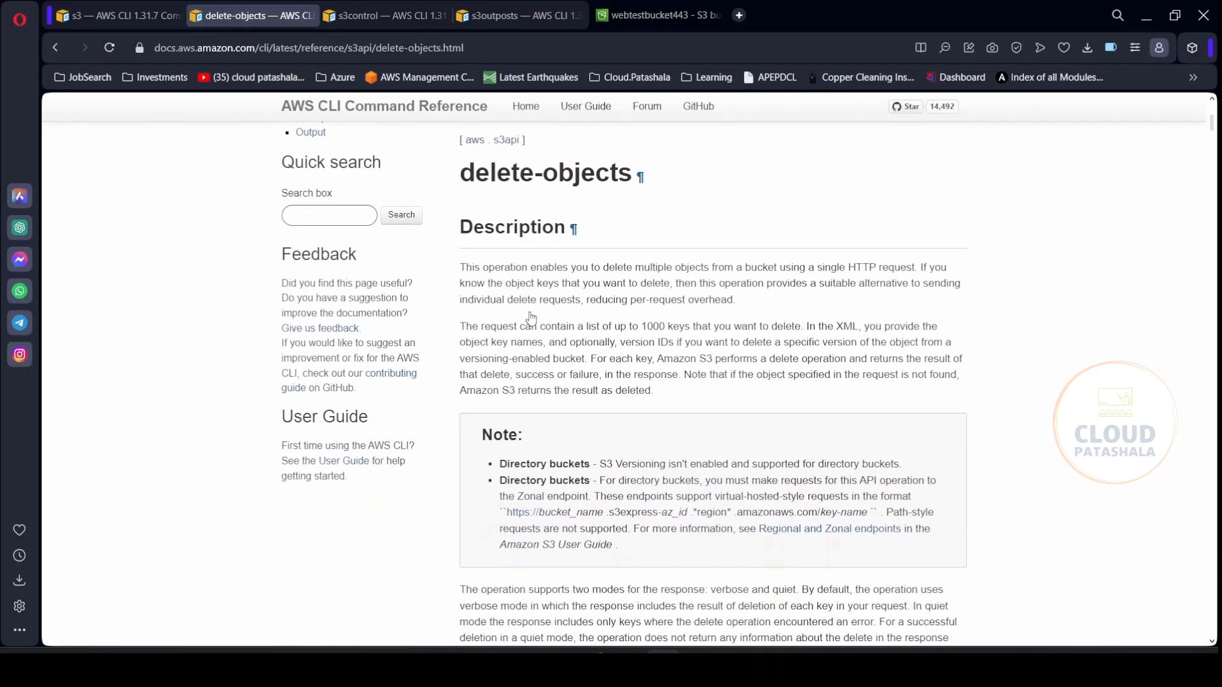
scroll(down, 3)
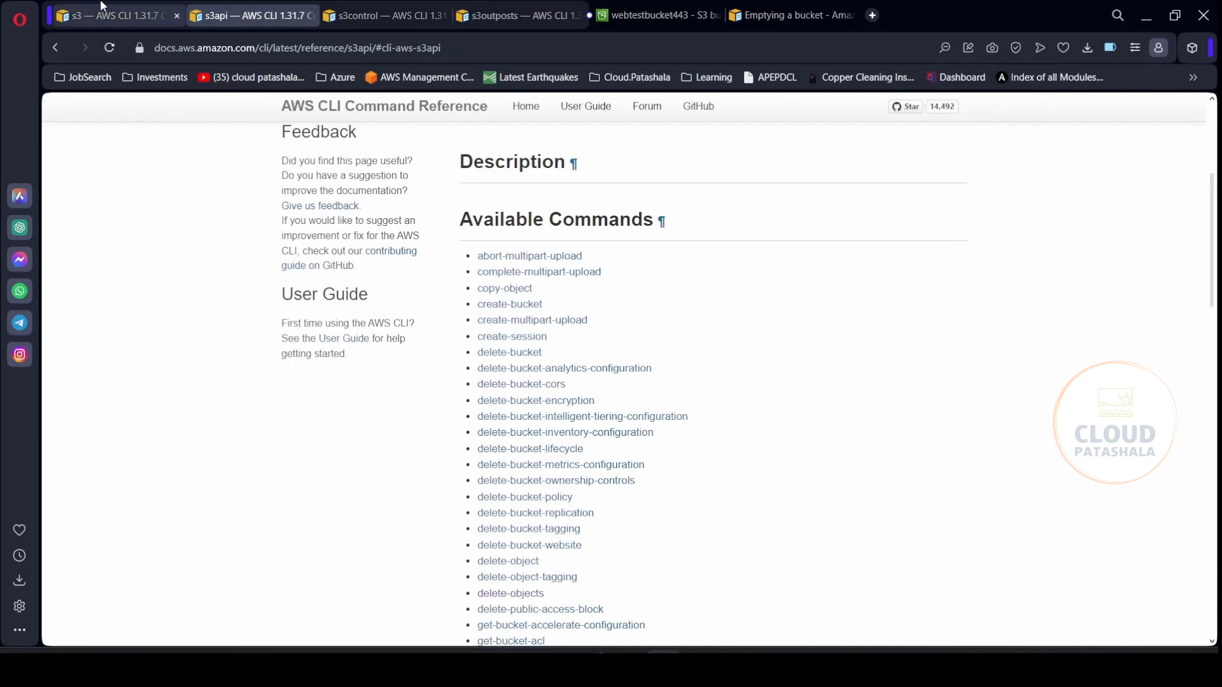
click(109, 14)
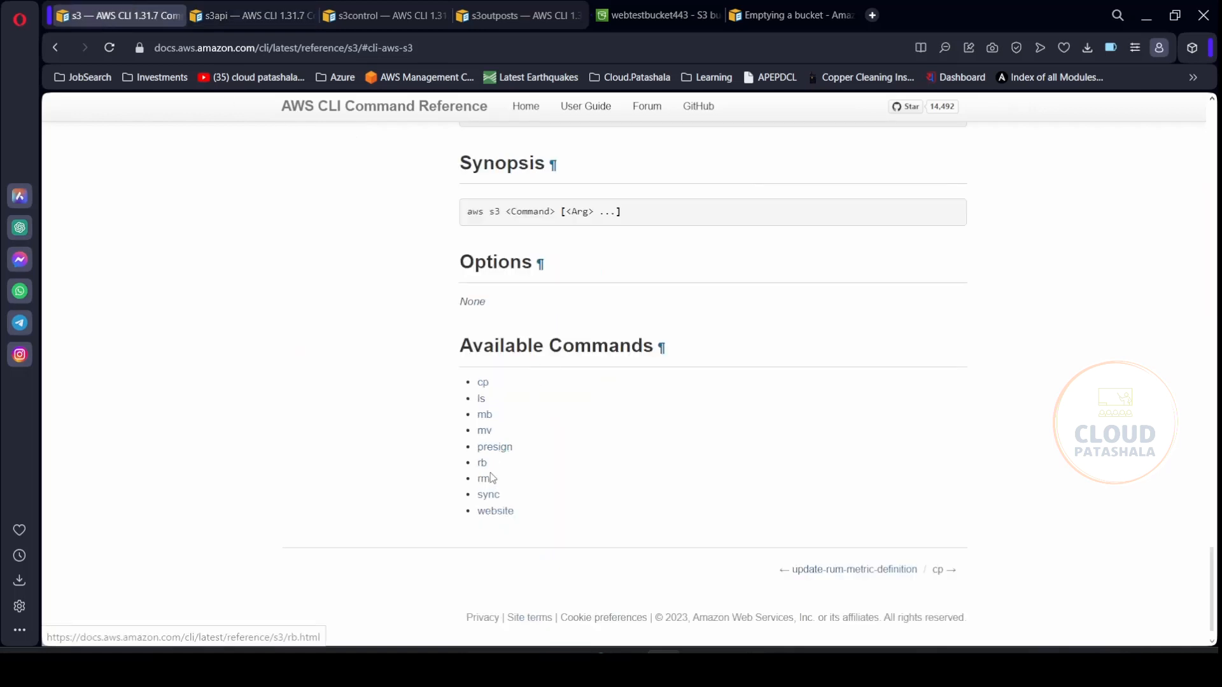
double_click(482, 478)
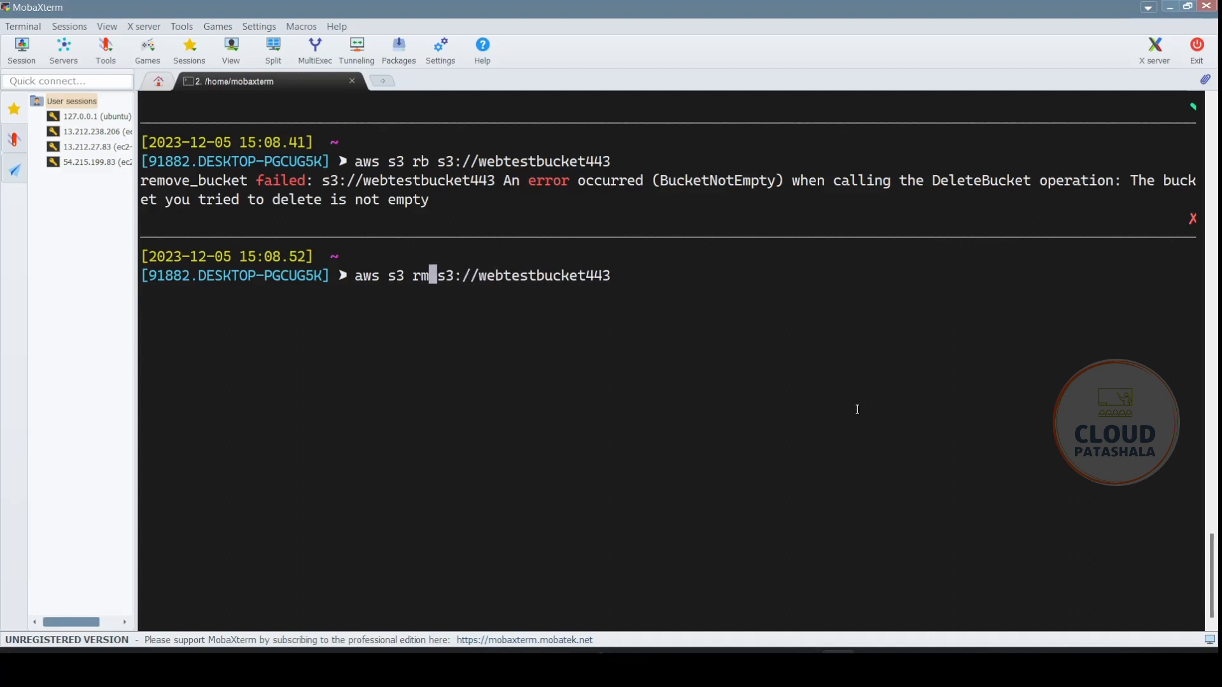
Step: Run aws s3 rm s3://webtestbucket443/* --recursive
text(/)
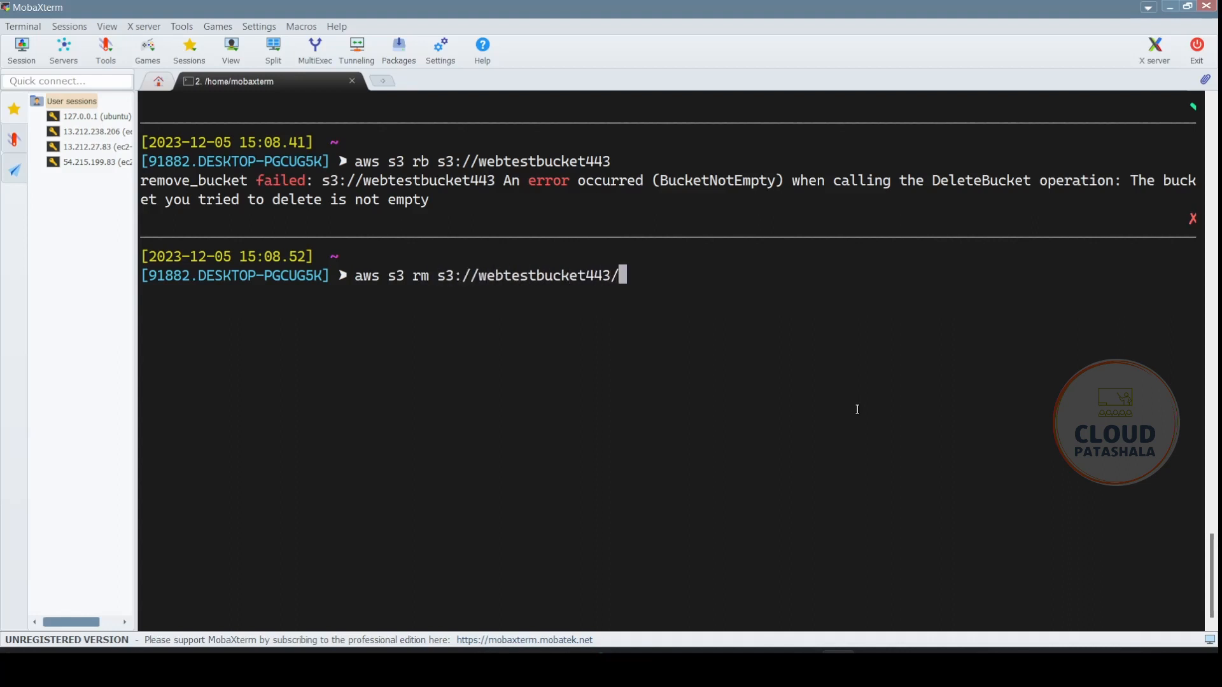
text(* --r)
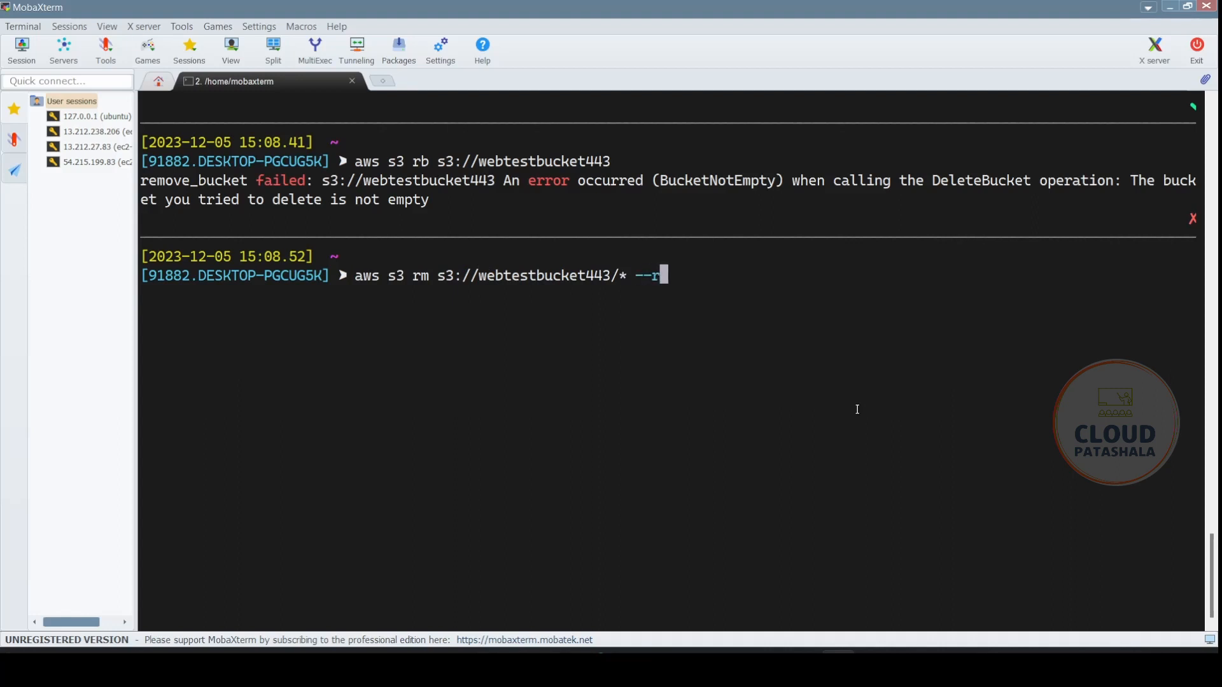
text(ecursive)
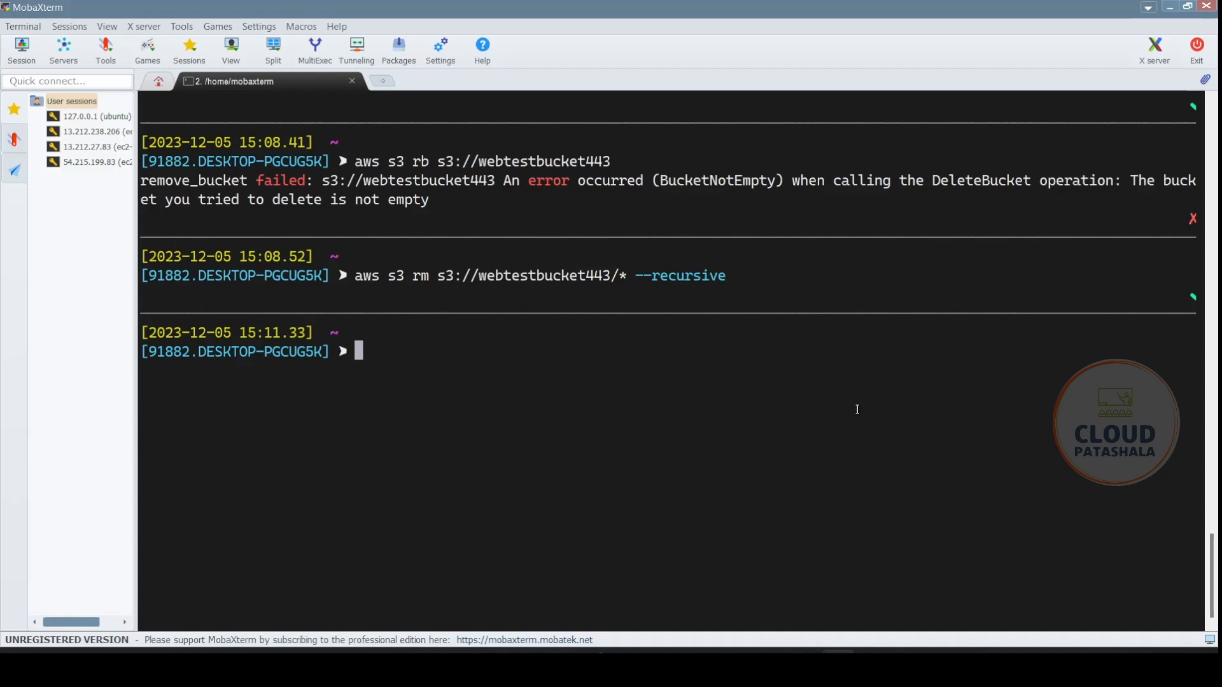
mouse_move(789, 505)
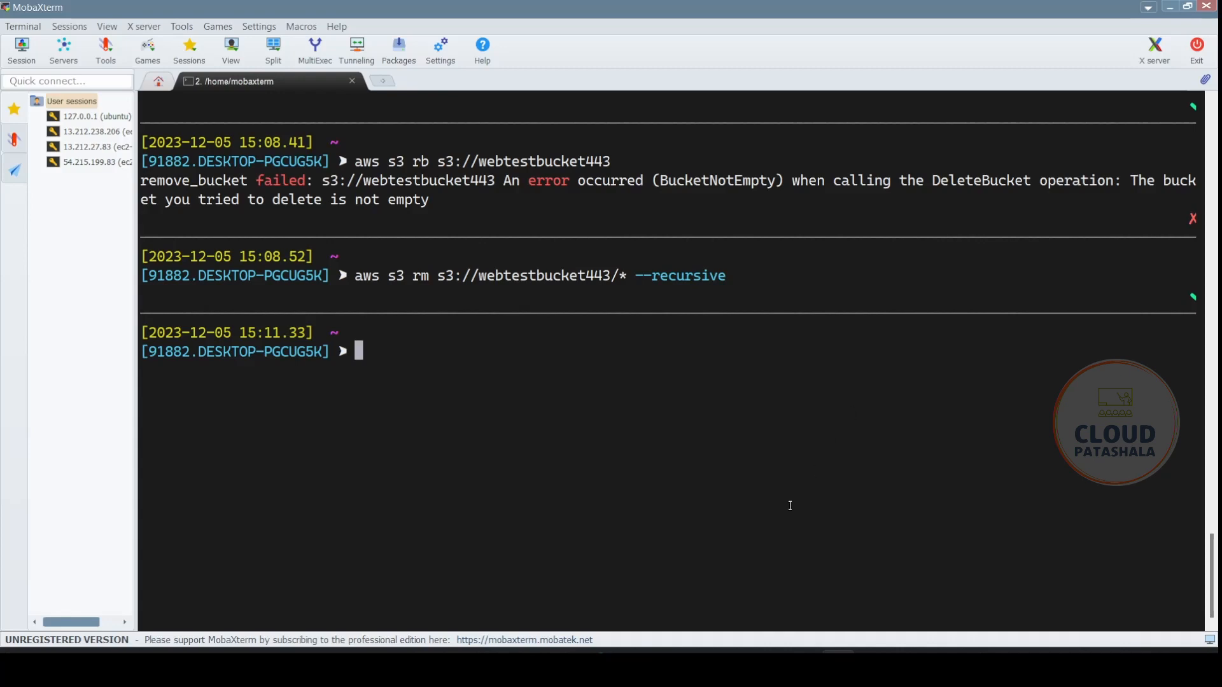
Step: List webtestbucket443 with aws s3 ls, which still shows error.html and index.html
text(aws s3 ls)
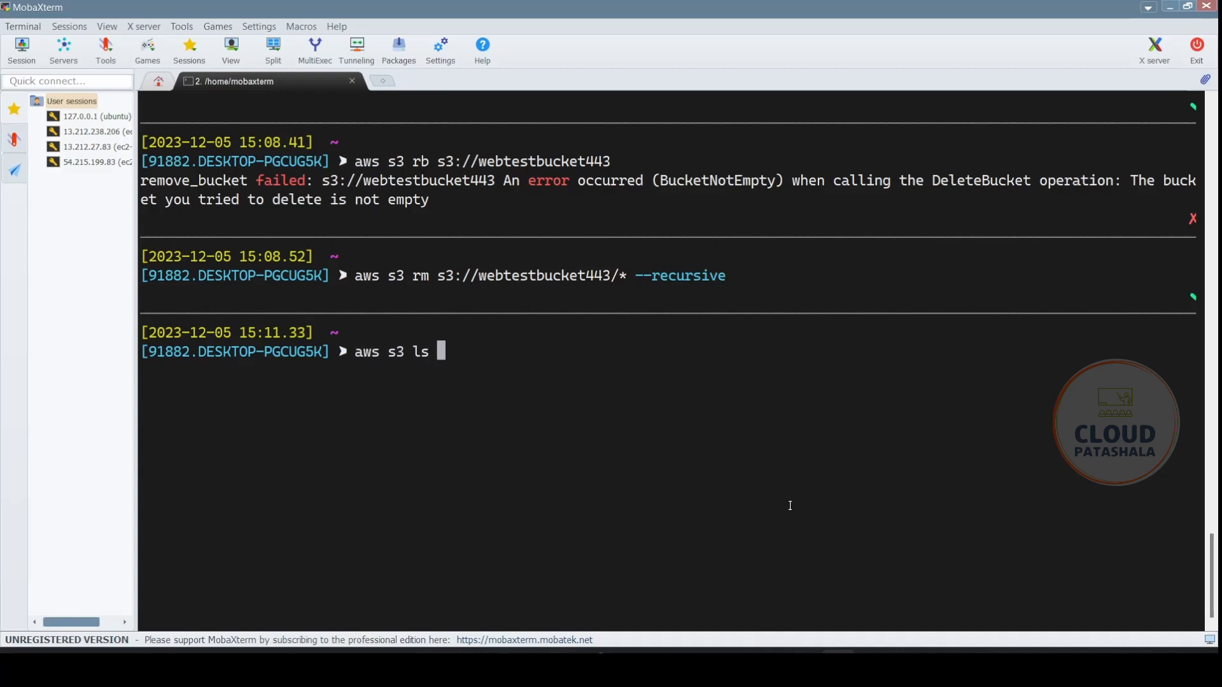
double_click(530, 275)
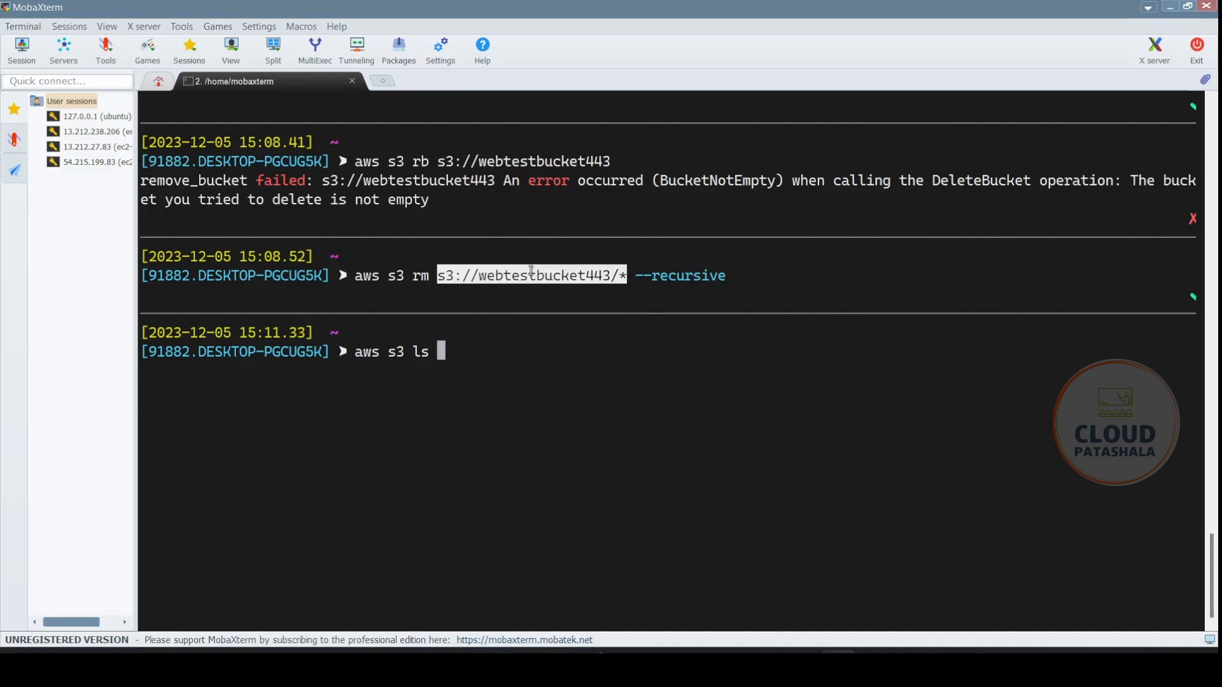
text(s3://webtestbucket443)
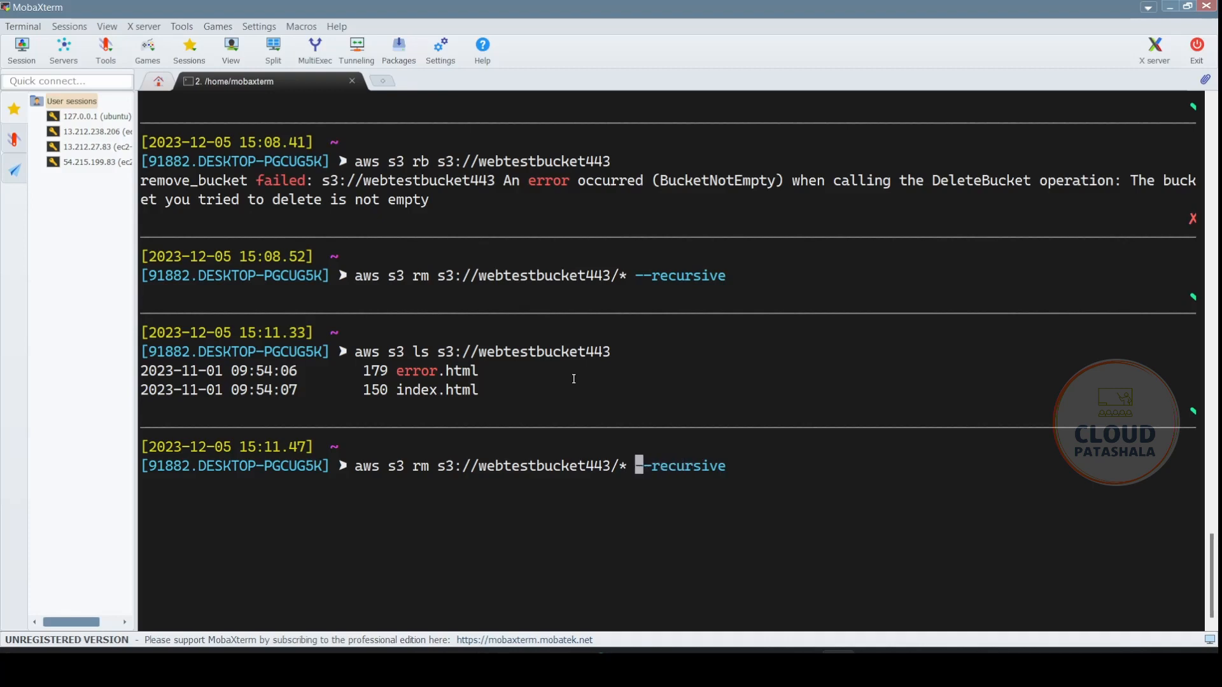
Step: Rerun the recursive rm with the *.html pattern and list the bucket again
text(.)
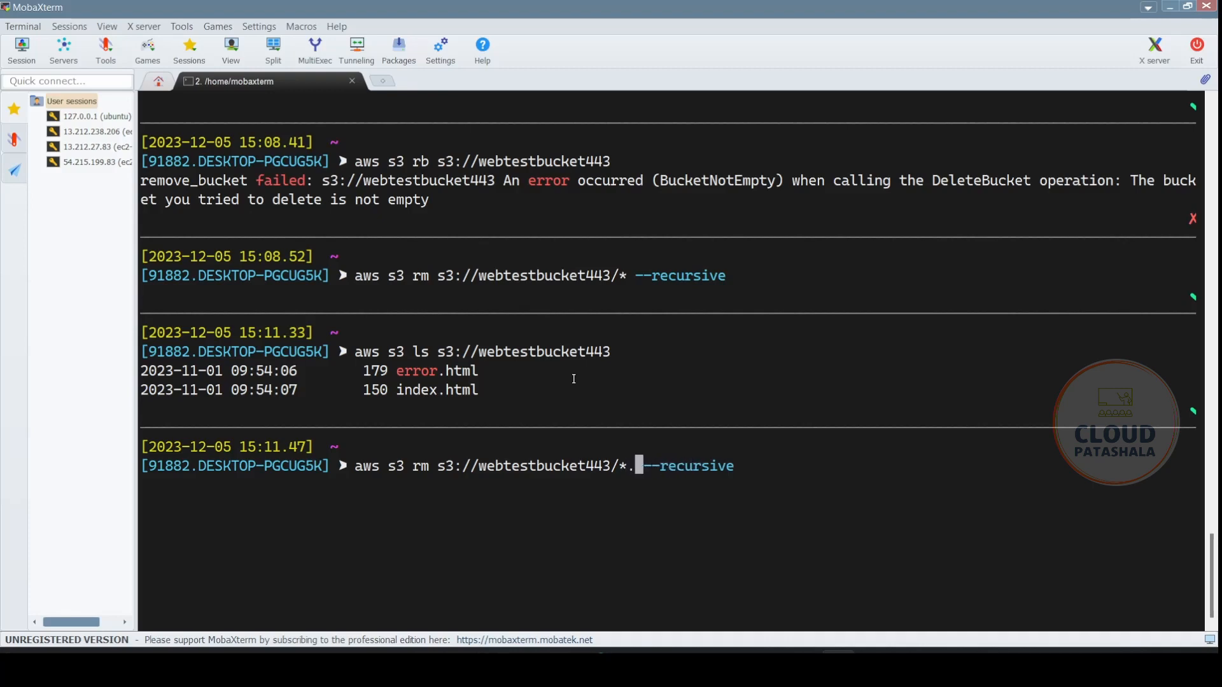
text(html)
text(aws s3 rm)
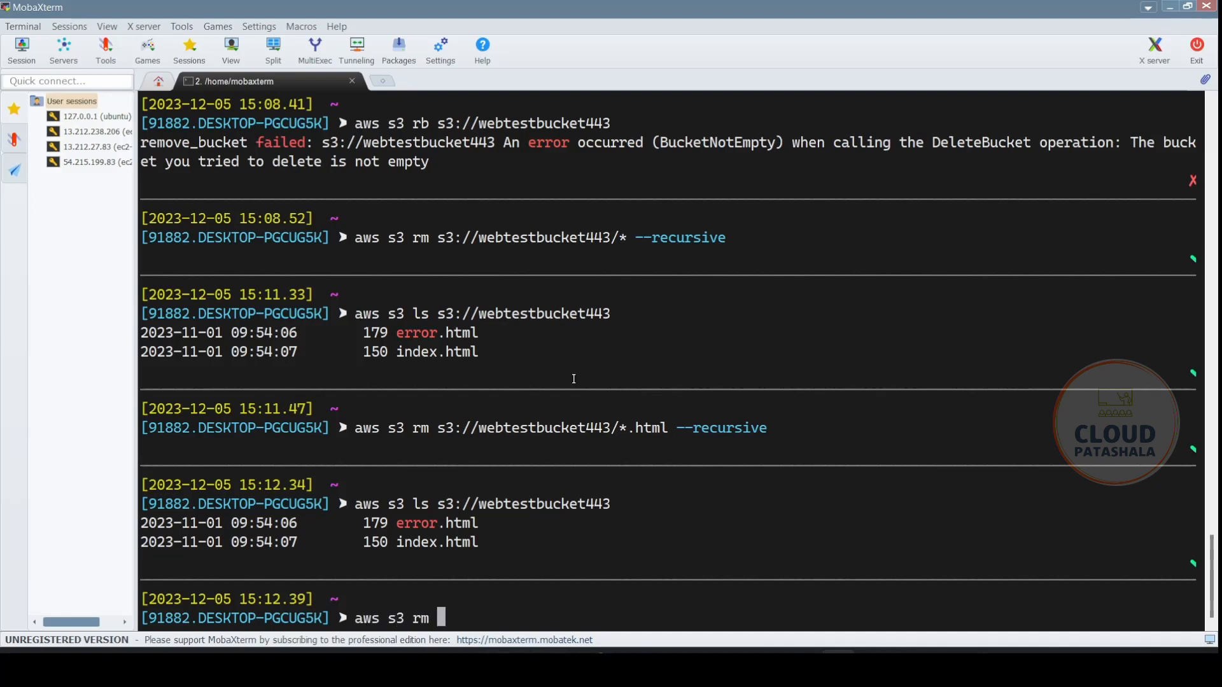
mouse_move(543, 481)
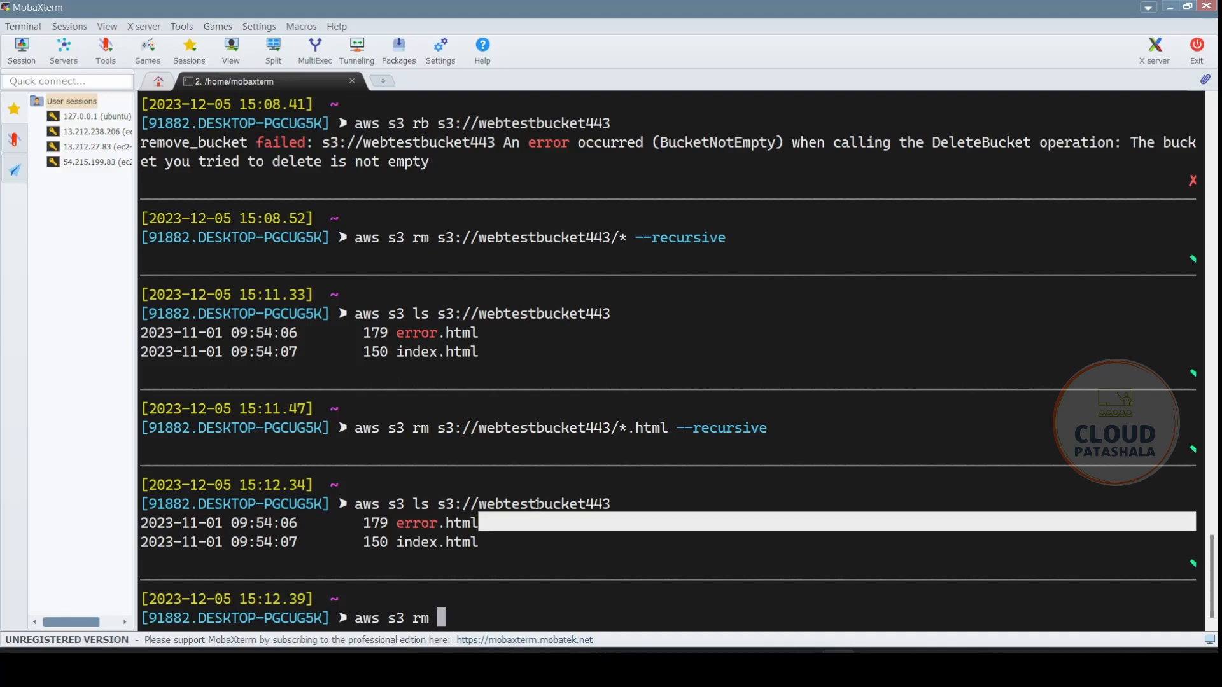
Step: Delete error.html and index.html from webtestbucket443 individually, then list the bucket
text(s3://webtestbucket443/)
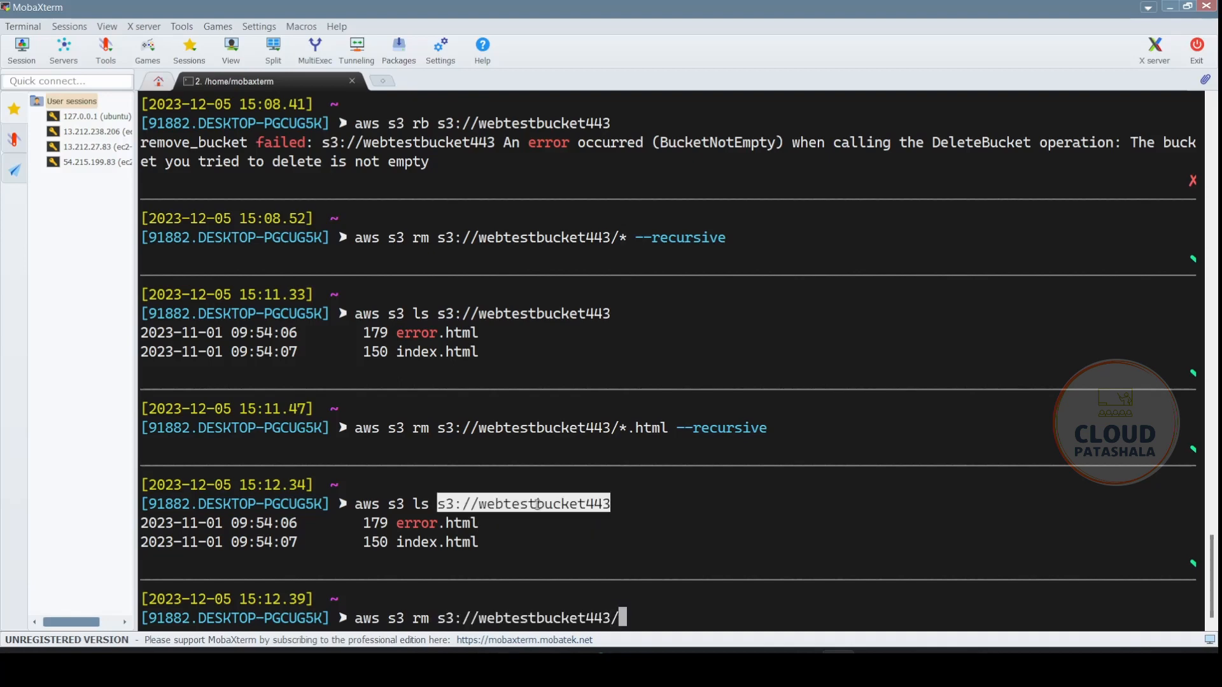
text(error.ht)
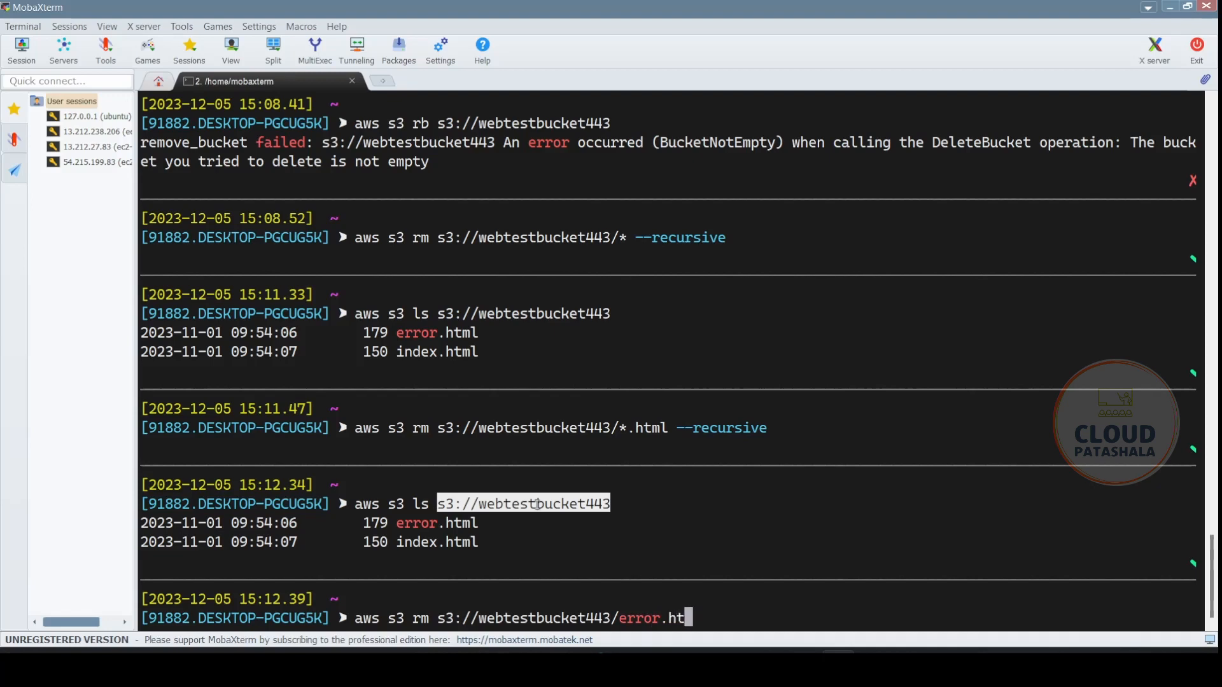
text(ml)
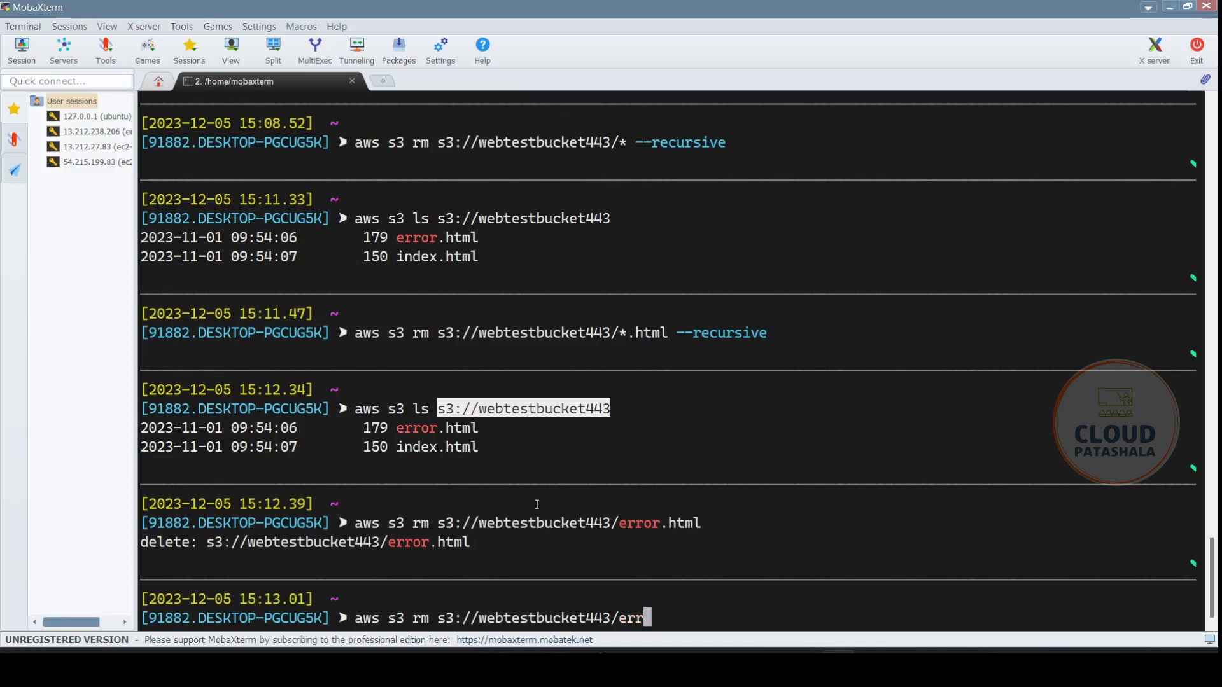
text(index.html)
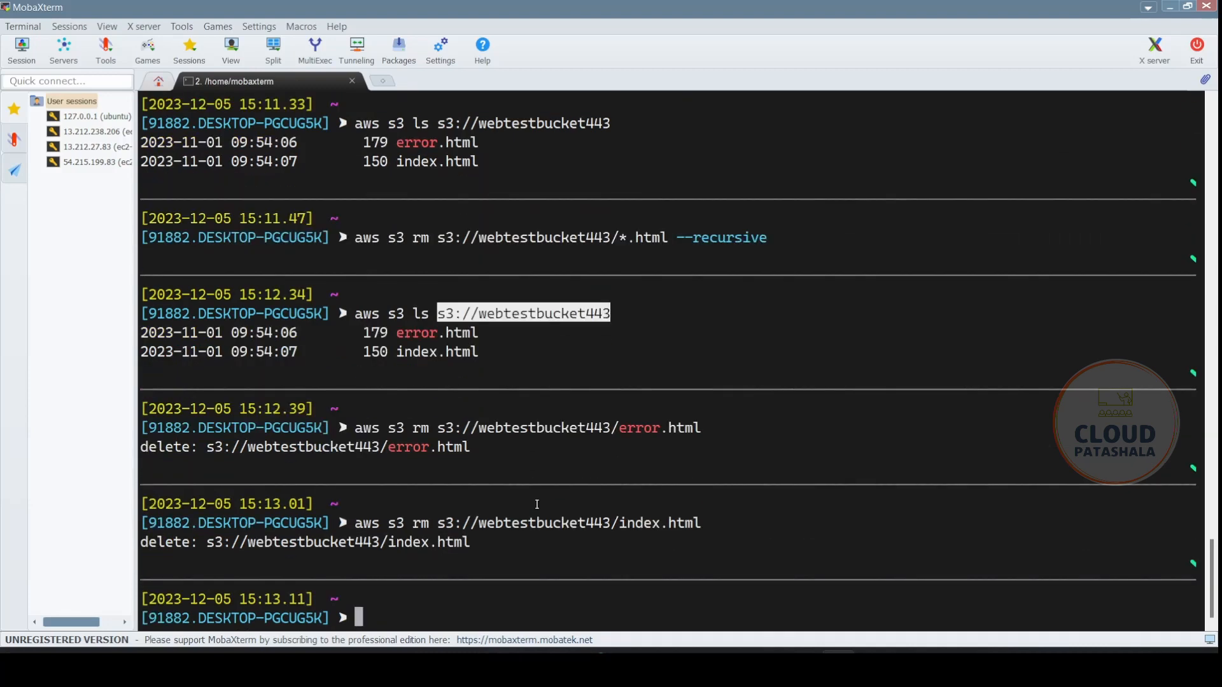
text(aws s3 ls s3://webtestbucket443)
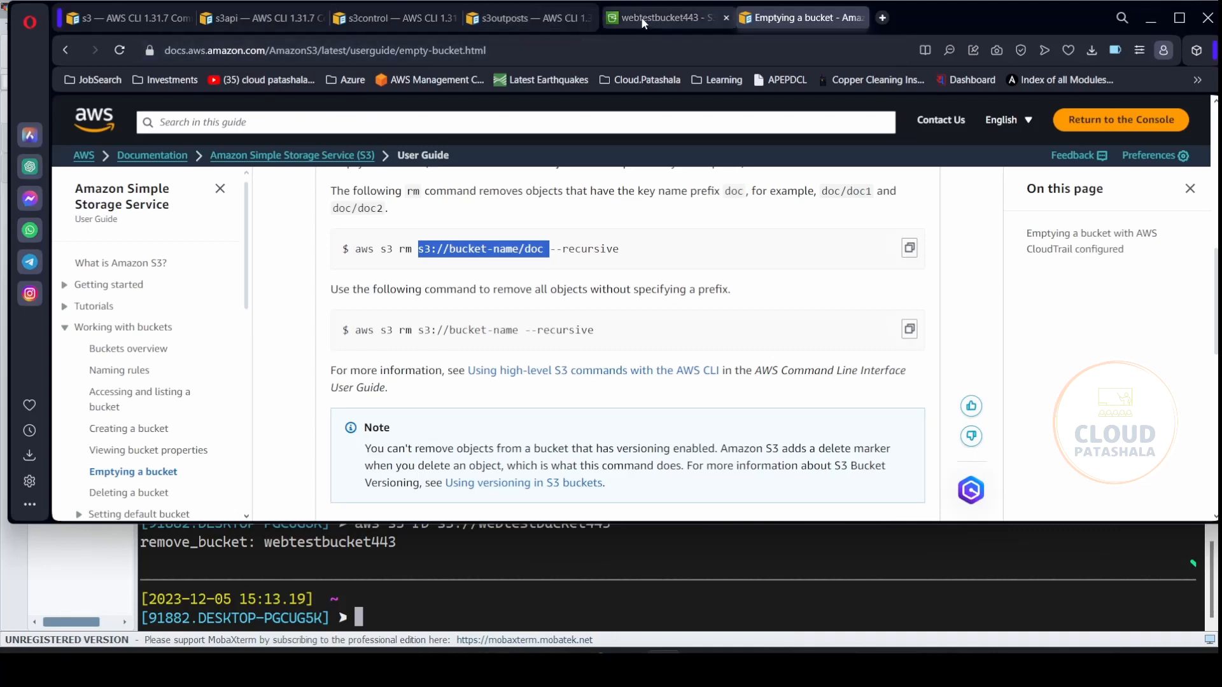
Step: Return to the full S3 bucket list and dismiss the introductory notice
click(666, 17)
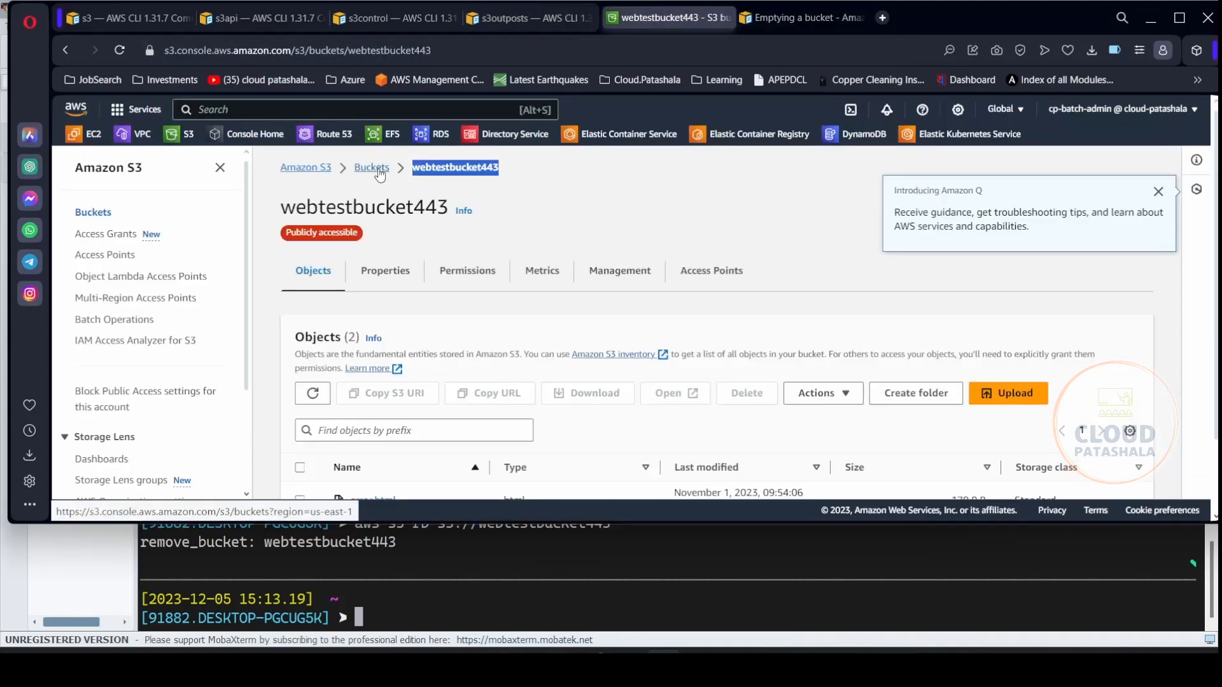
click(372, 167)
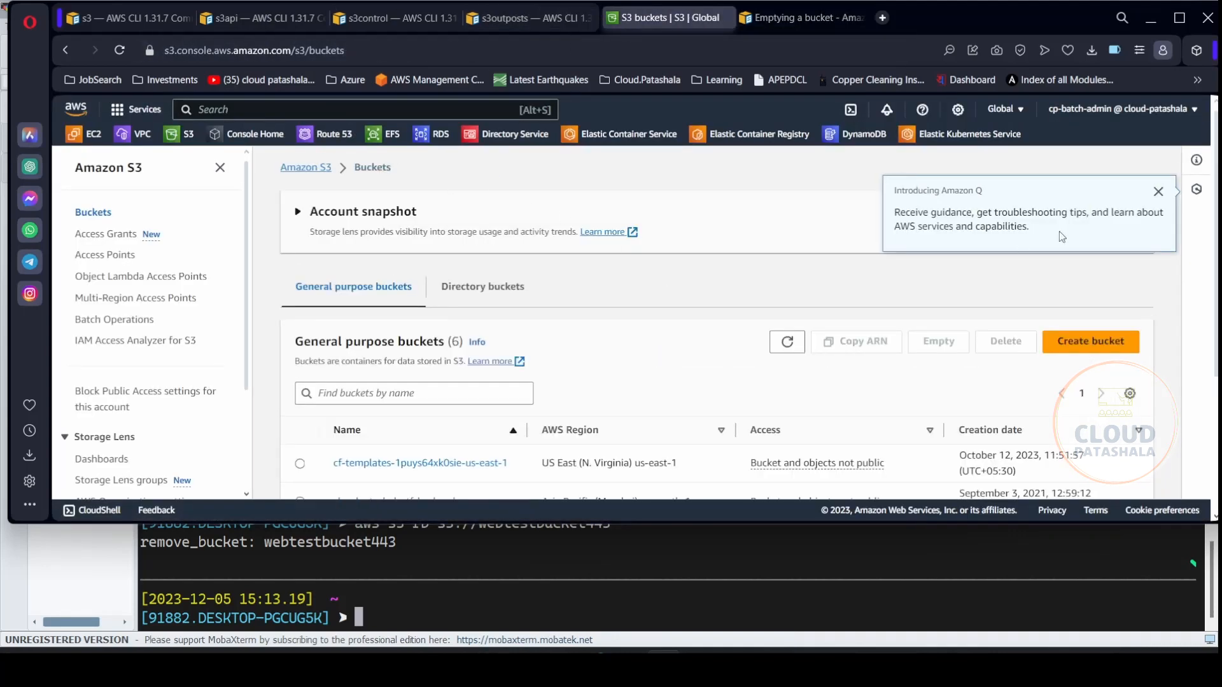
click(298, 211)
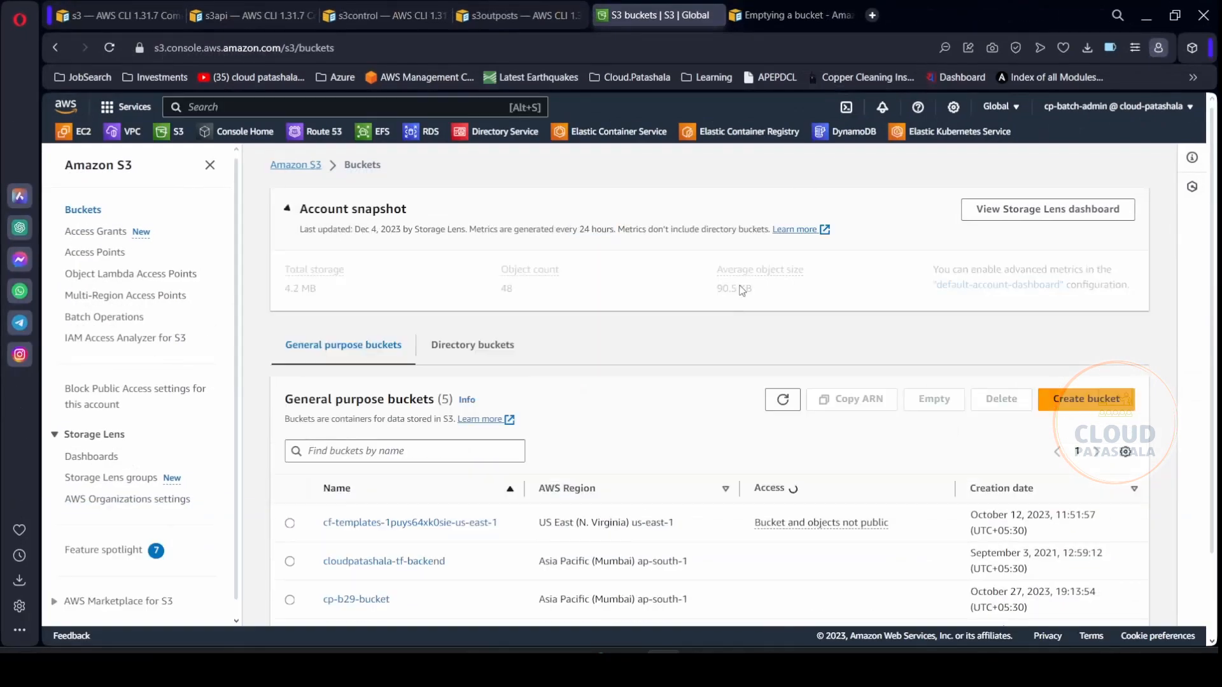
scroll(down, 3)
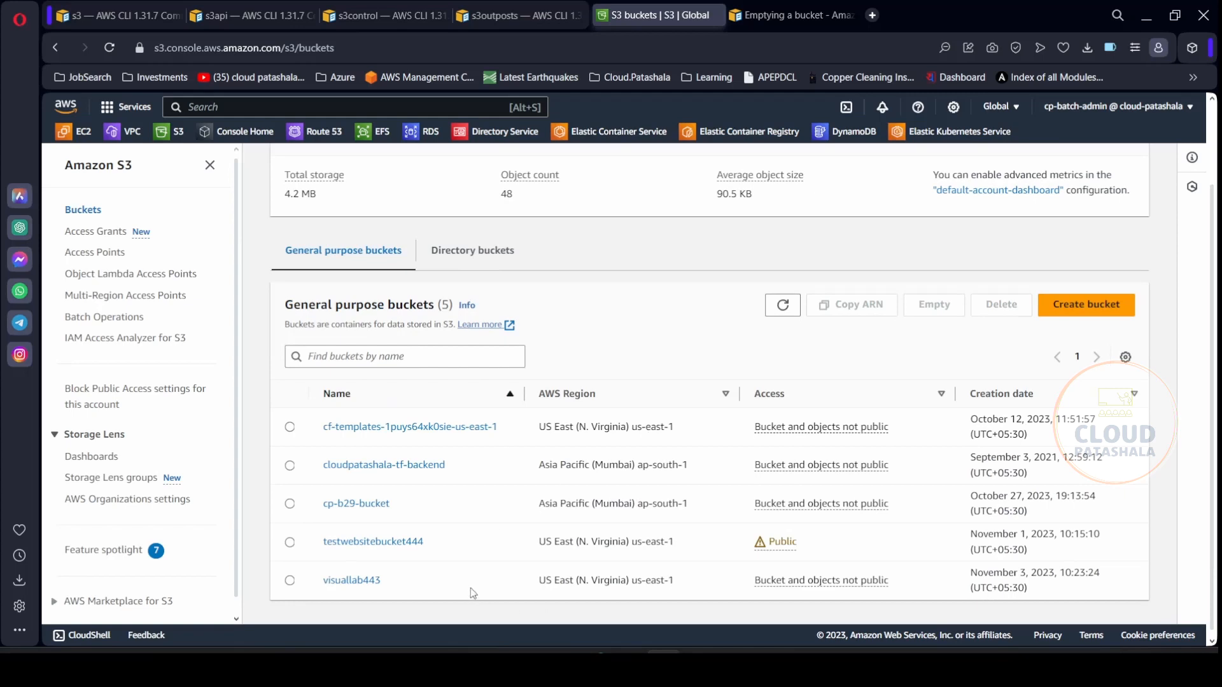
click(351, 580)
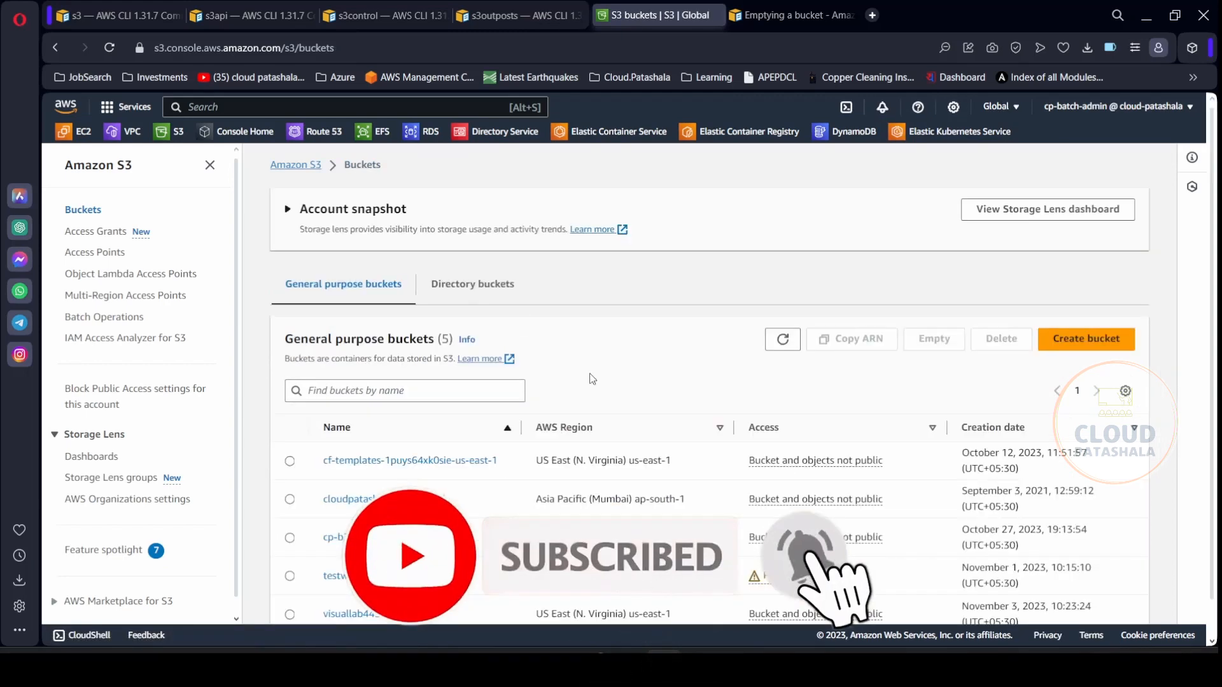
Step: Refresh the bucket list to confirm five buckets remain without webtestbucket443
click(288, 208)
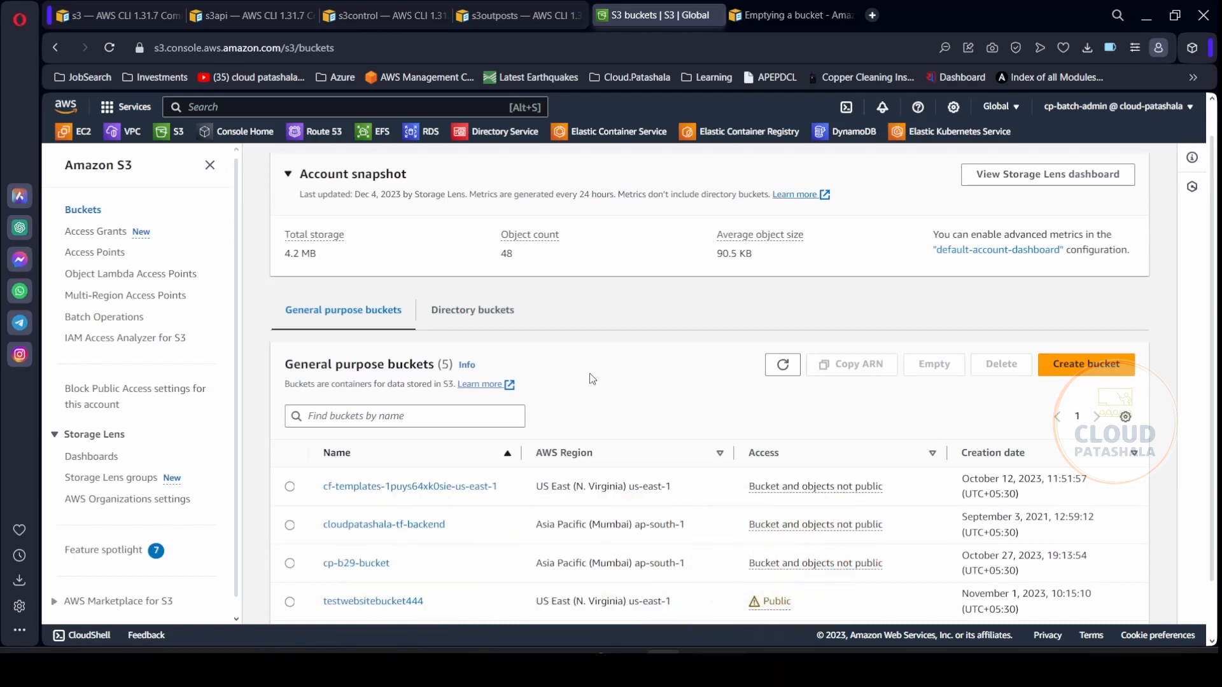
scroll(down, 3)
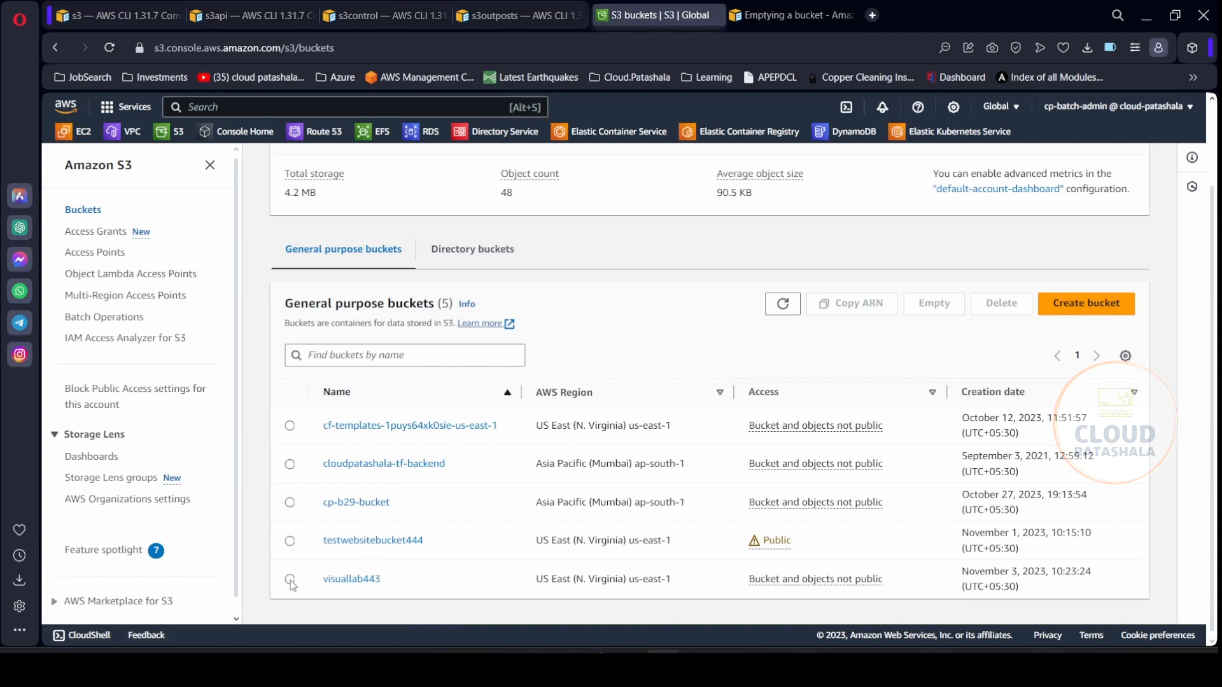
click(289, 579)
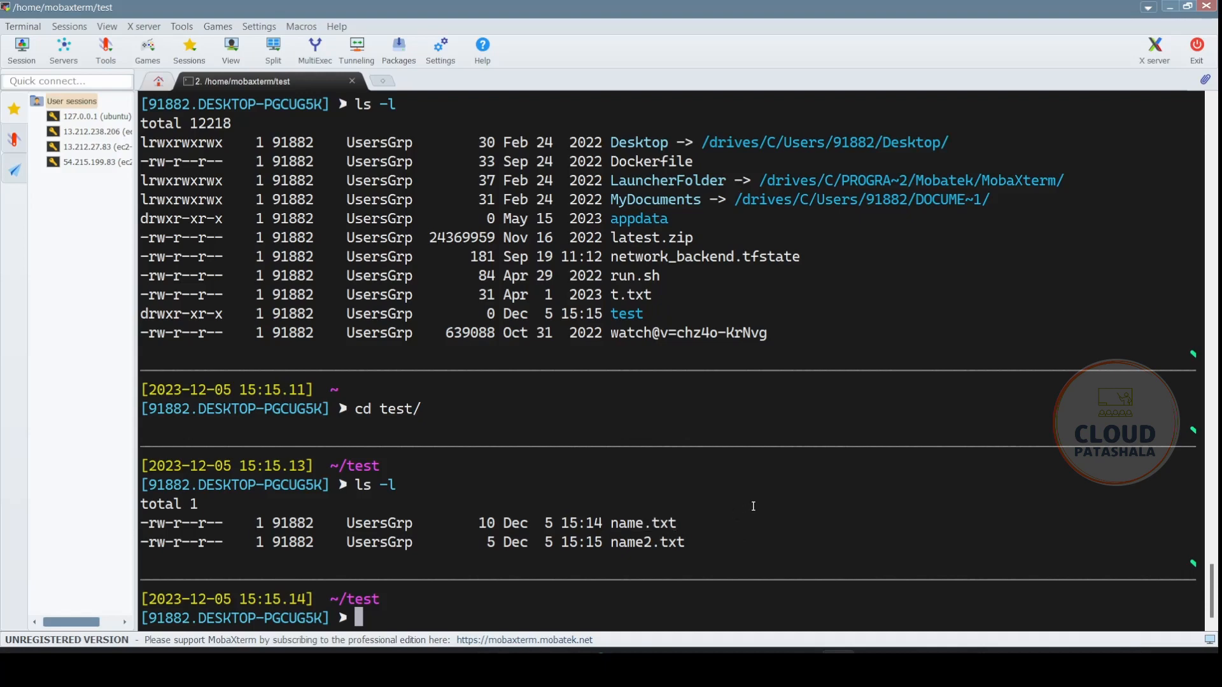
Step: Run aws s3 sync . s3://cloudpatashala-tf-backend/cpb28/ to upload name.txt and name2.txt
text(aws s3)
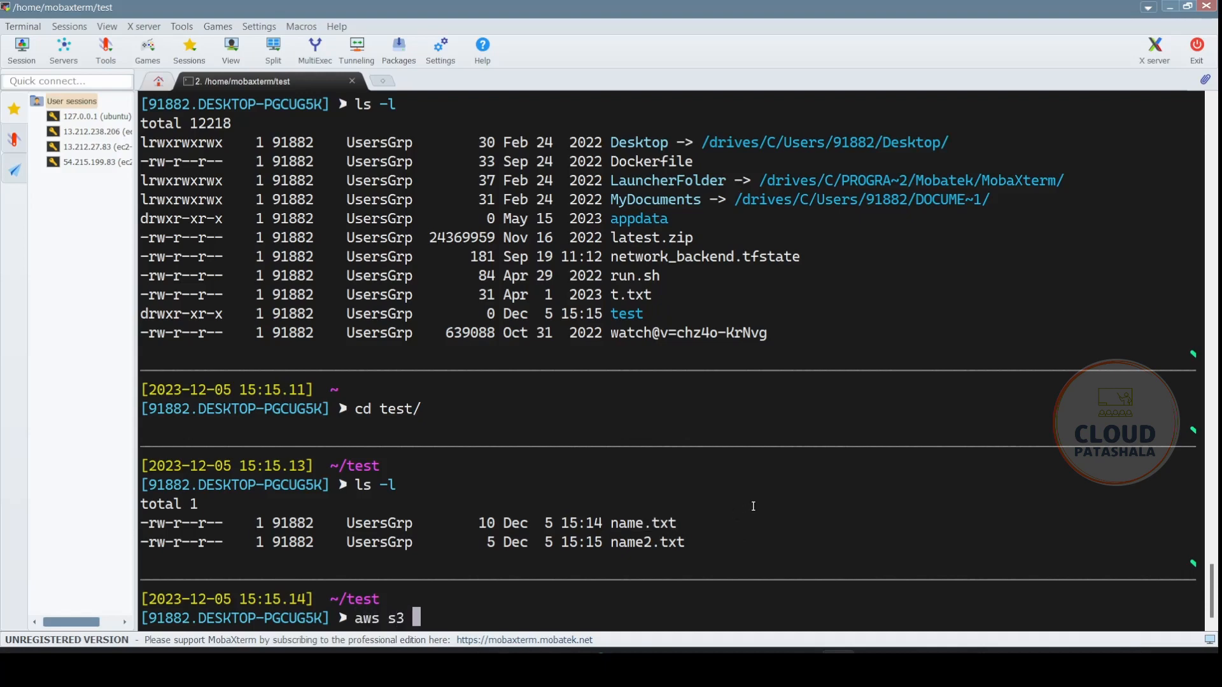
text(sync)
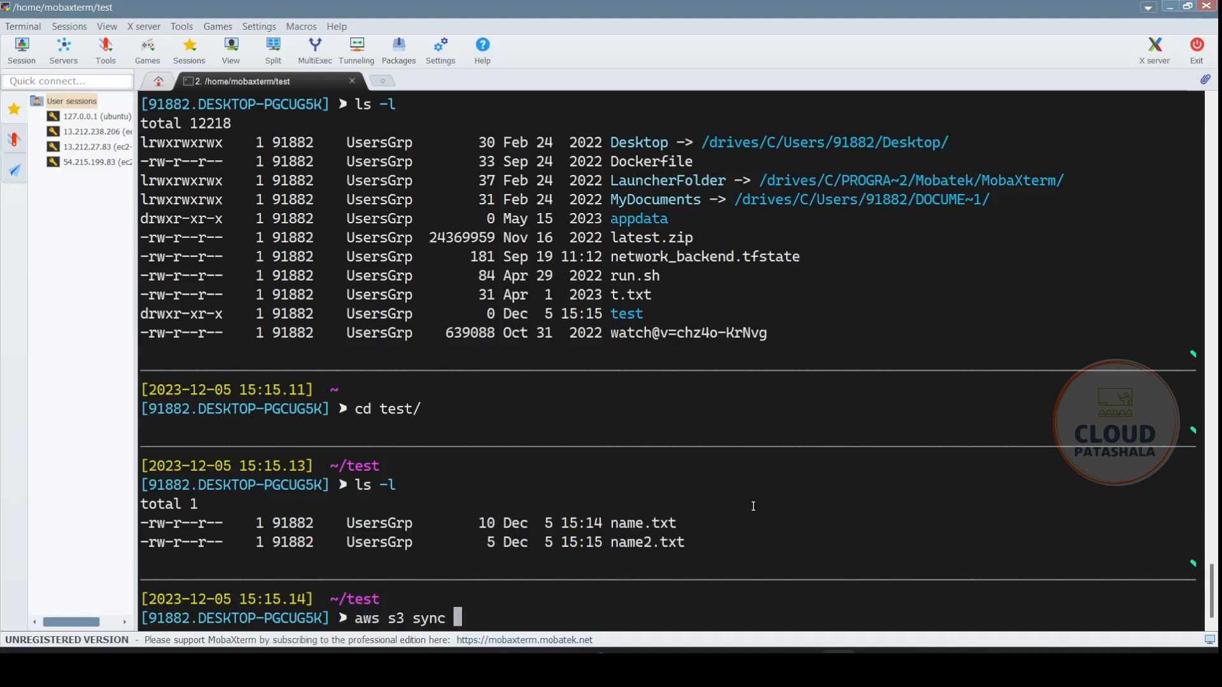
text(.)
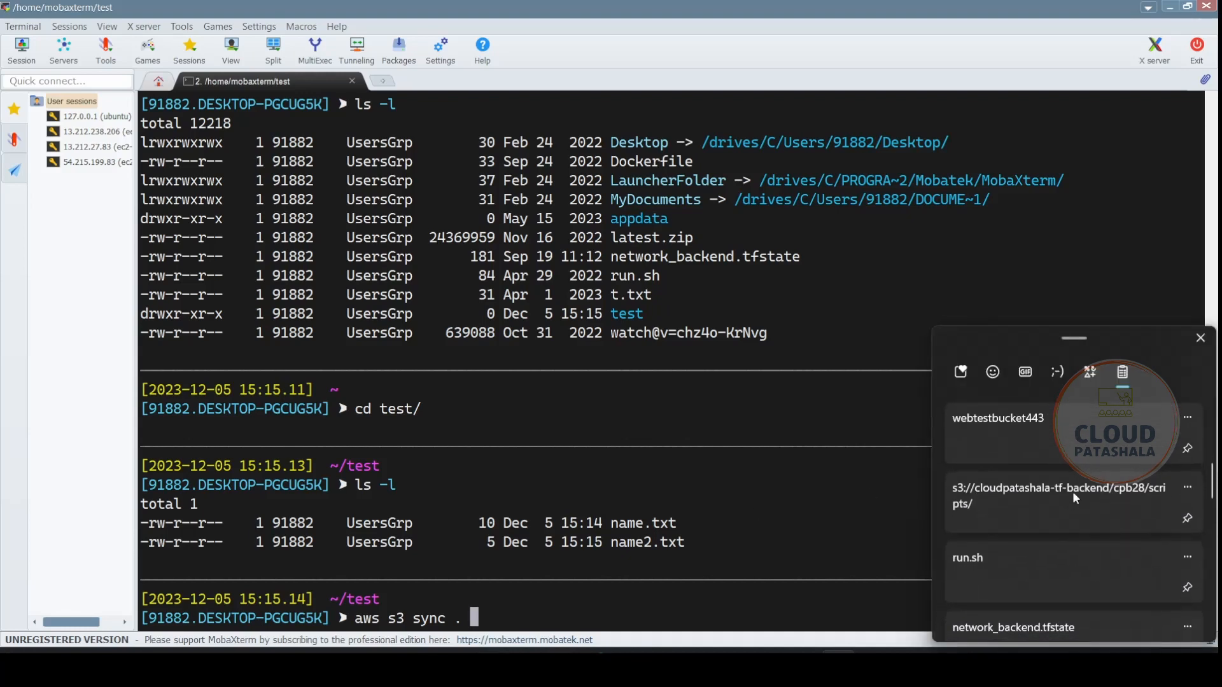
click(1057, 496)
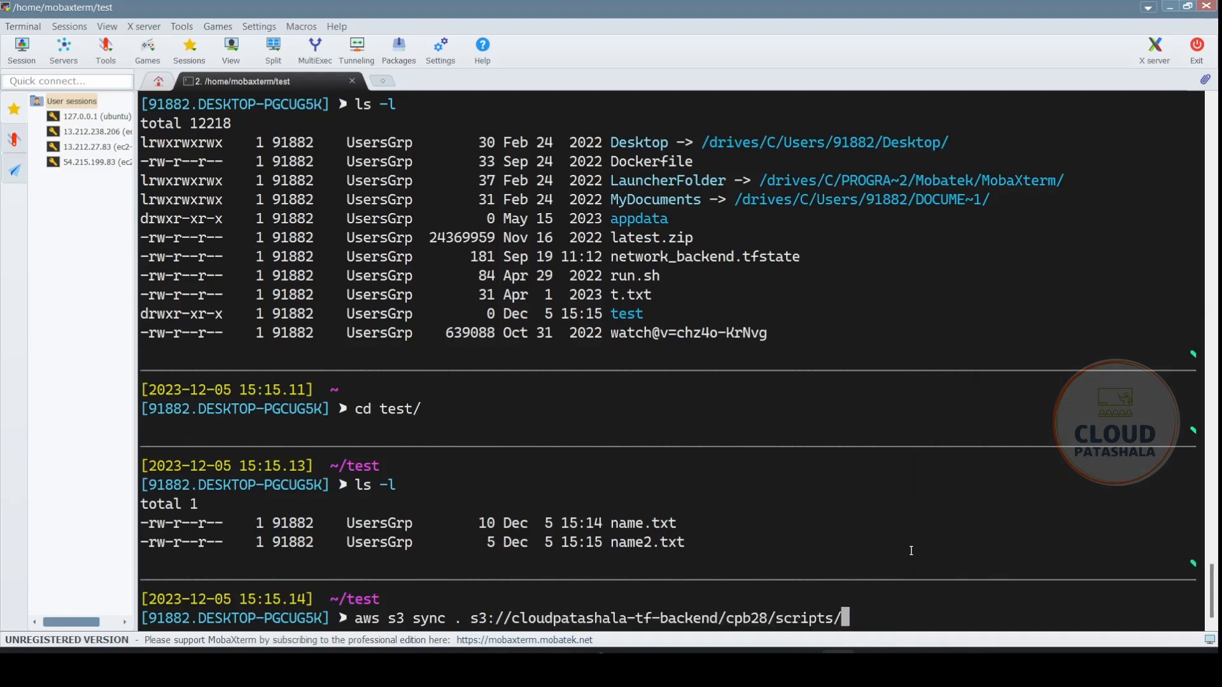
key(Backspace)
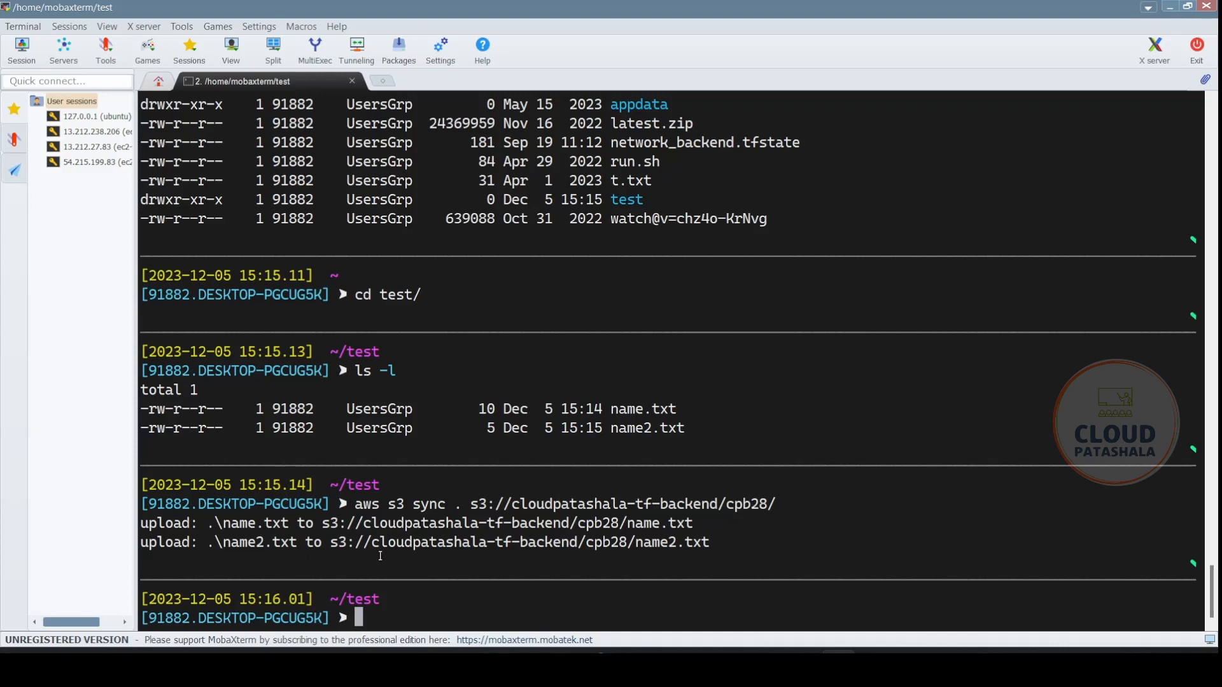
Step: Create name3.txt with echo "new file" and sync it to cpb28/
text(echo :)
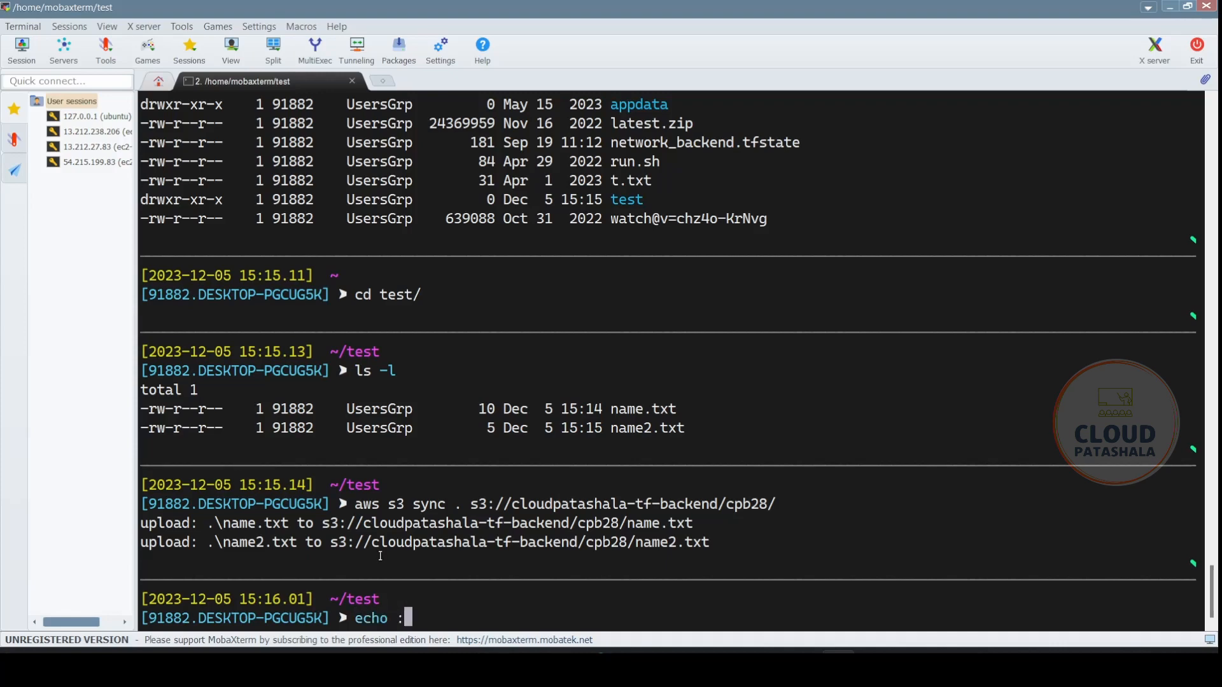
text("new)
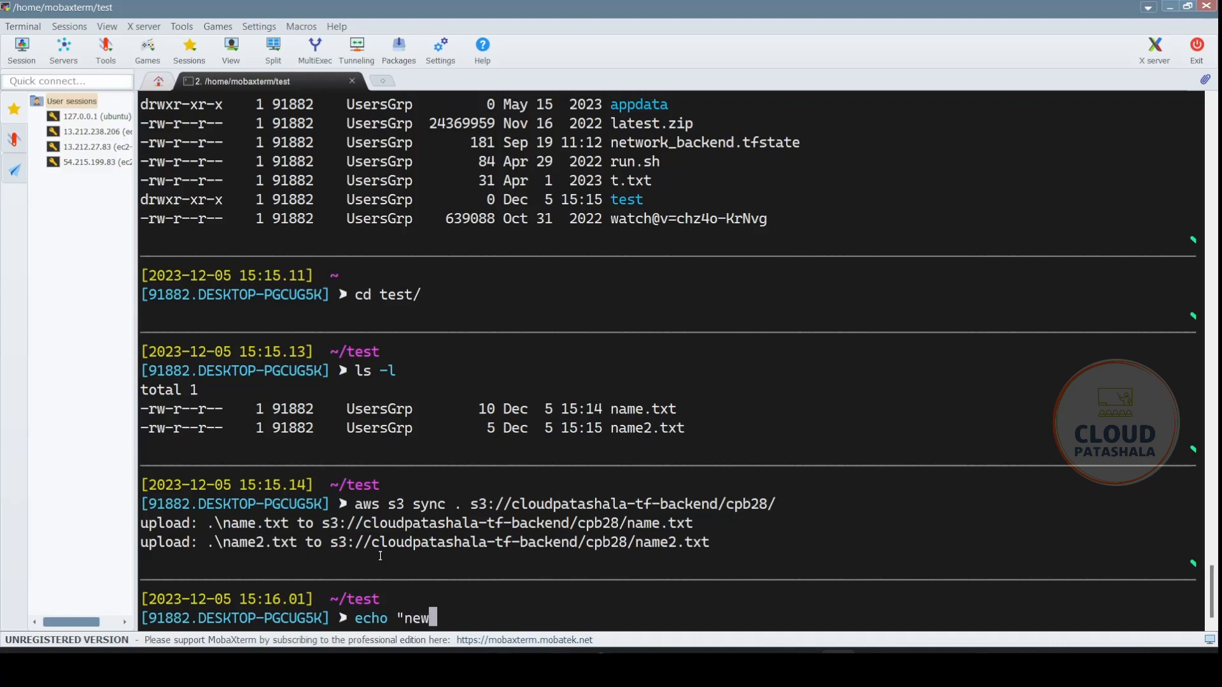
text(file" >)
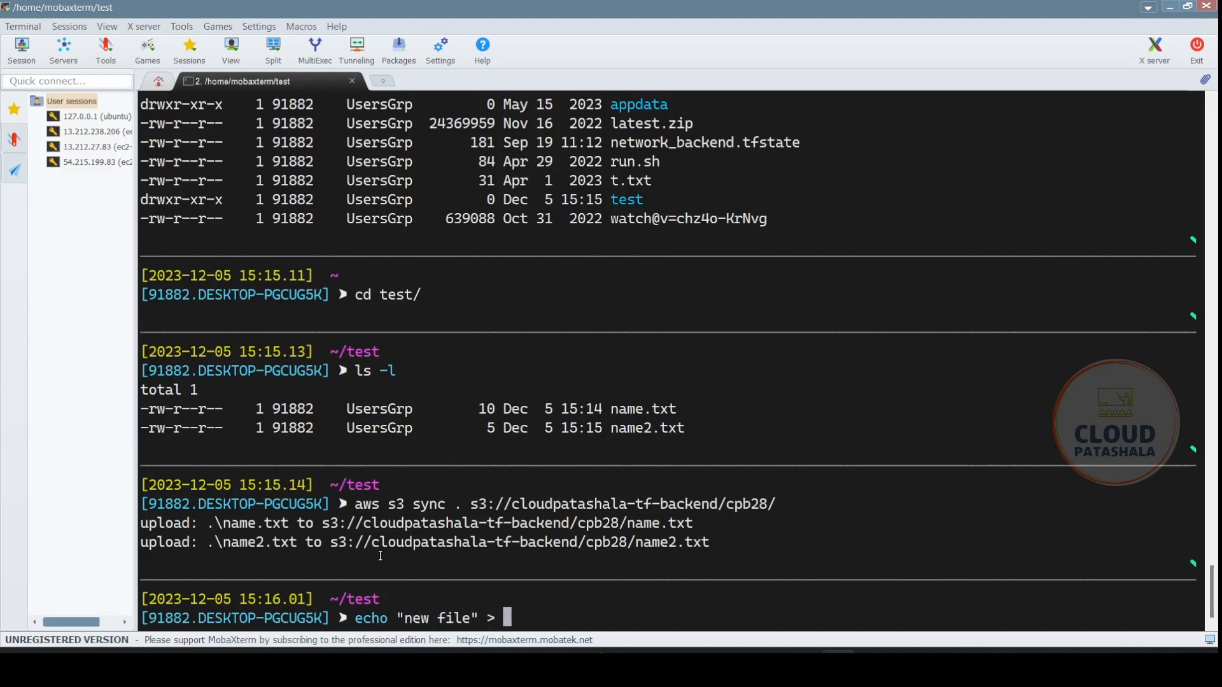
text(name3.ta)
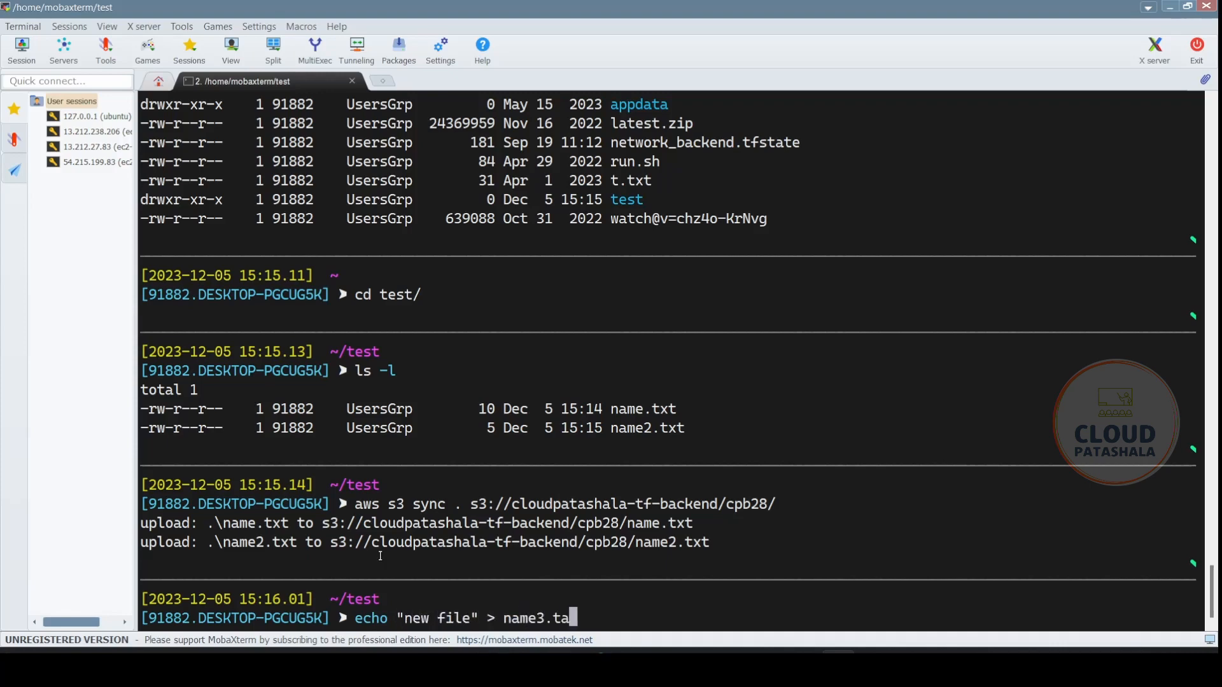
text(xt)
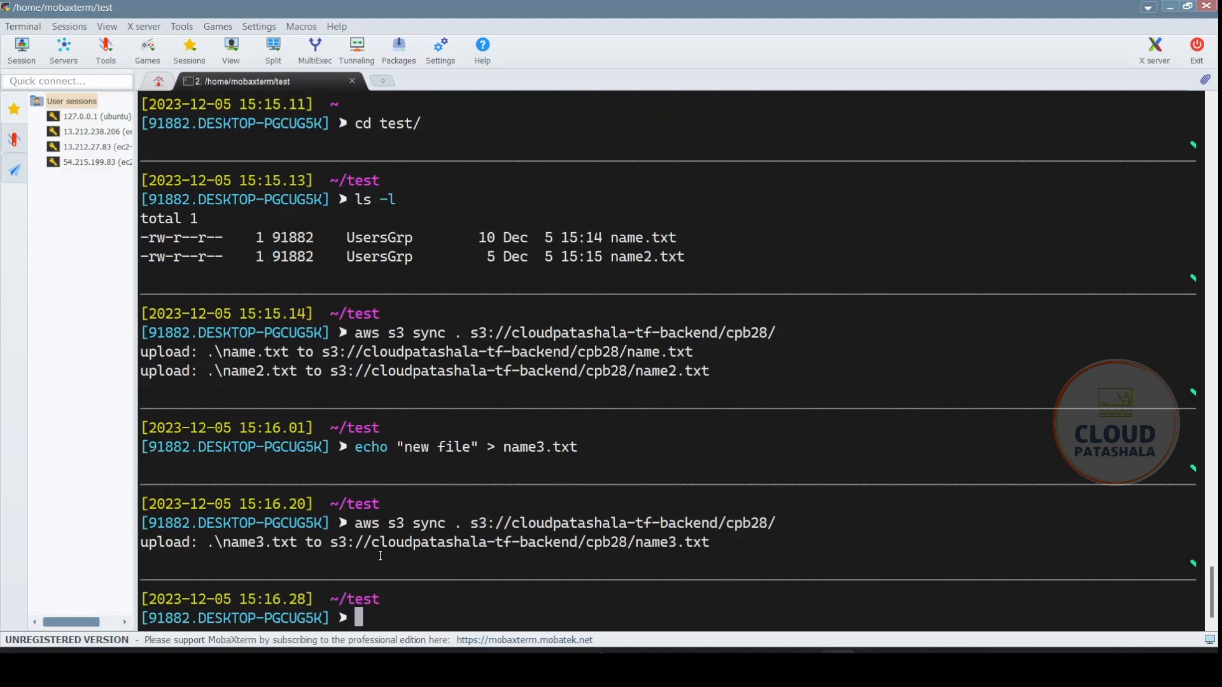
Step: Sync s3://cloudpatashala-tf-backend/cpb28/ down to the local folder and list it with ls -l
text(a)
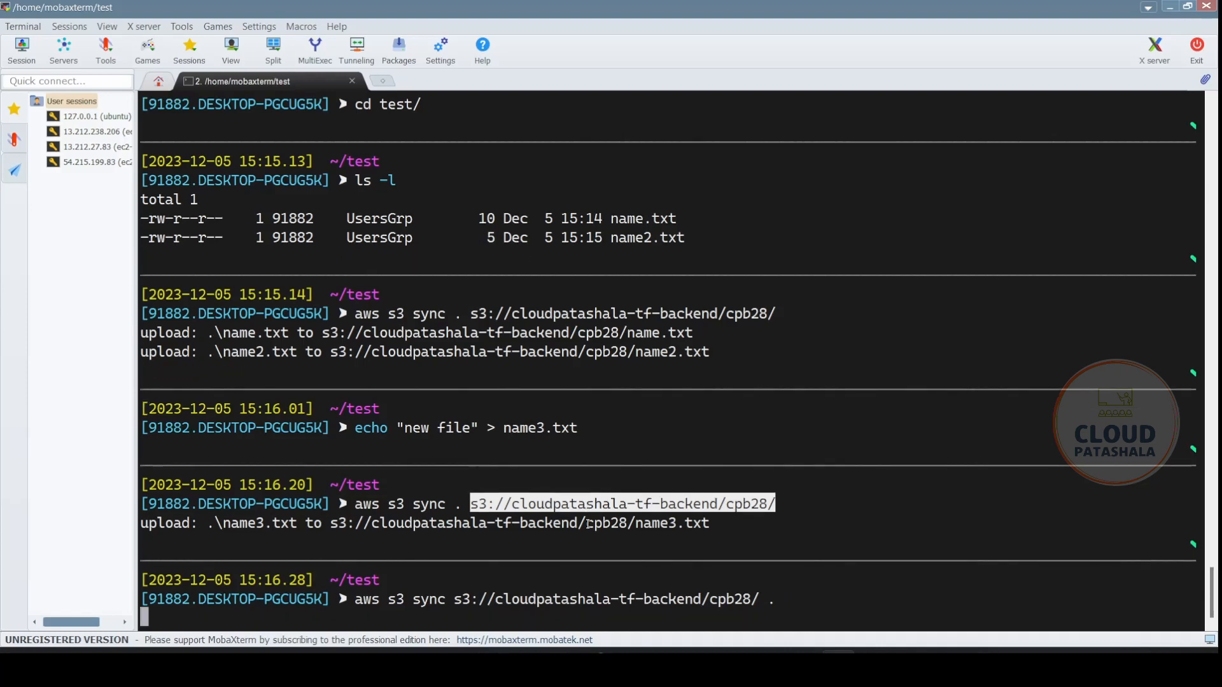
mouse_move(506, 542)
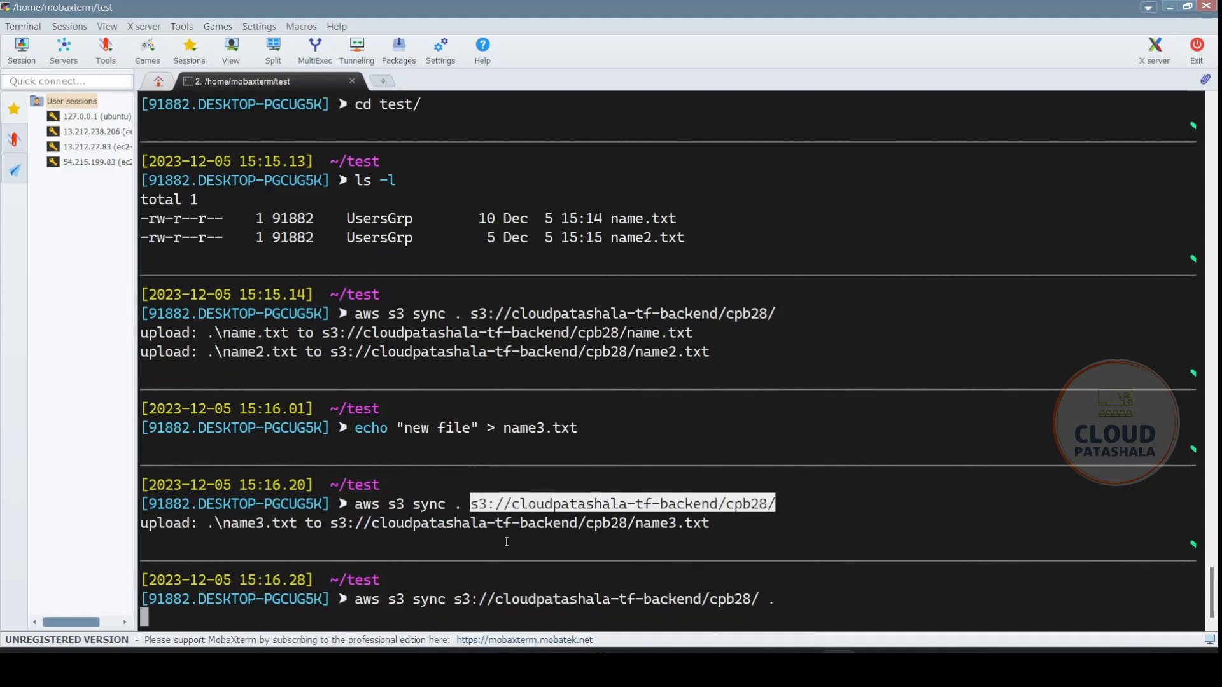
mouse_move(490, 612)
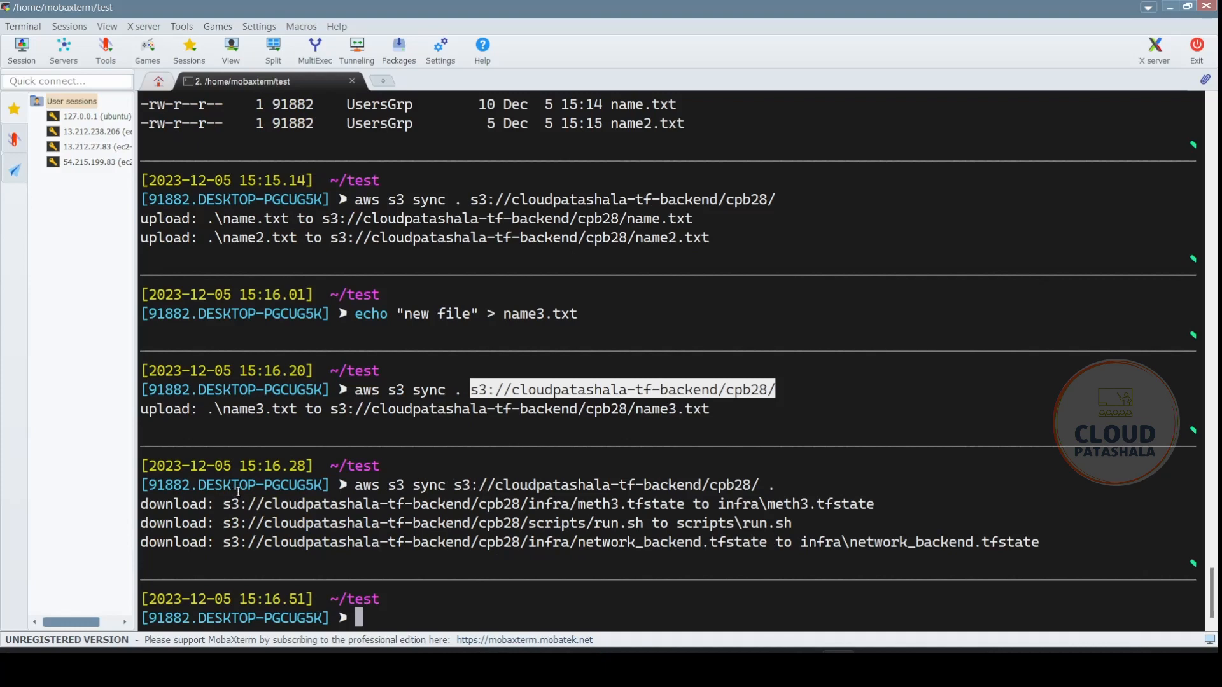
mouse_move(658, 508)
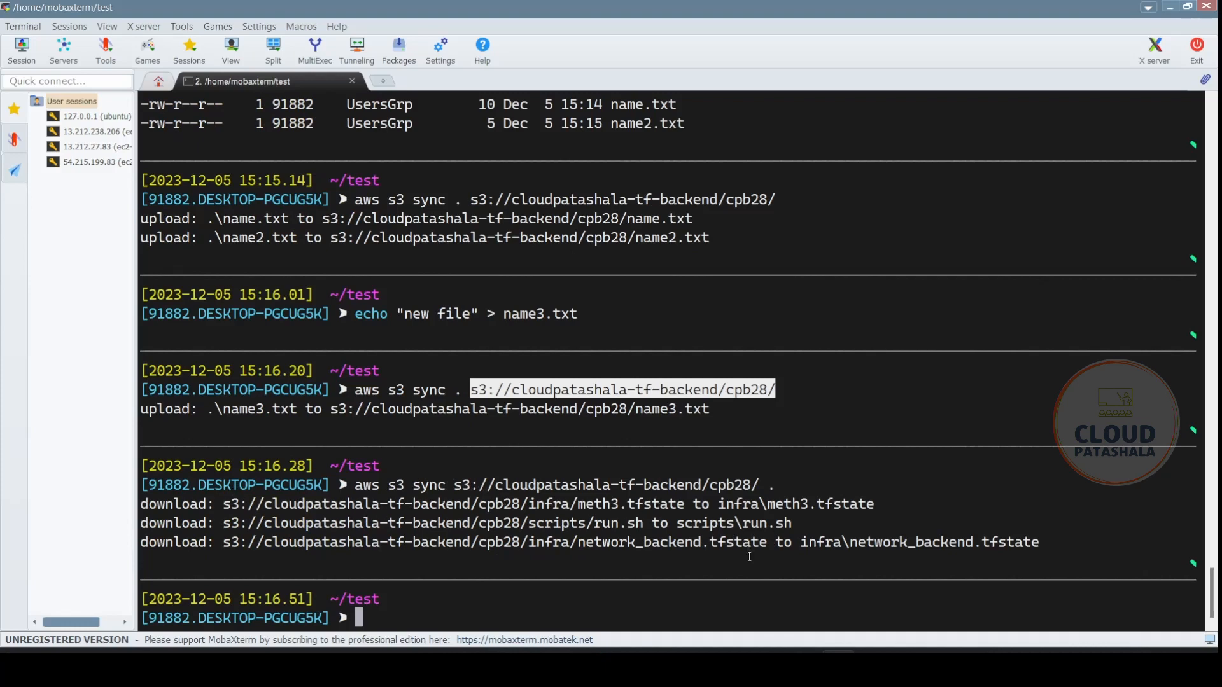
text(ls -l)
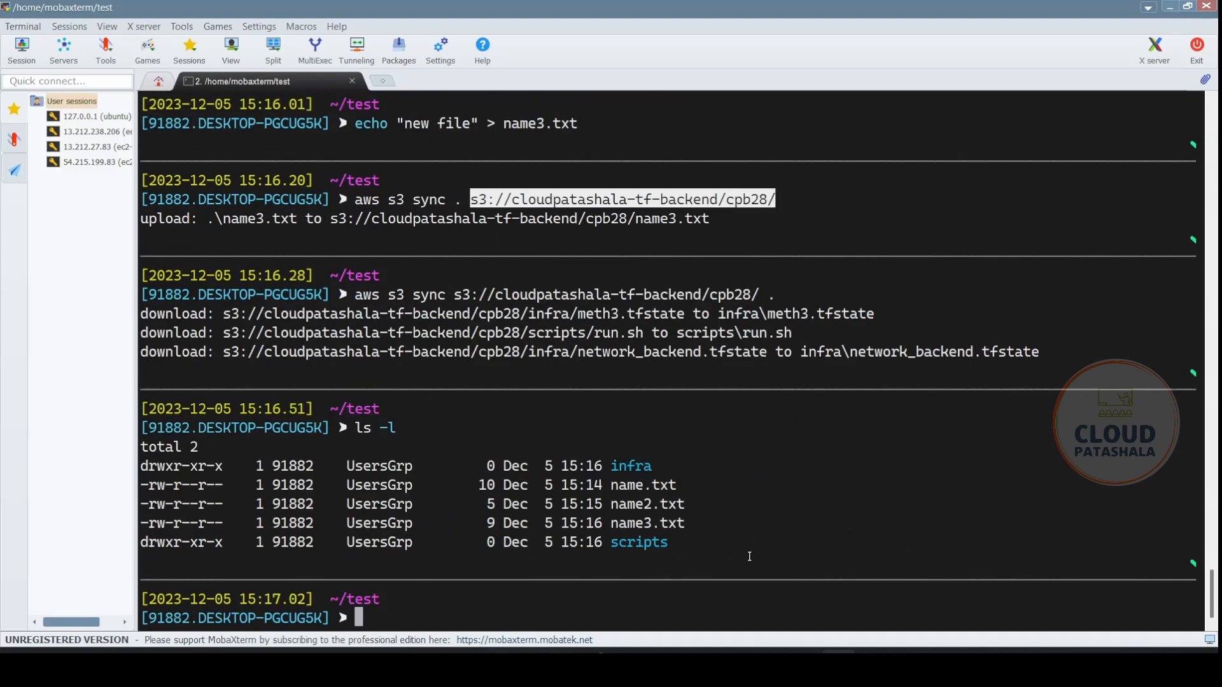